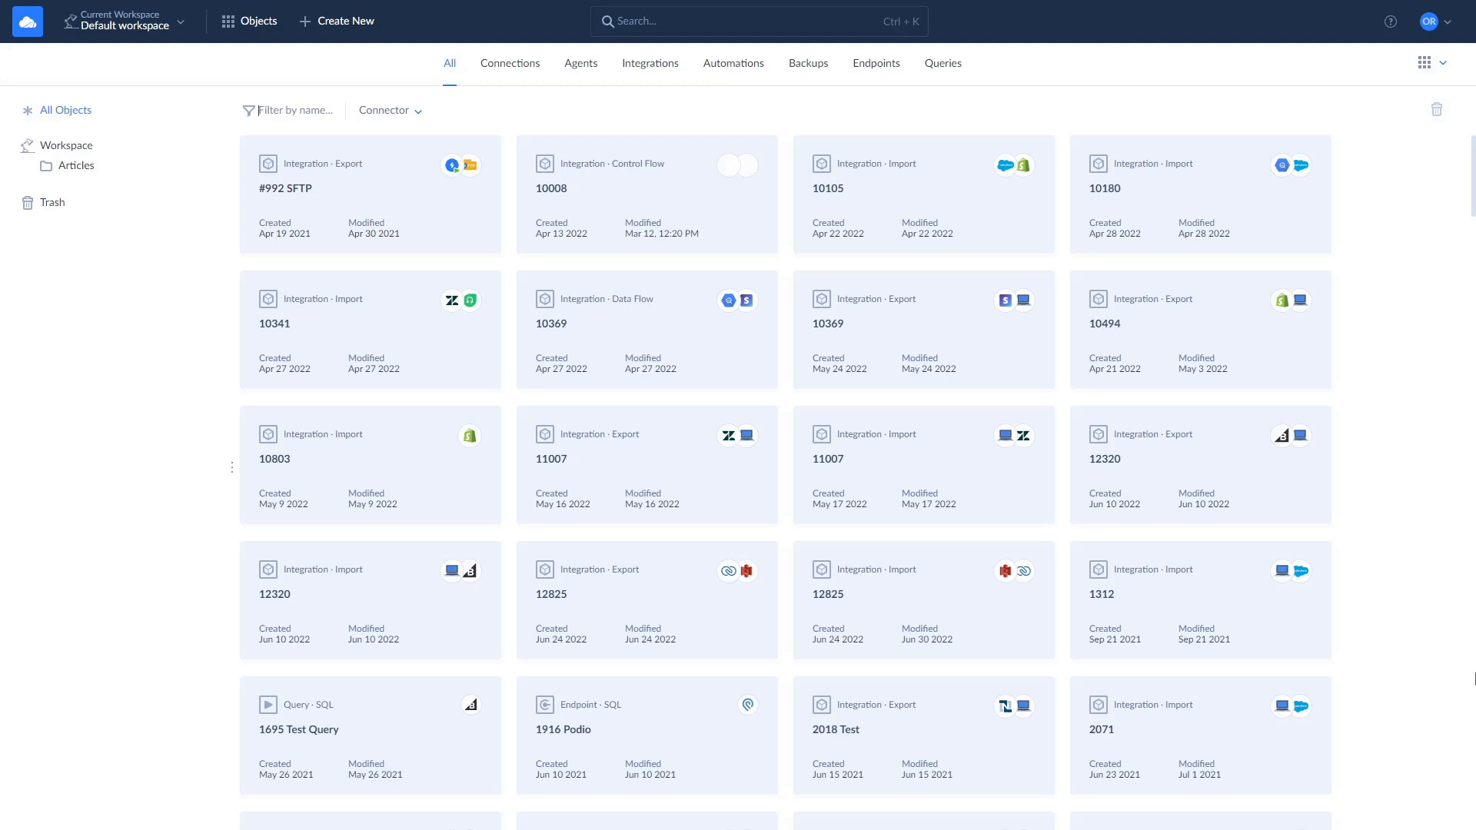
Step: Begin a new connection and pick SQL Server as the connector
{"action": "left_click", "coordinate": [345, 20]}
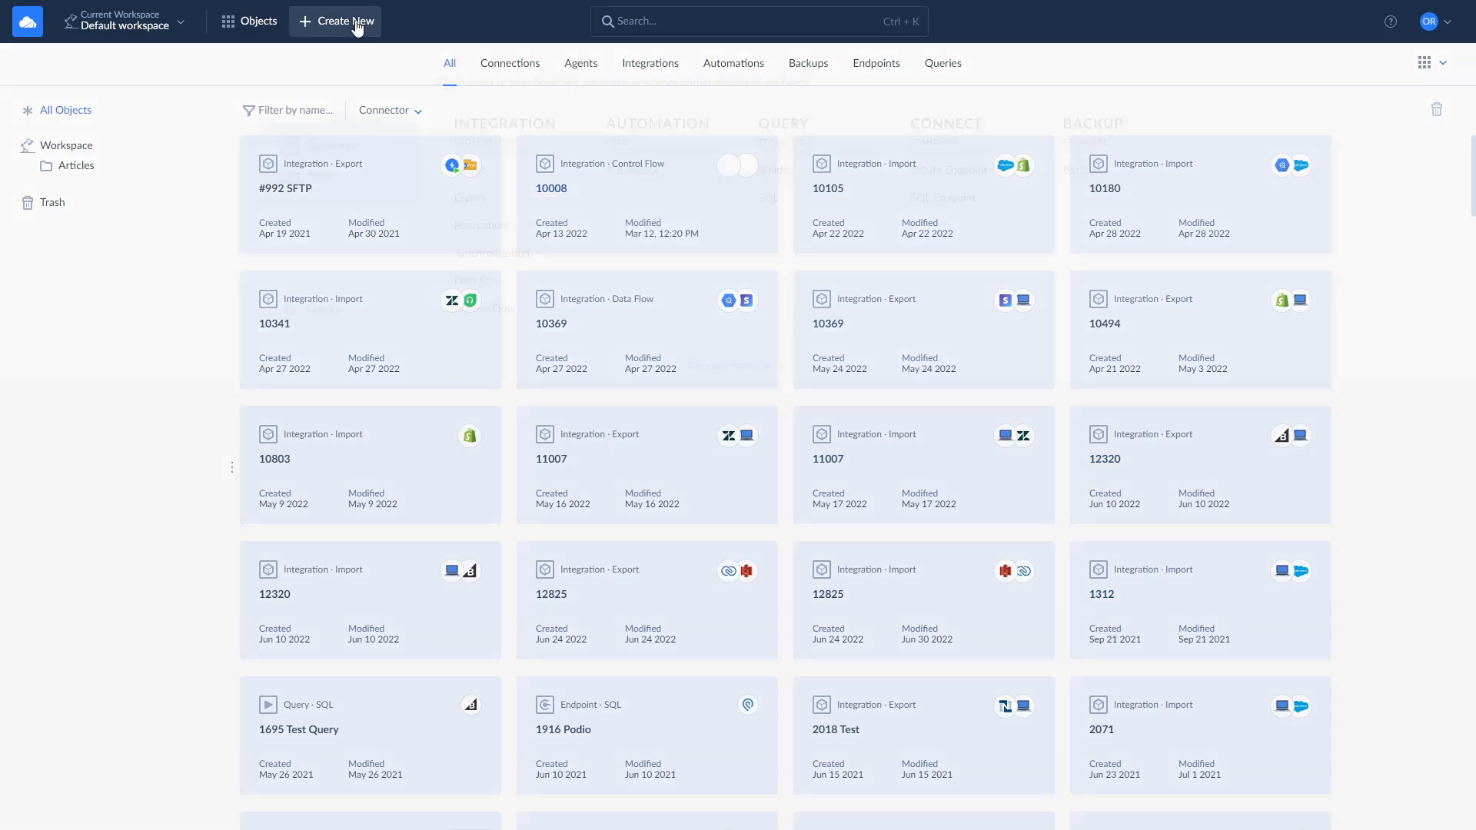
{"action": "left_click", "coordinate": [335, 21]}
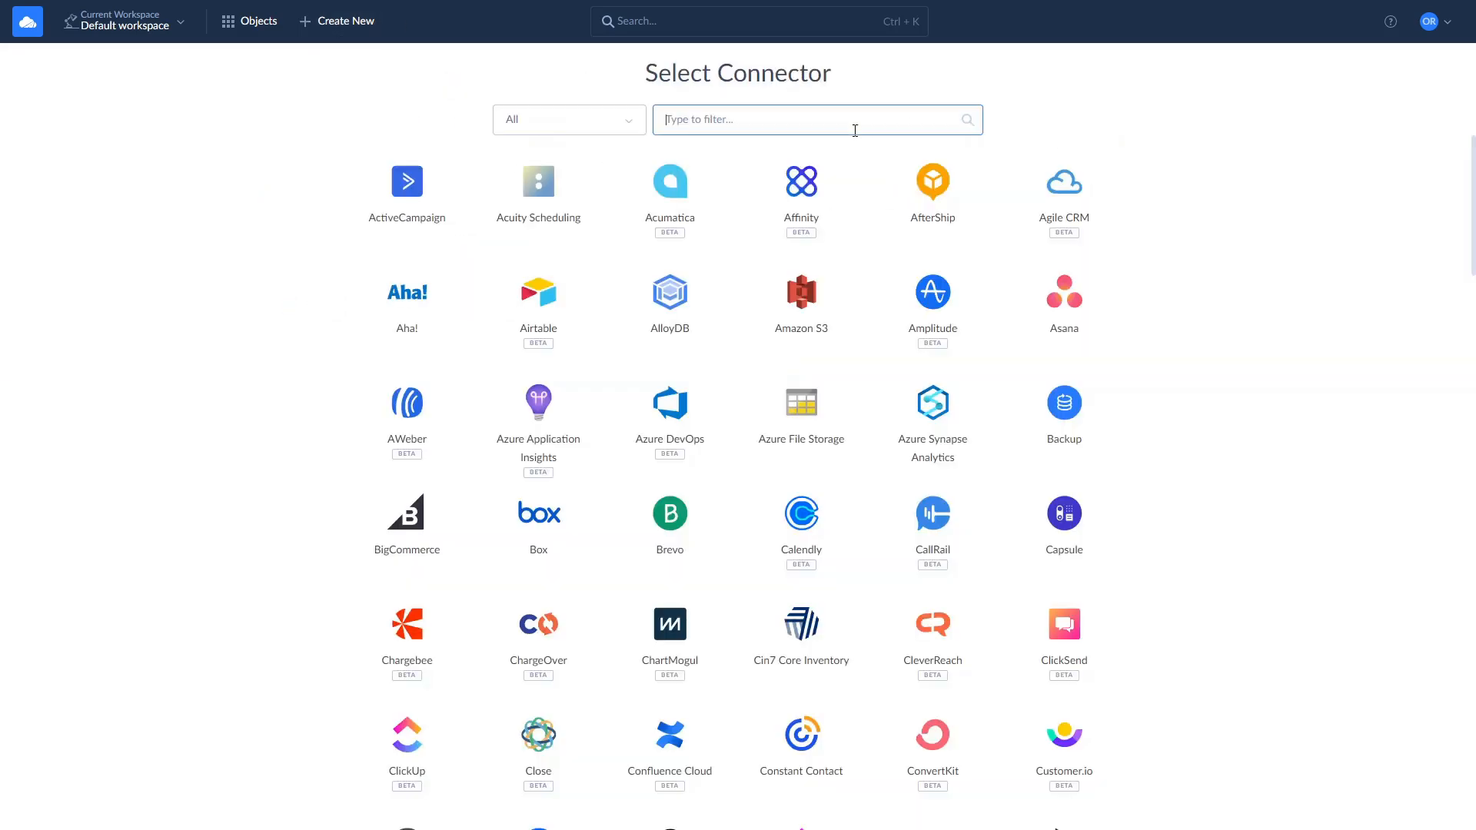
{"action": "type", "text": "sq"}
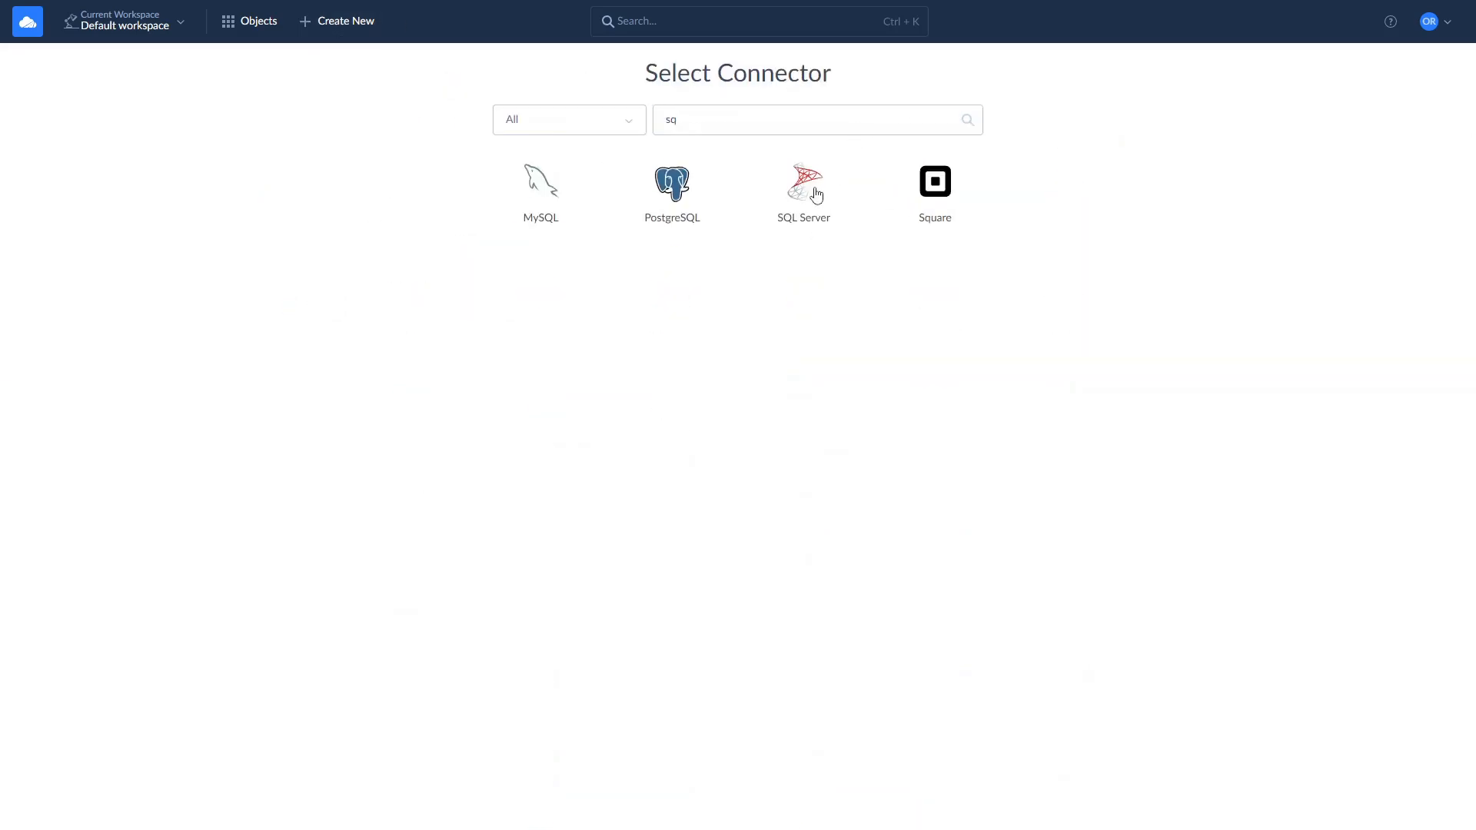
{"action": "left_click", "coordinate": [803, 181]}
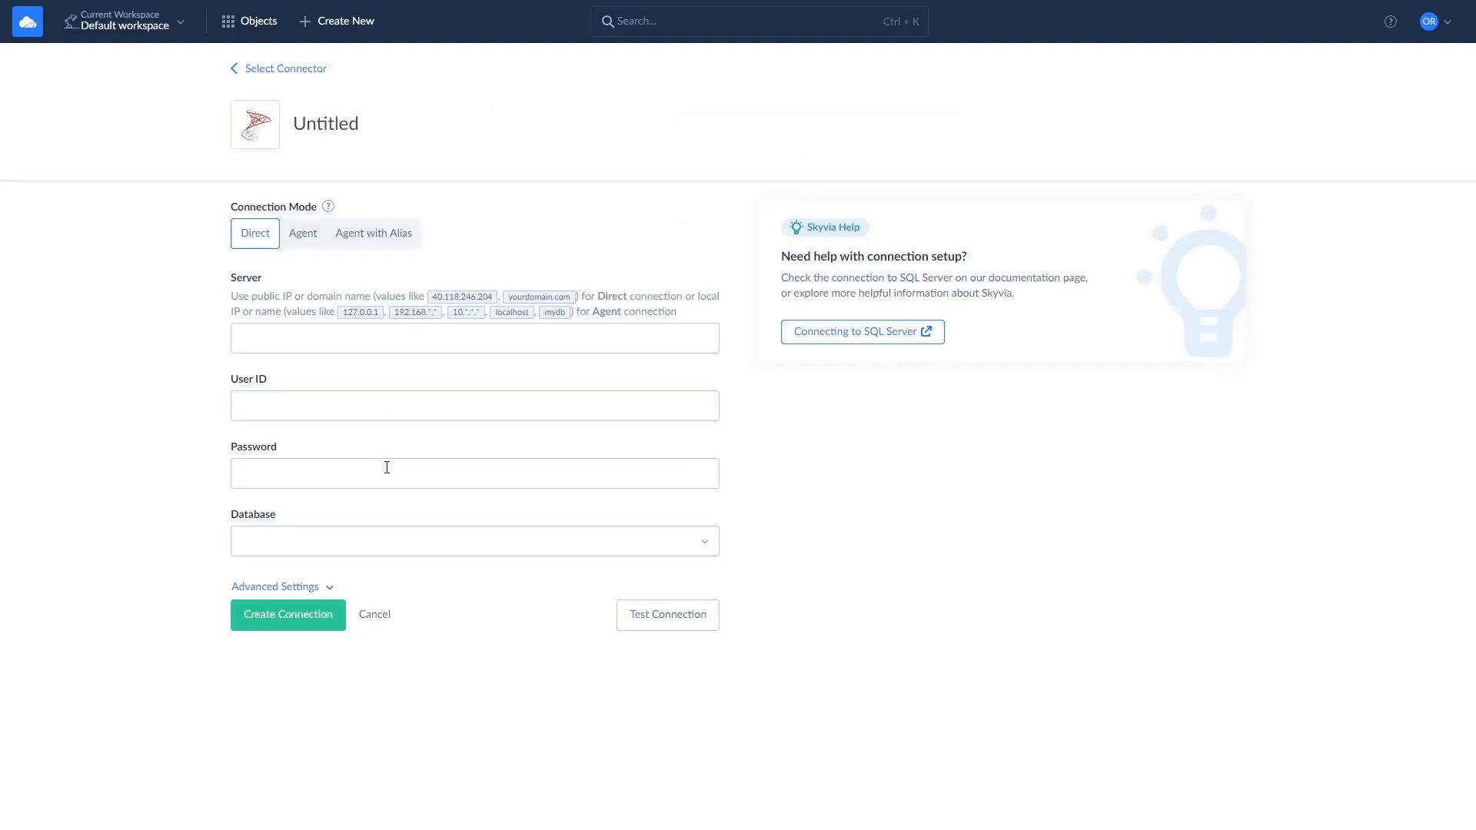
{"action": "mouse_move", "coordinate": [386, 533]}
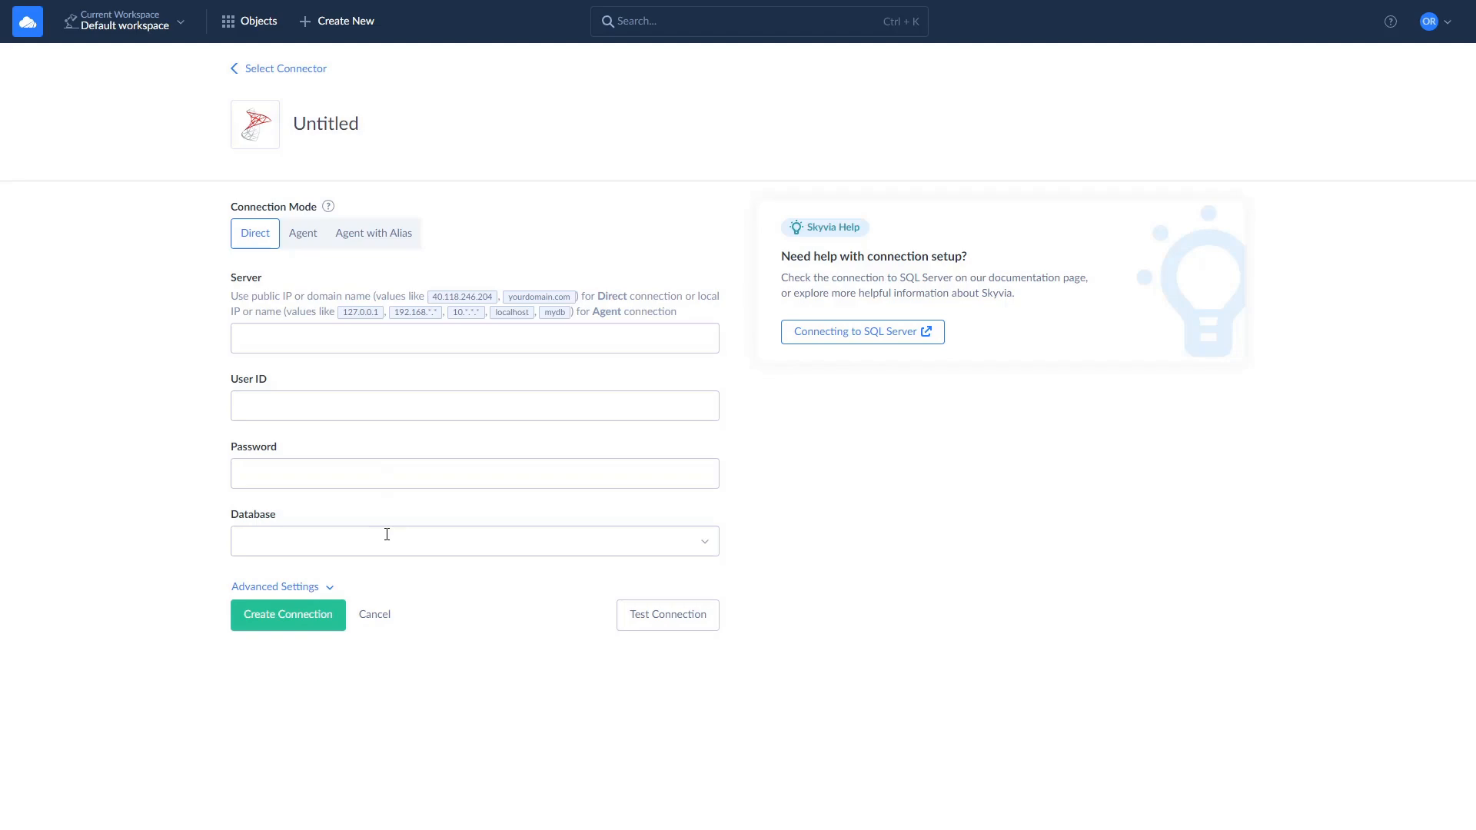
{"action": "mouse_move", "coordinate": [479, 822]}
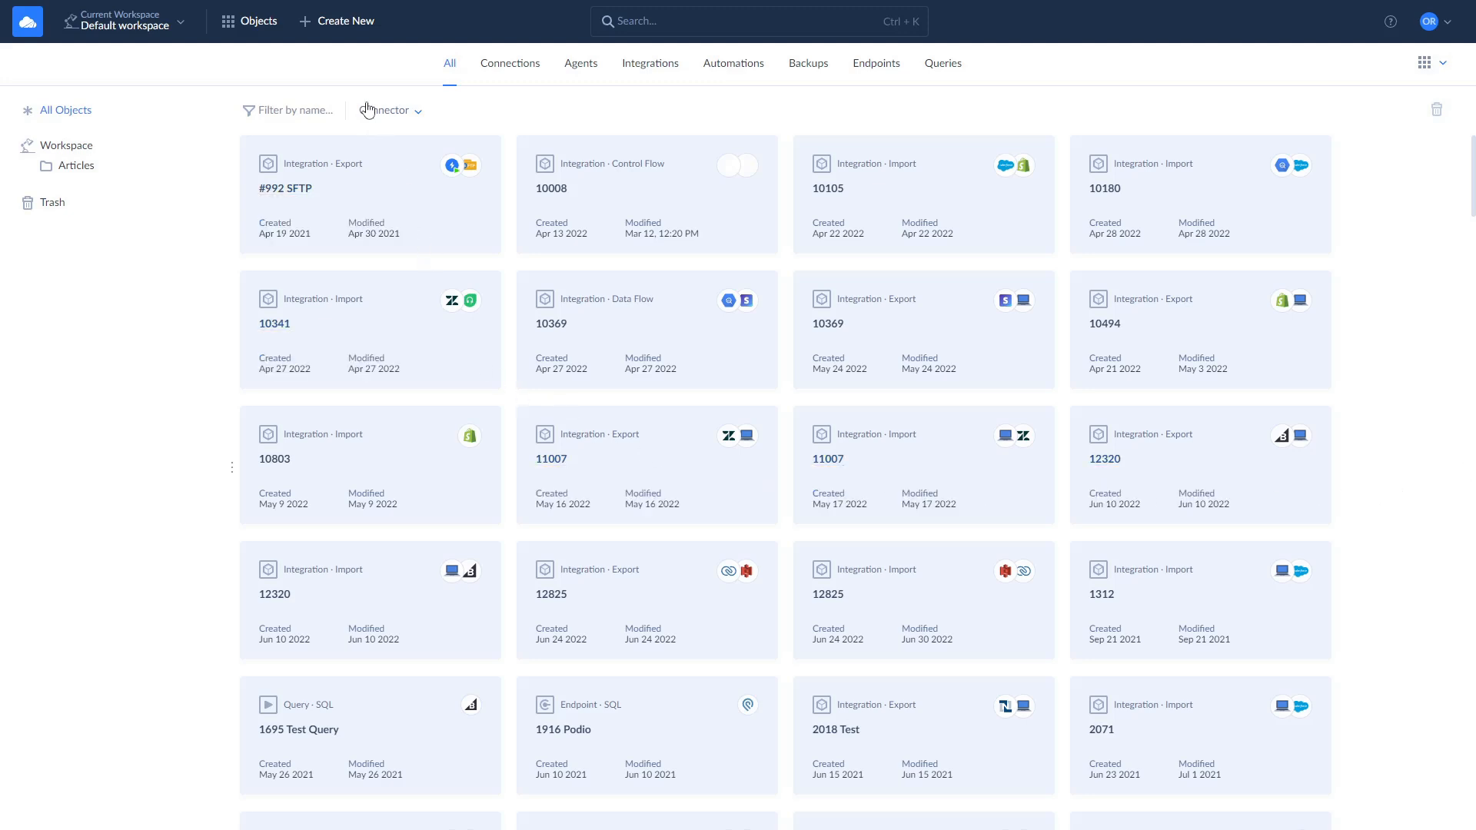
Step: Create a new untitled agent and download its security key file
{"action": "left_click", "coordinate": [335, 21]}
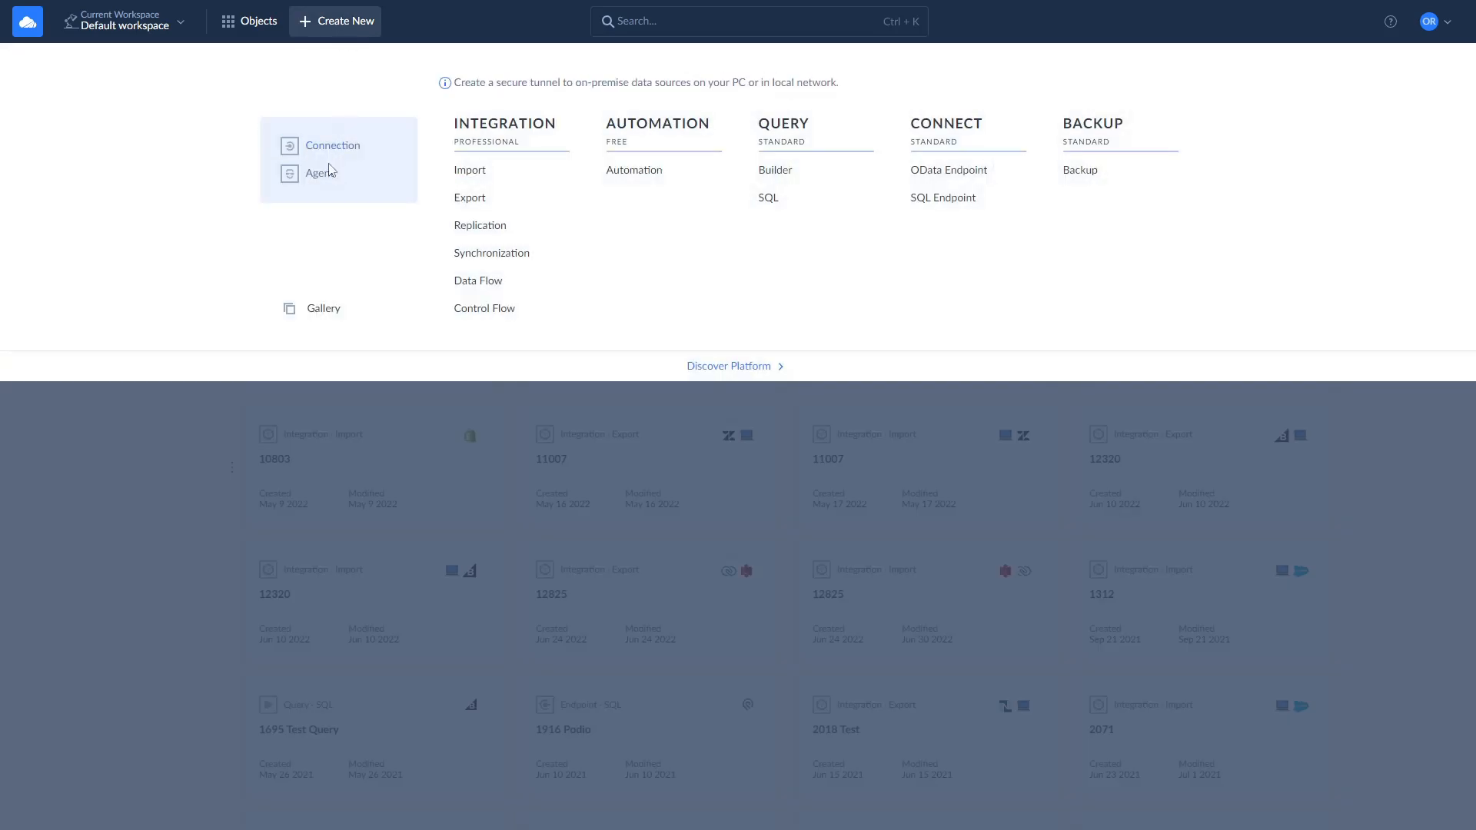
{"action": "left_click", "coordinate": [320, 172]}
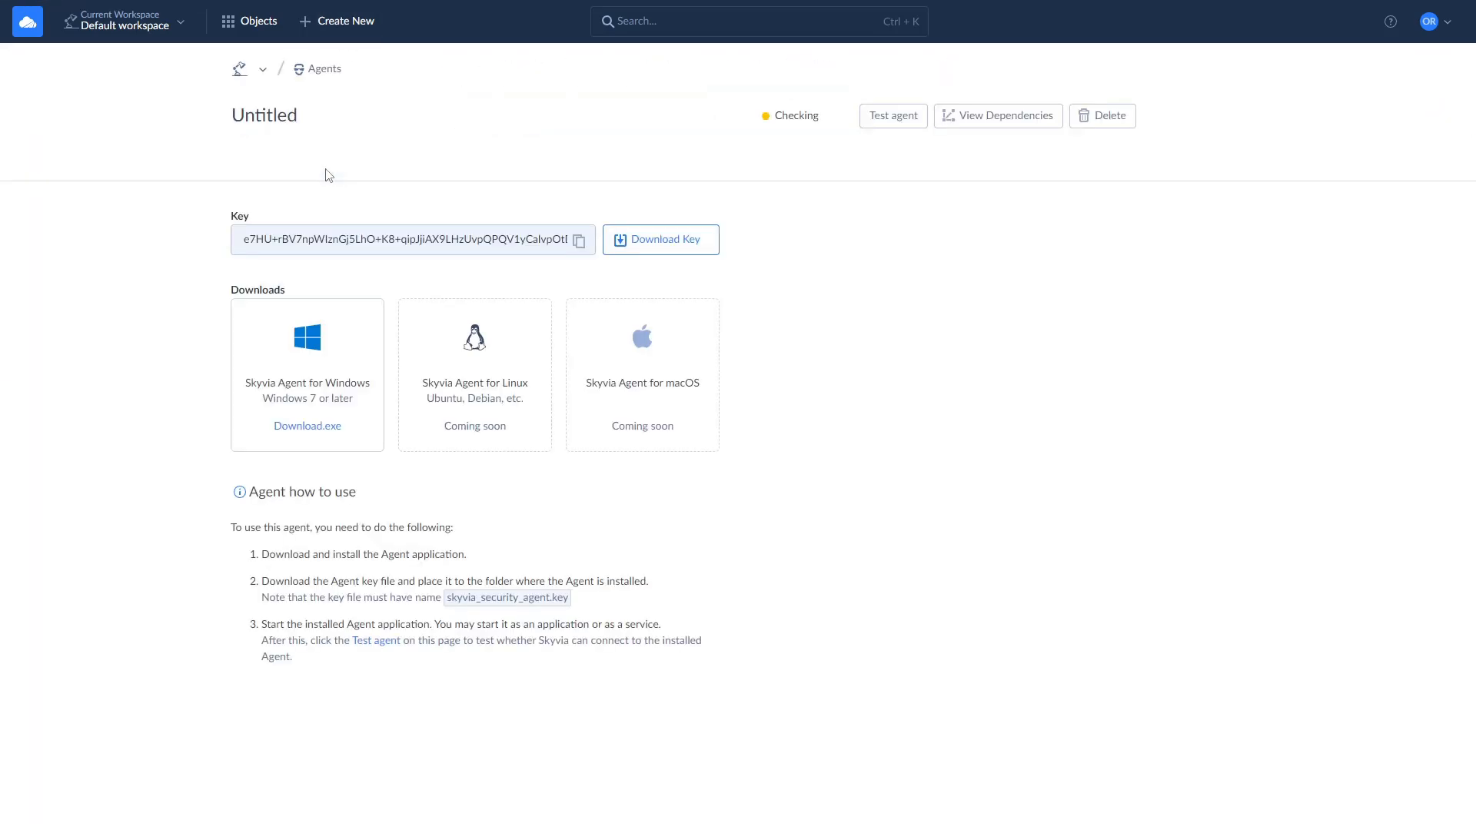
{"action": "mouse_move", "coordinate": [306, 426]}
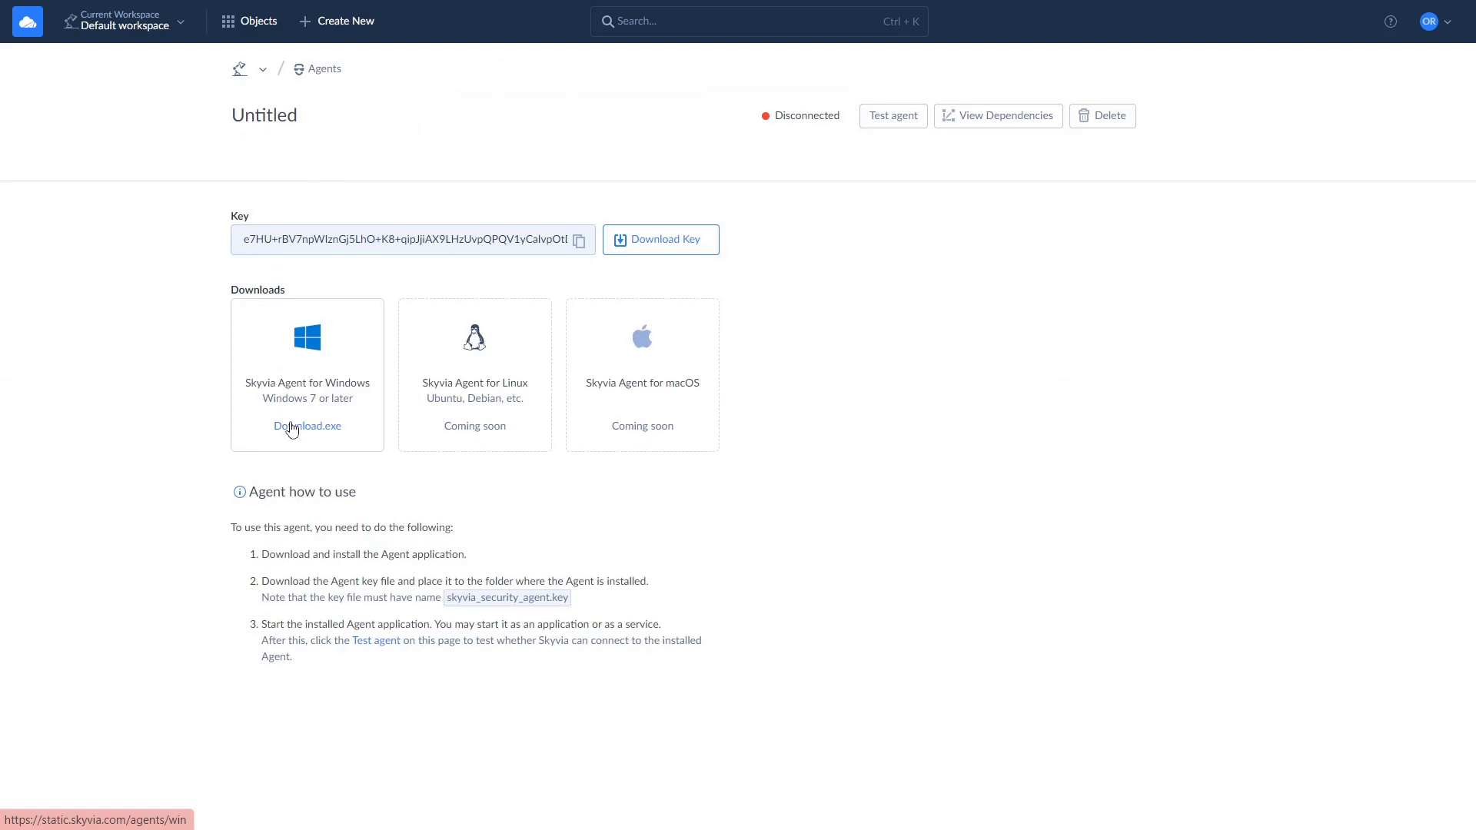
{"action": "mouse_move", "coordinate": [398, 250]}
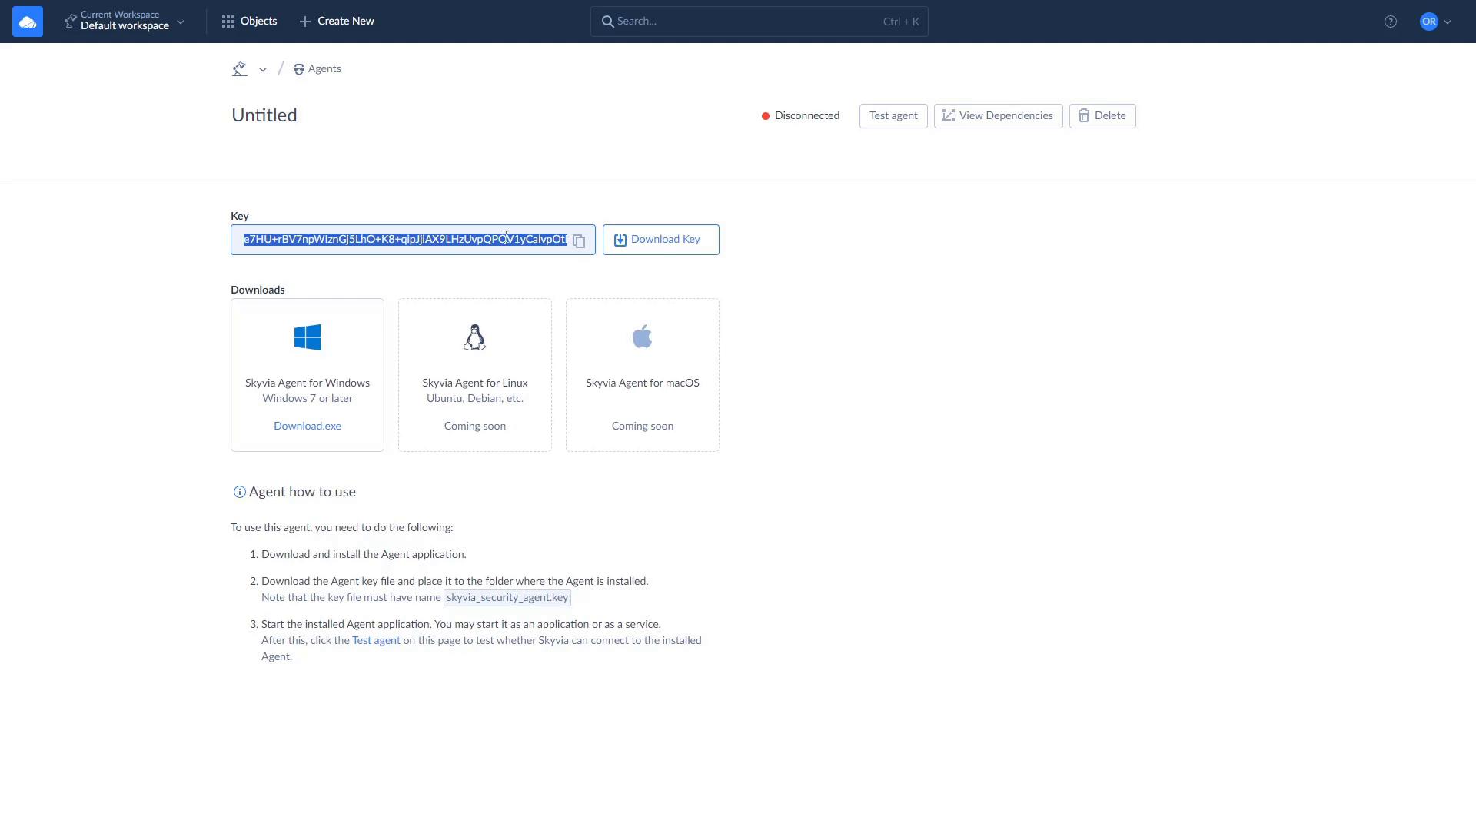
{"action": "mouse_move", "coordinate": [658, 255]}
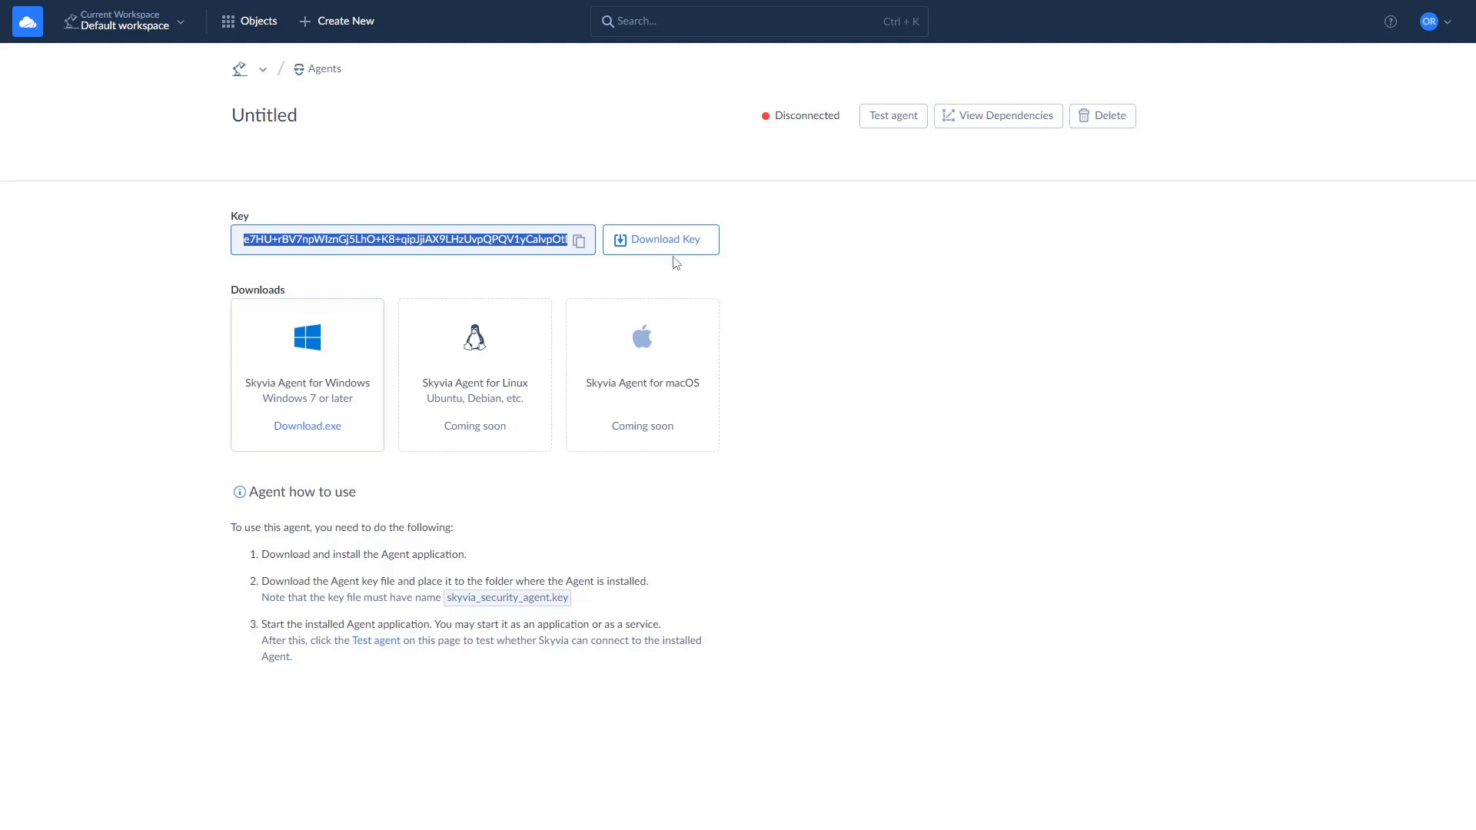
{"action": "left_click", "coordinate": [249, 21]}
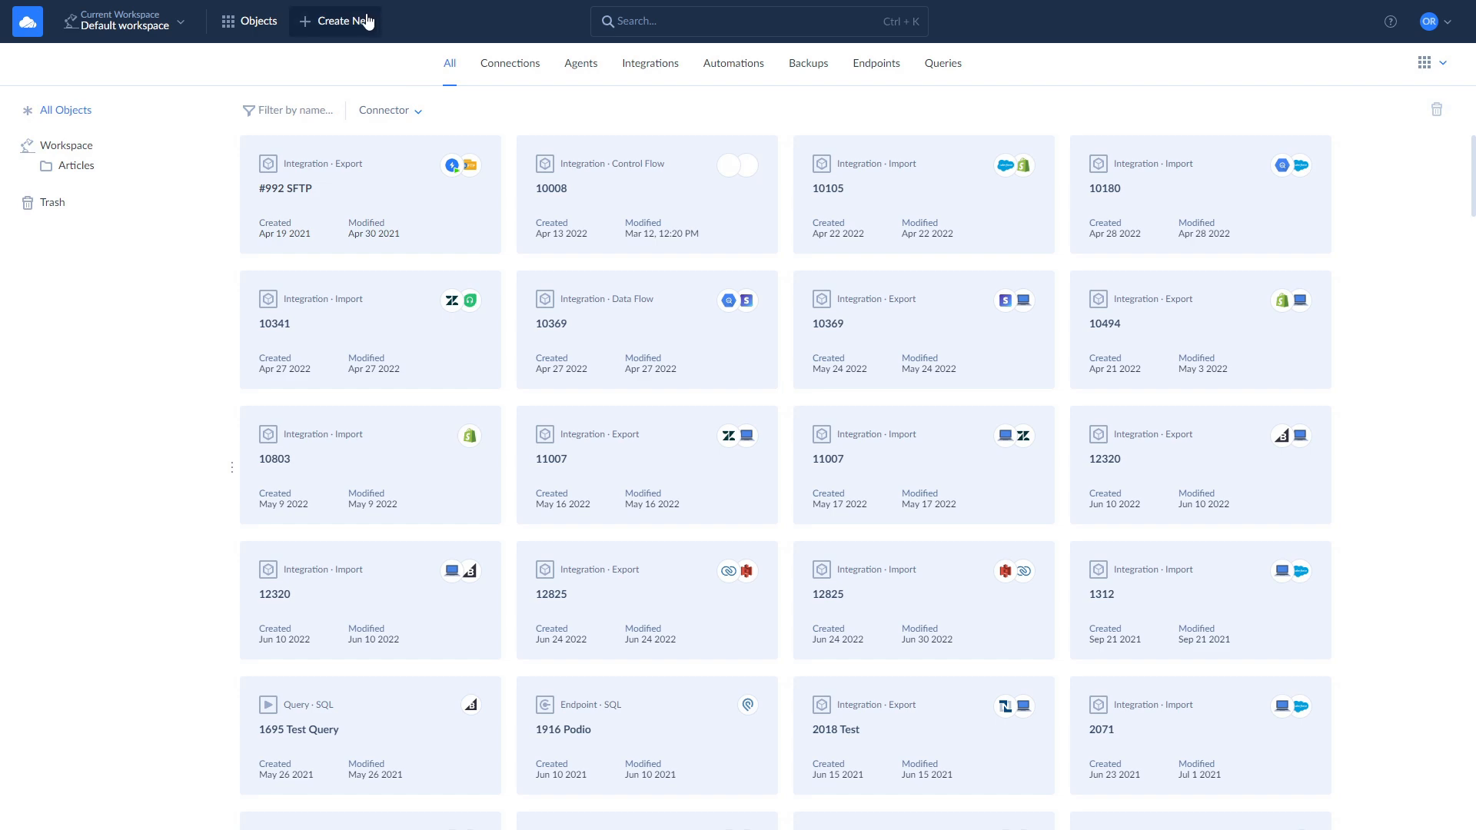
Step: Save a SQL Server connection via Agent 2024 to dbmssqlx64\mssql2016, database elenar_test_db
{"action": "left_click", "coordinate": [336, 21]}
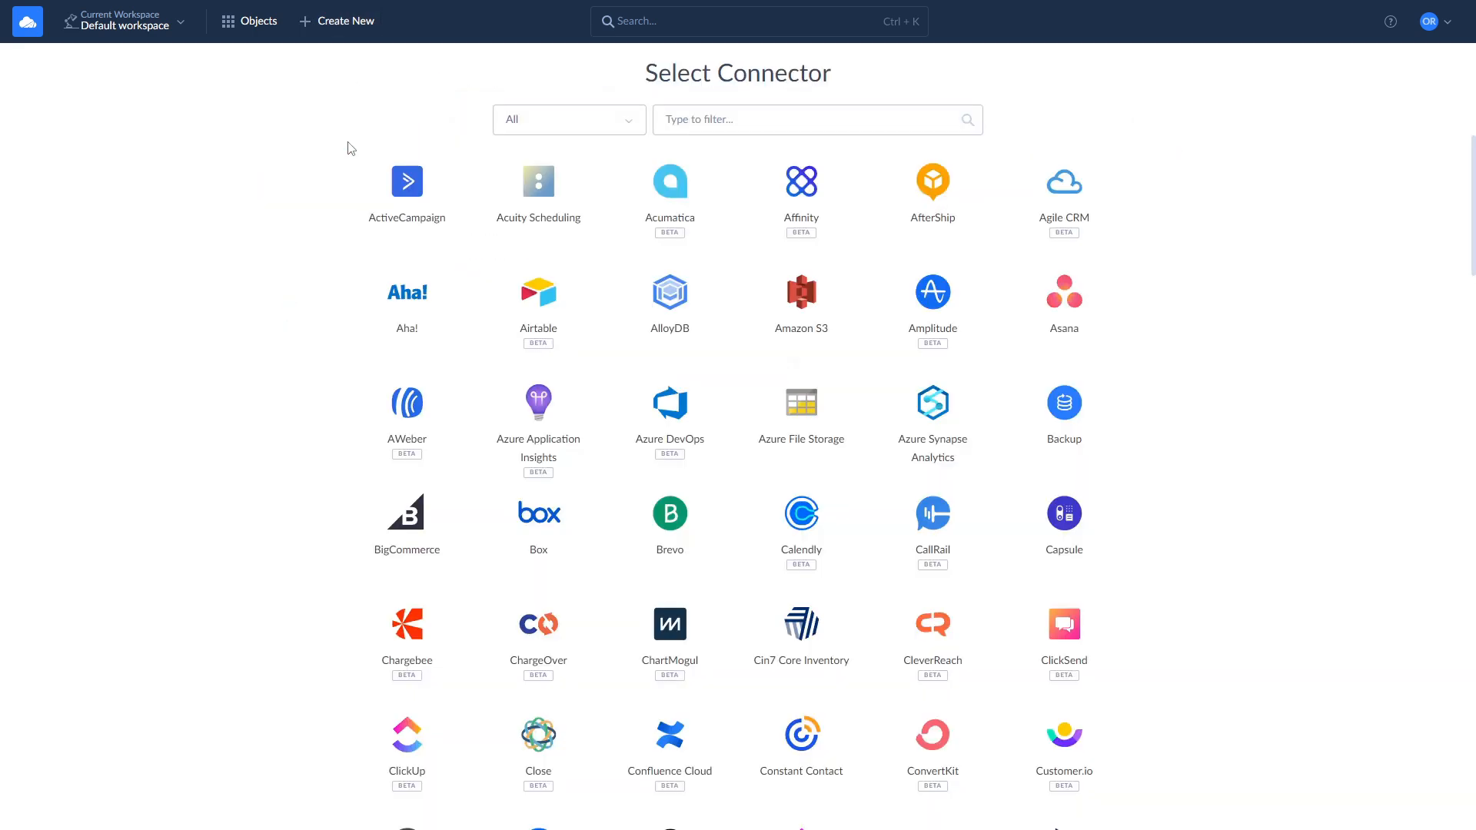
{"action": "type", "text": "sql"}
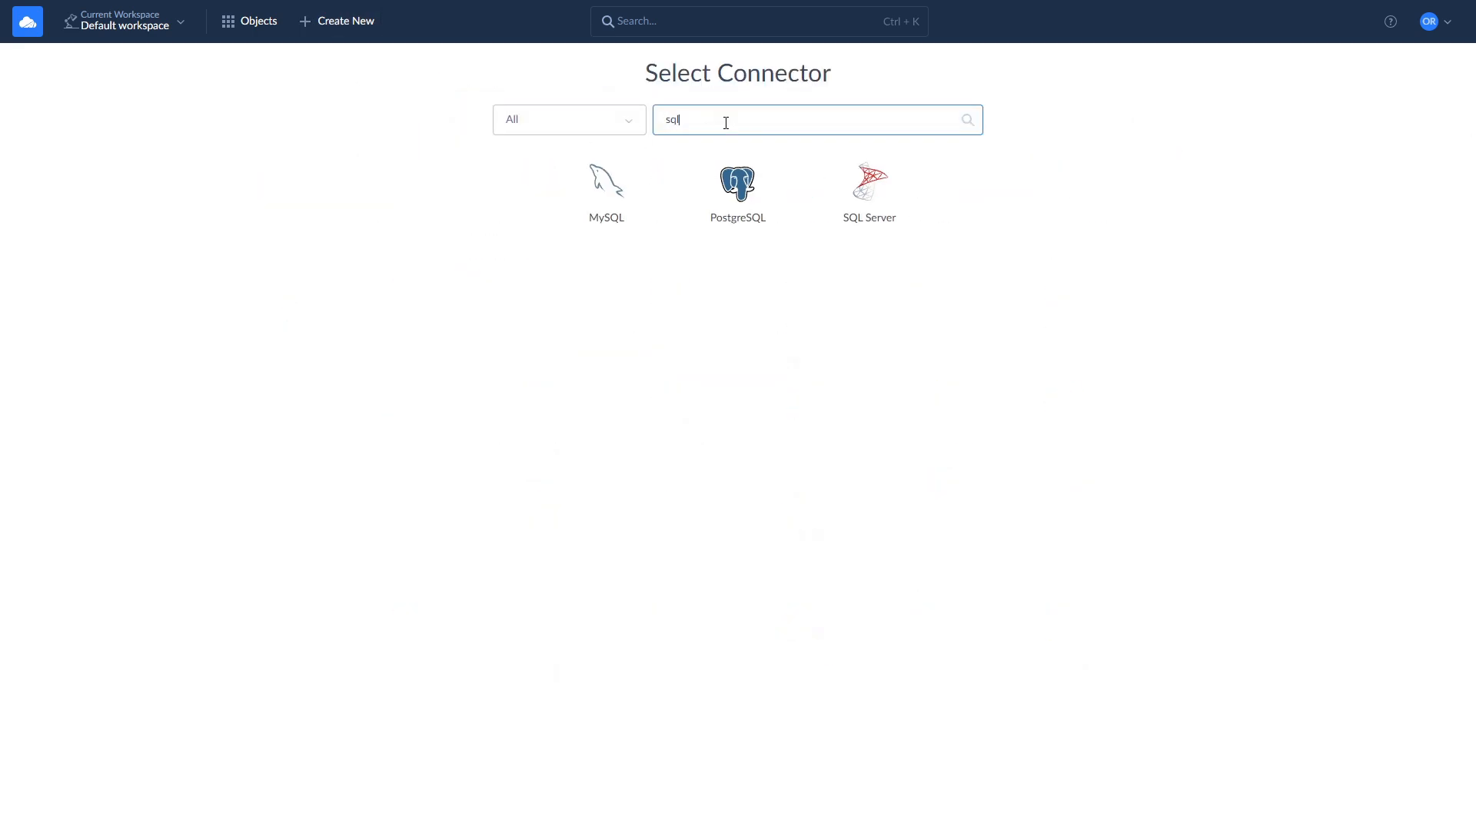
{"action": "left_click", "coordinate": [868, 184]}
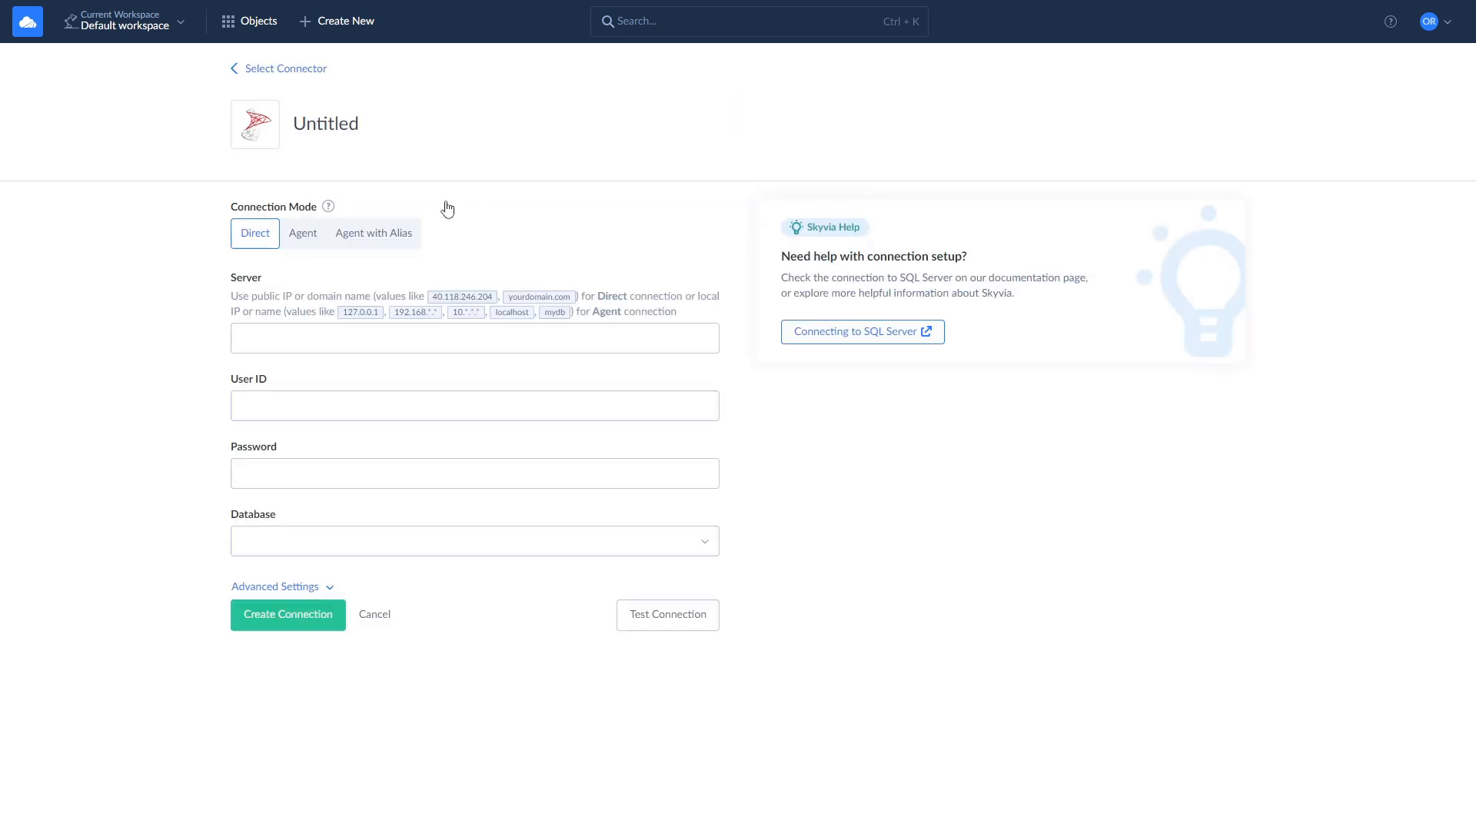
{"action": "left_click", "coordinate": [302, 232]}
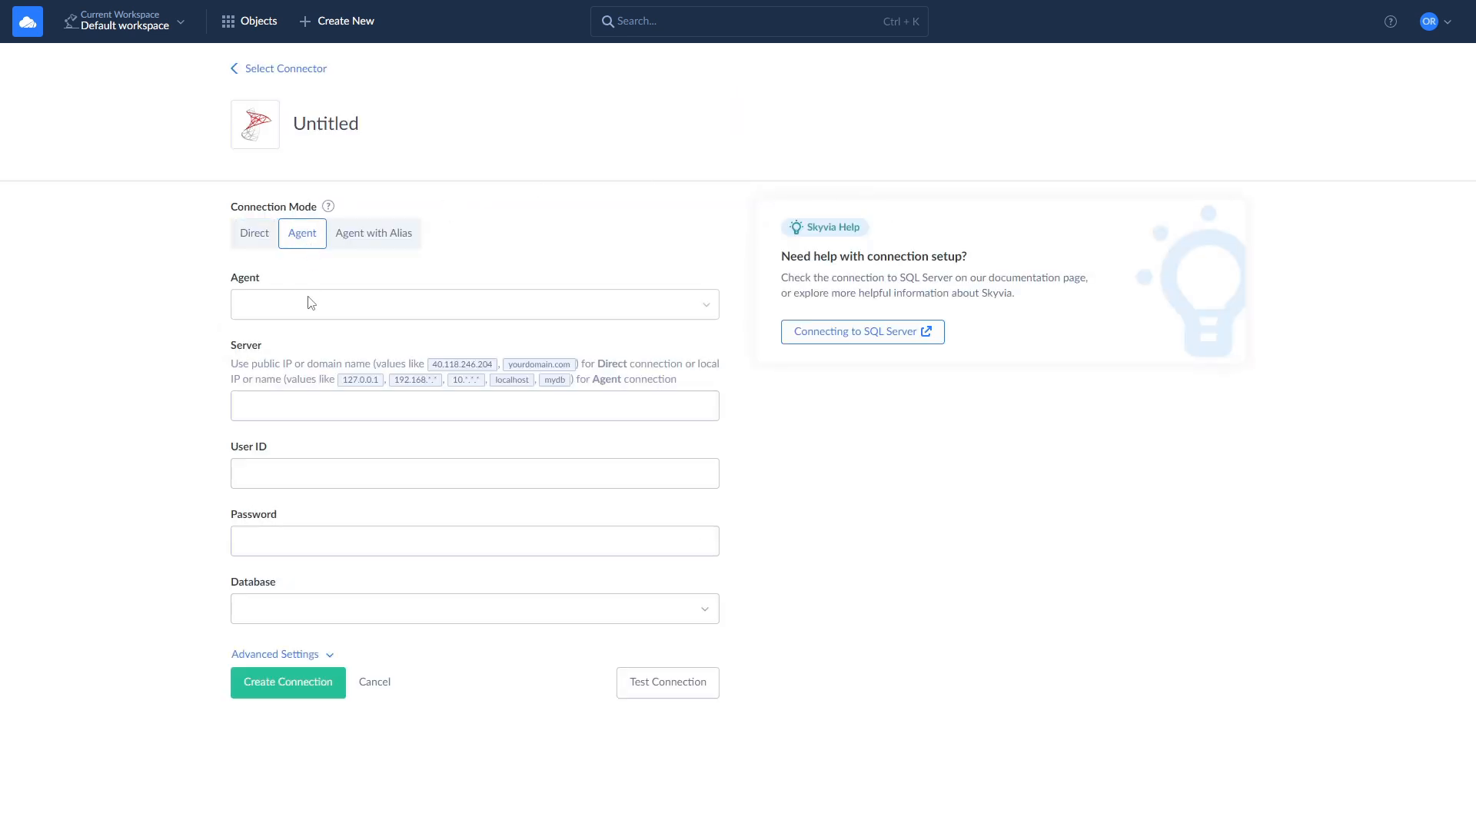
{"action": "left_click", "coordinate": [474, 303]}
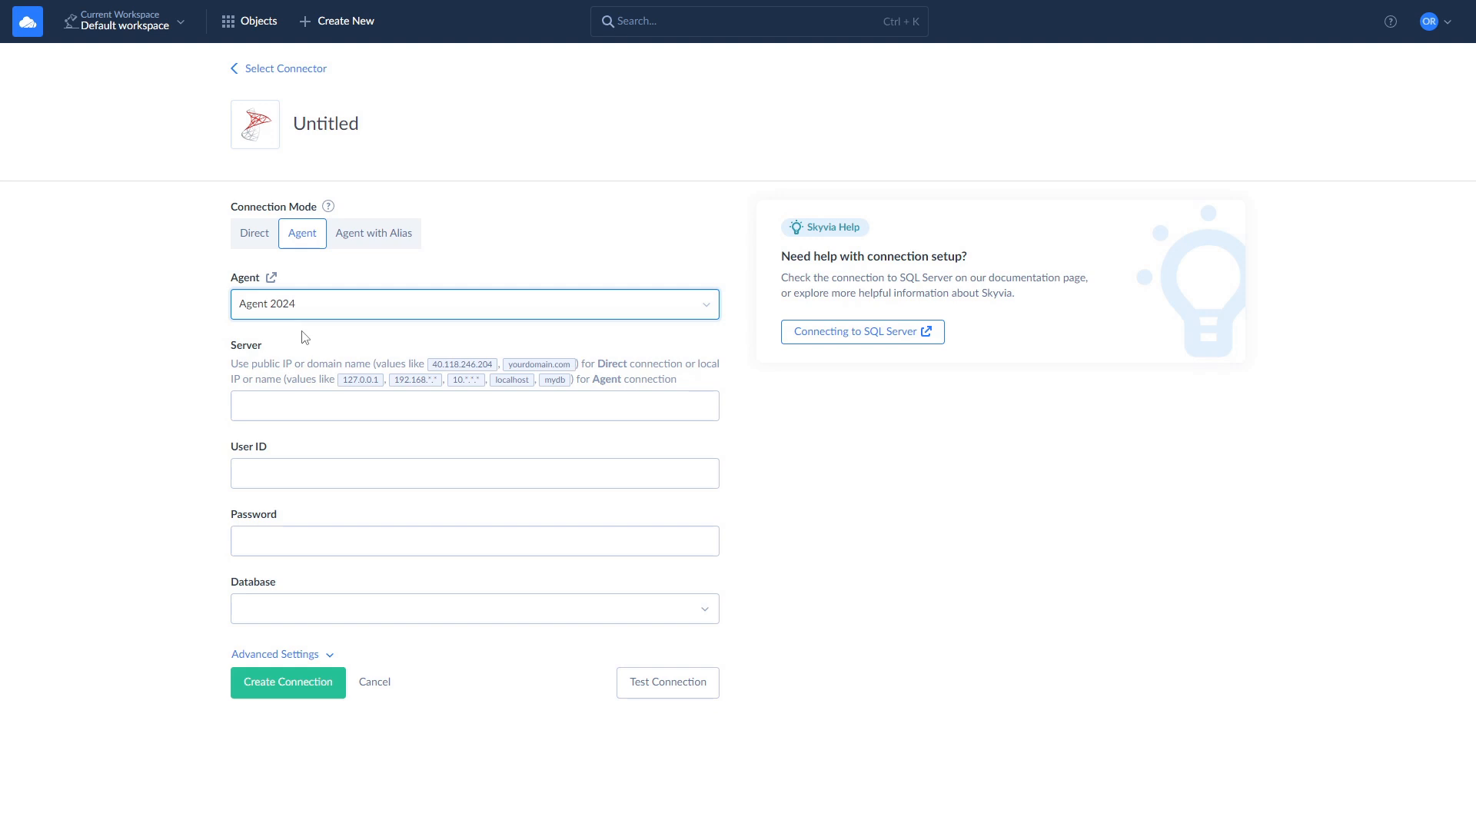
{"action": "mouse_move", "coordinate": [301, 503]}
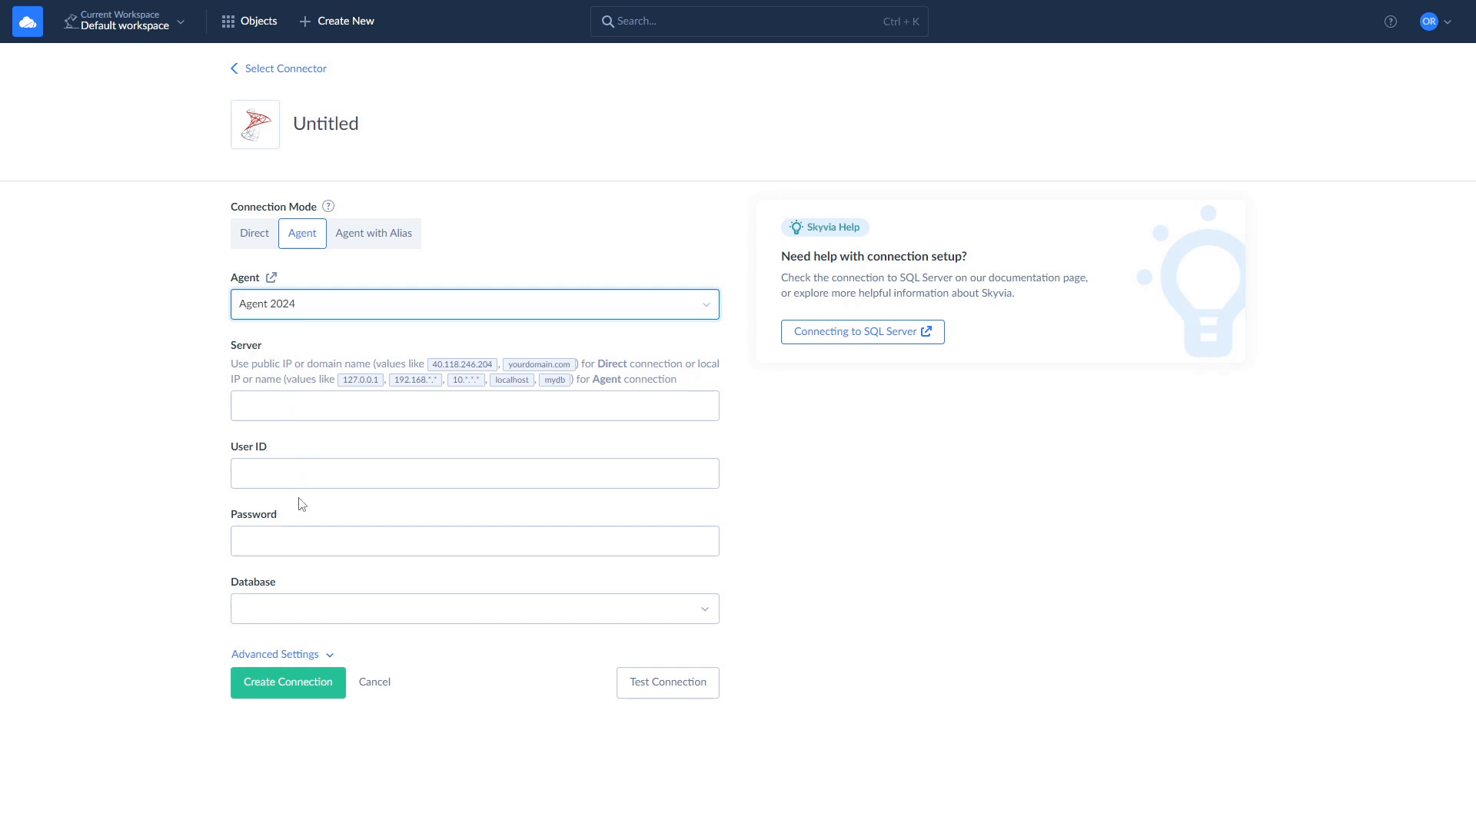
{"action": "left_click", "coordinate": [287, 682]}
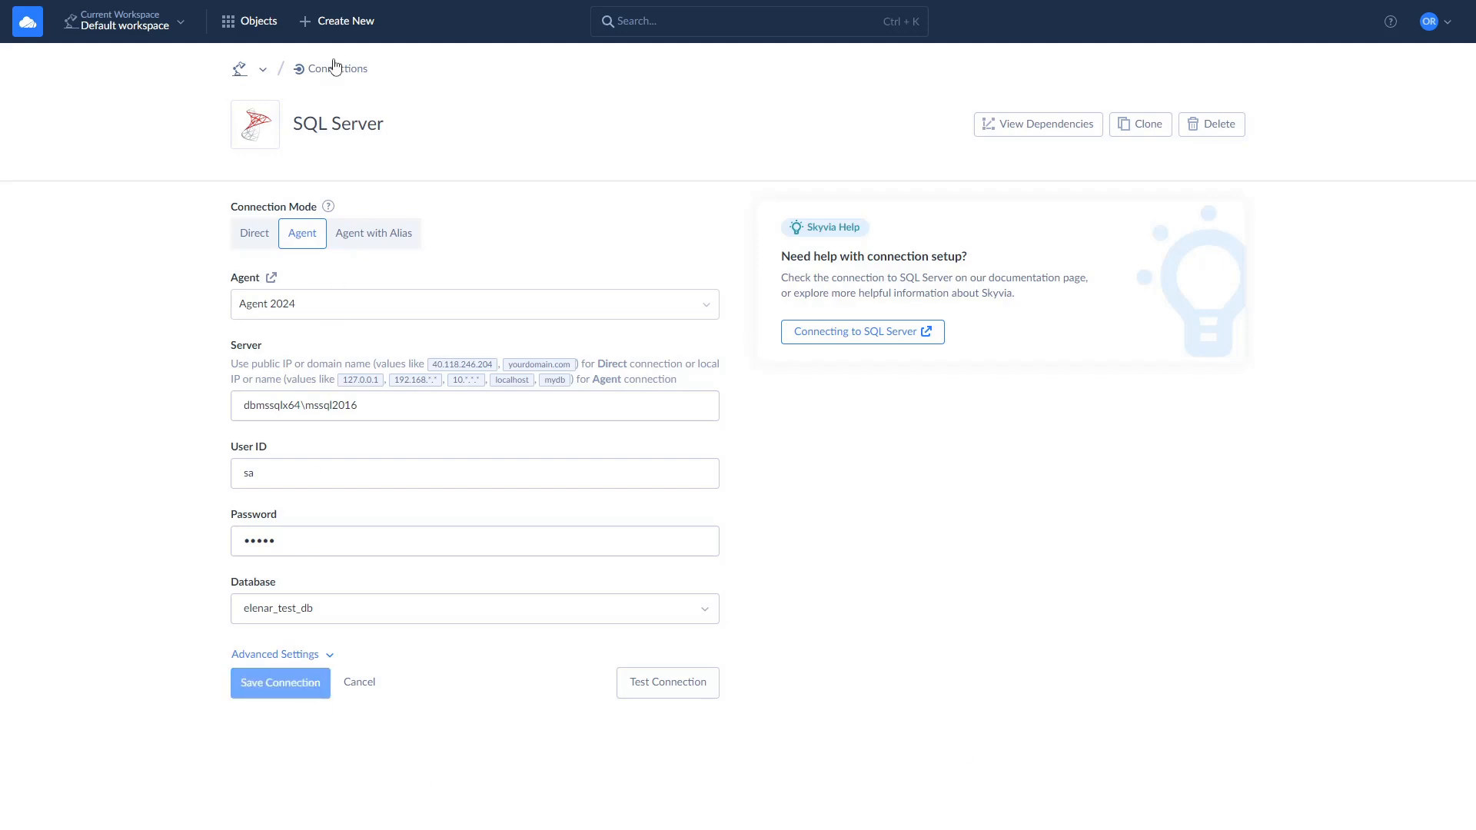
{"action": "left_click", "coordinate": [335, 21]}
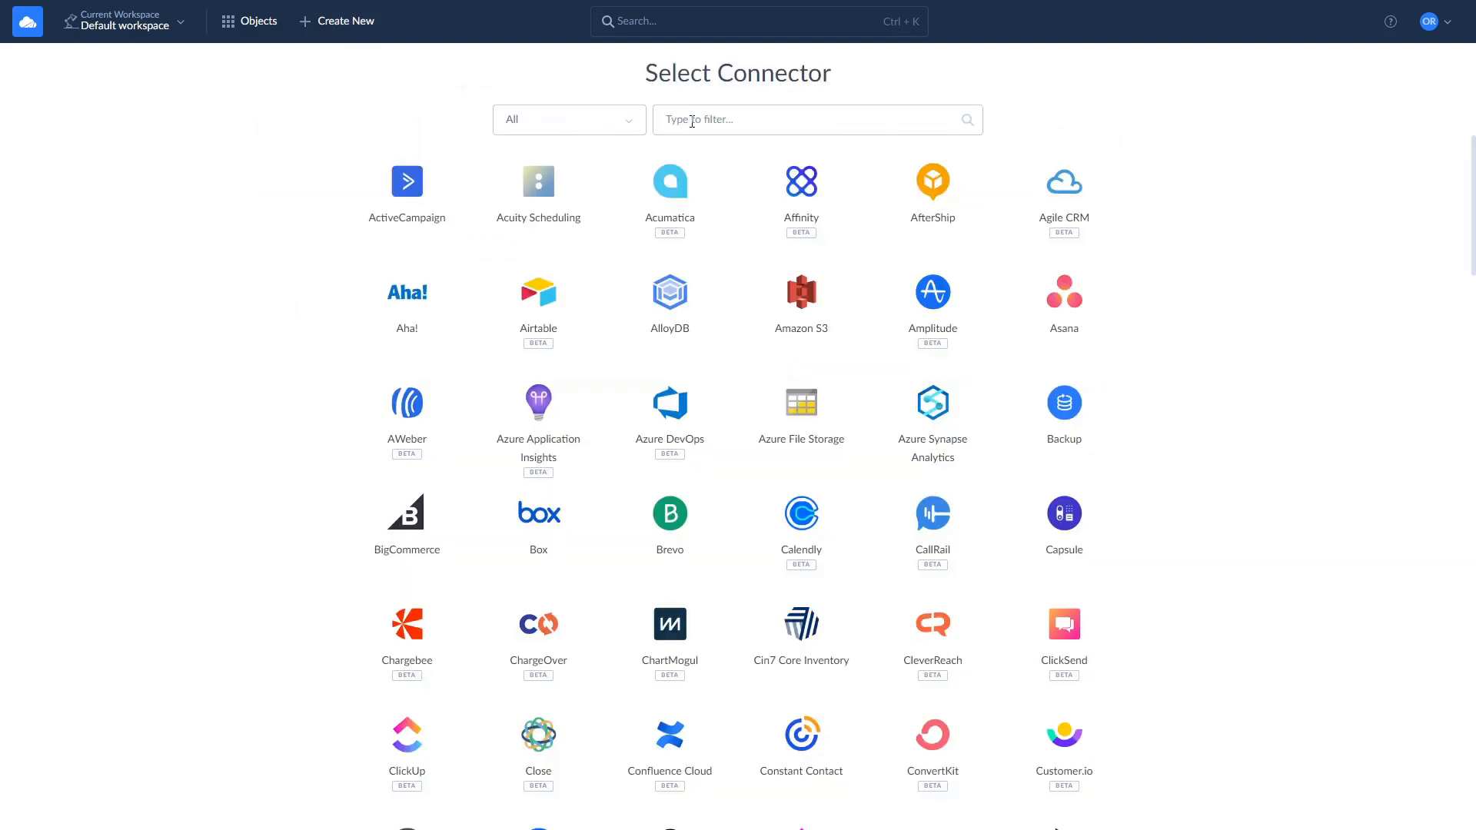
Step: Save a Dynamics 365 connection to skyvia2021new.crm4.dynamics.com using OAuth 2.0 sign-in
{"action": "type", "text": "dy"}
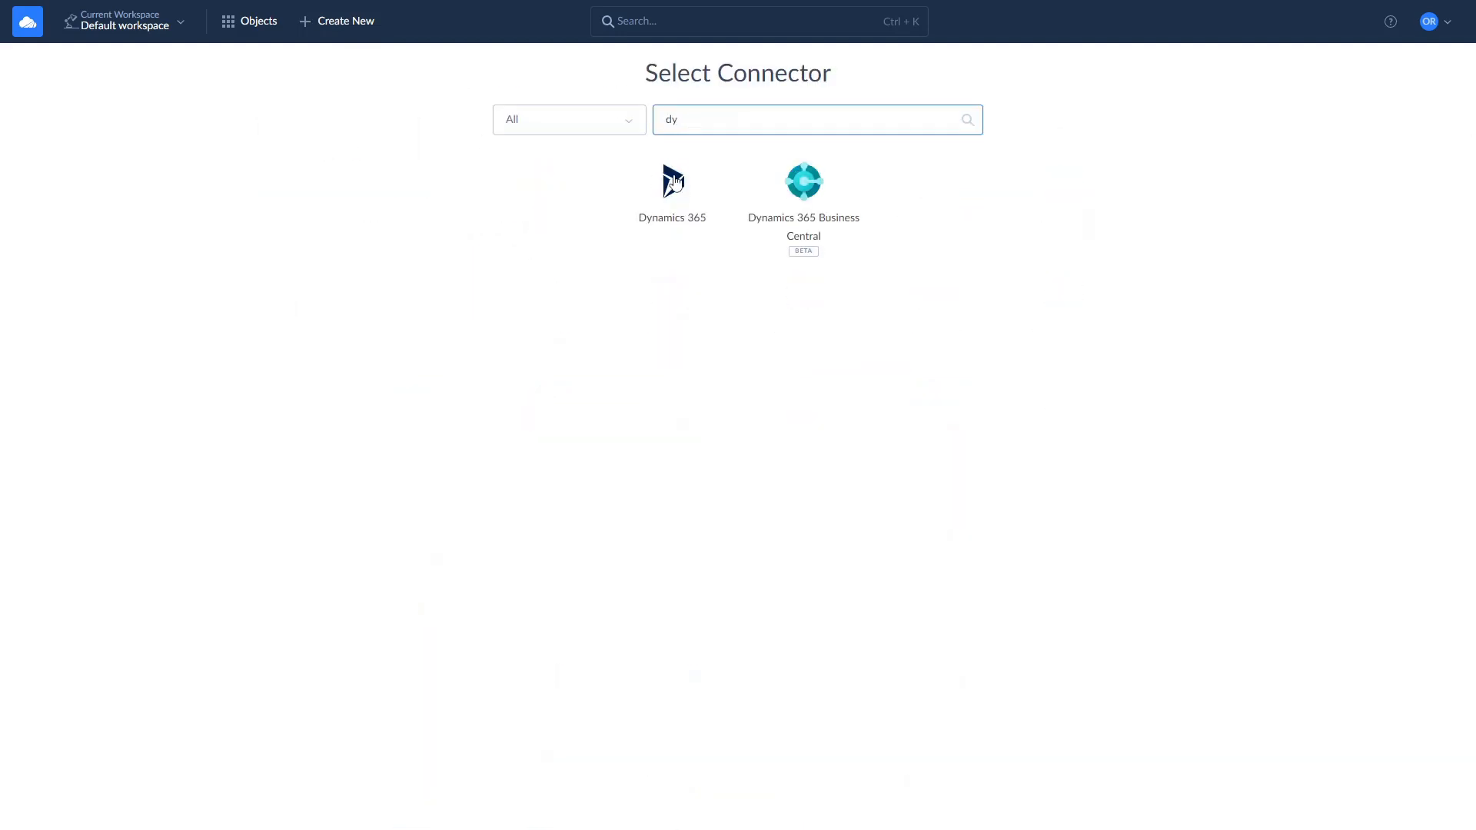
{"action": "left_click", "coordinate": [672, 182]}
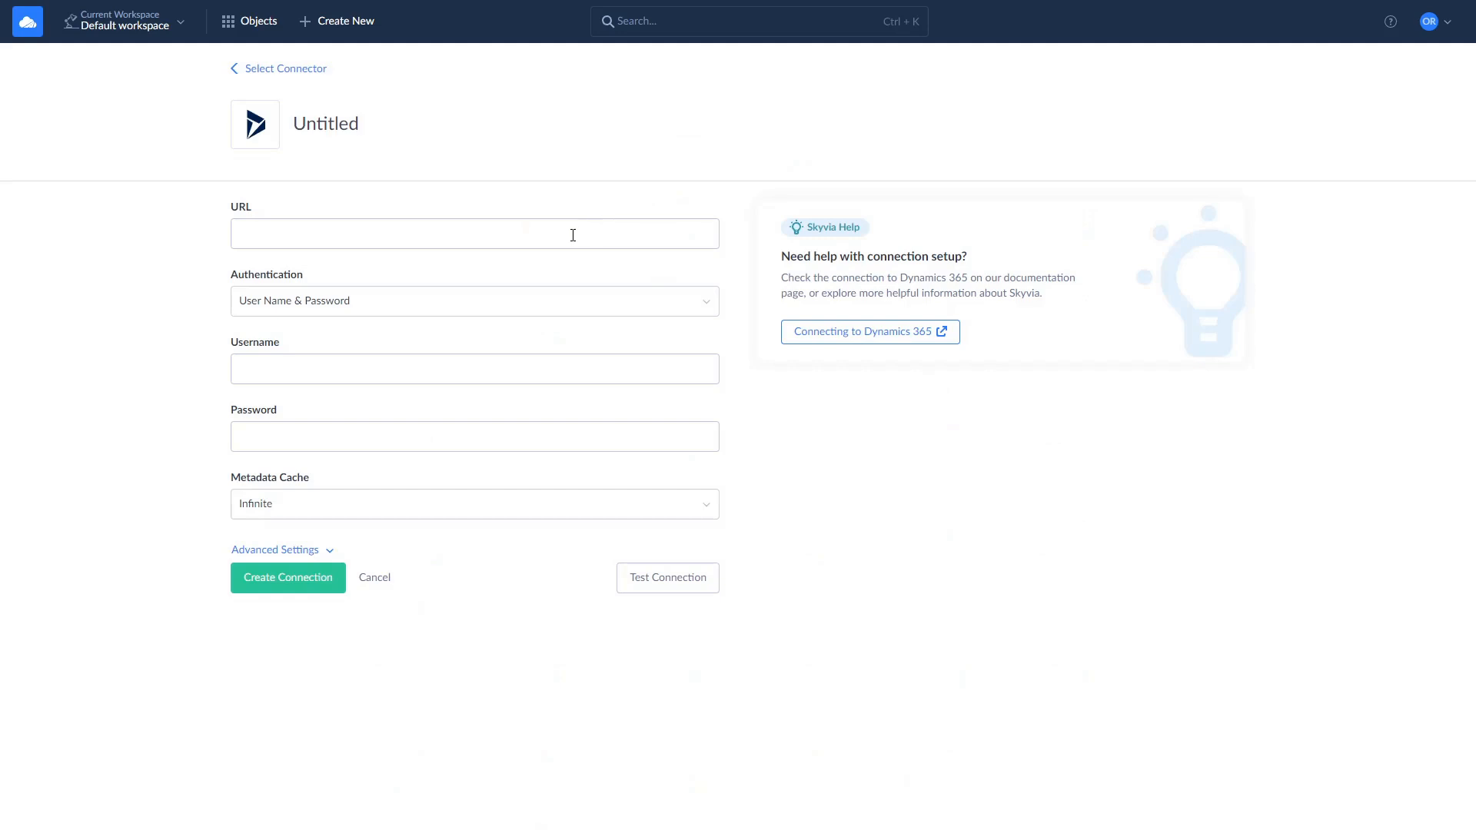
{"action": "left_click", "coordinate": [473, 301]}
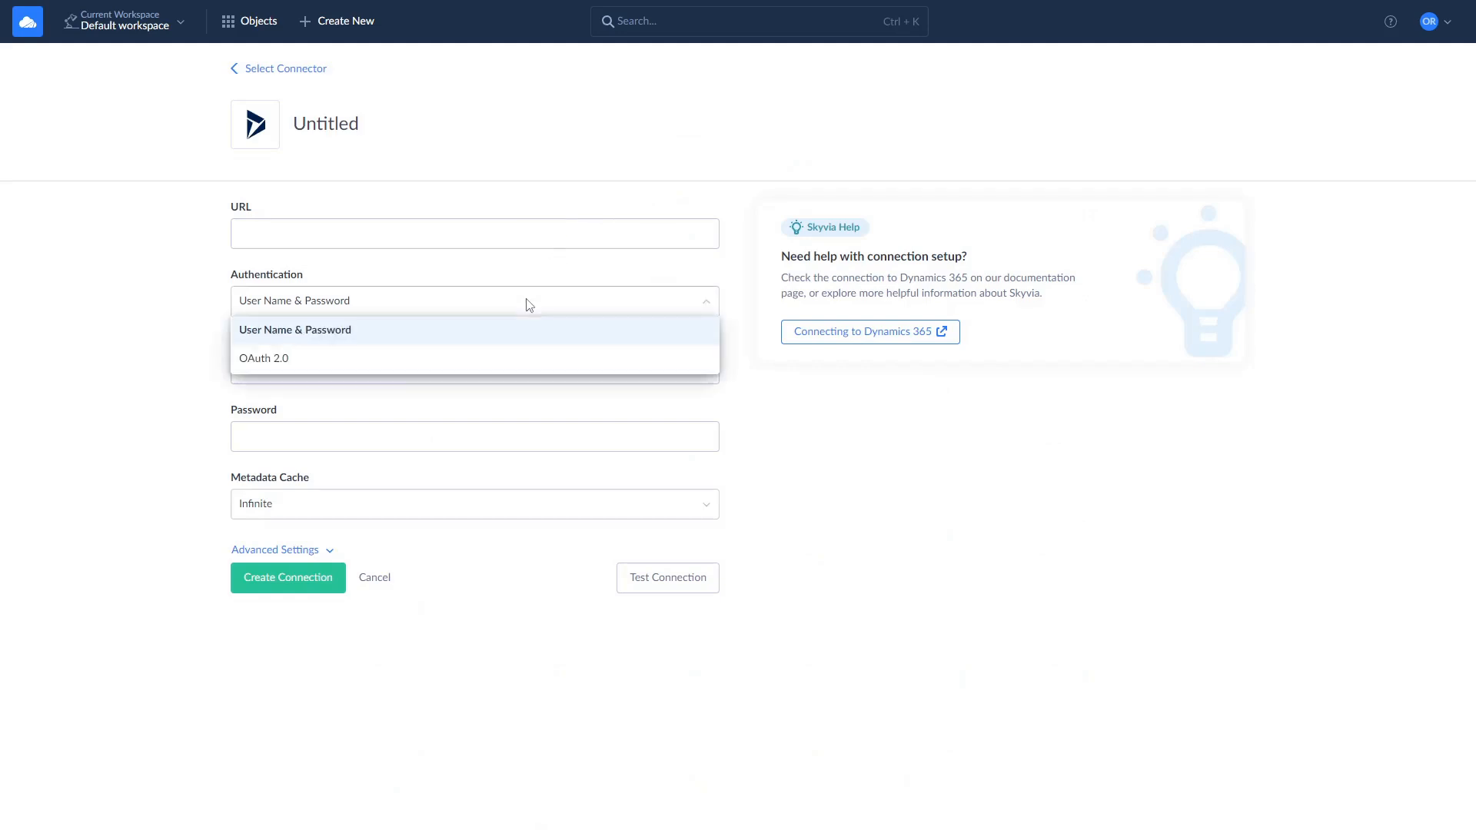
{"action": "left_click", "coordinate": [294, 330]}
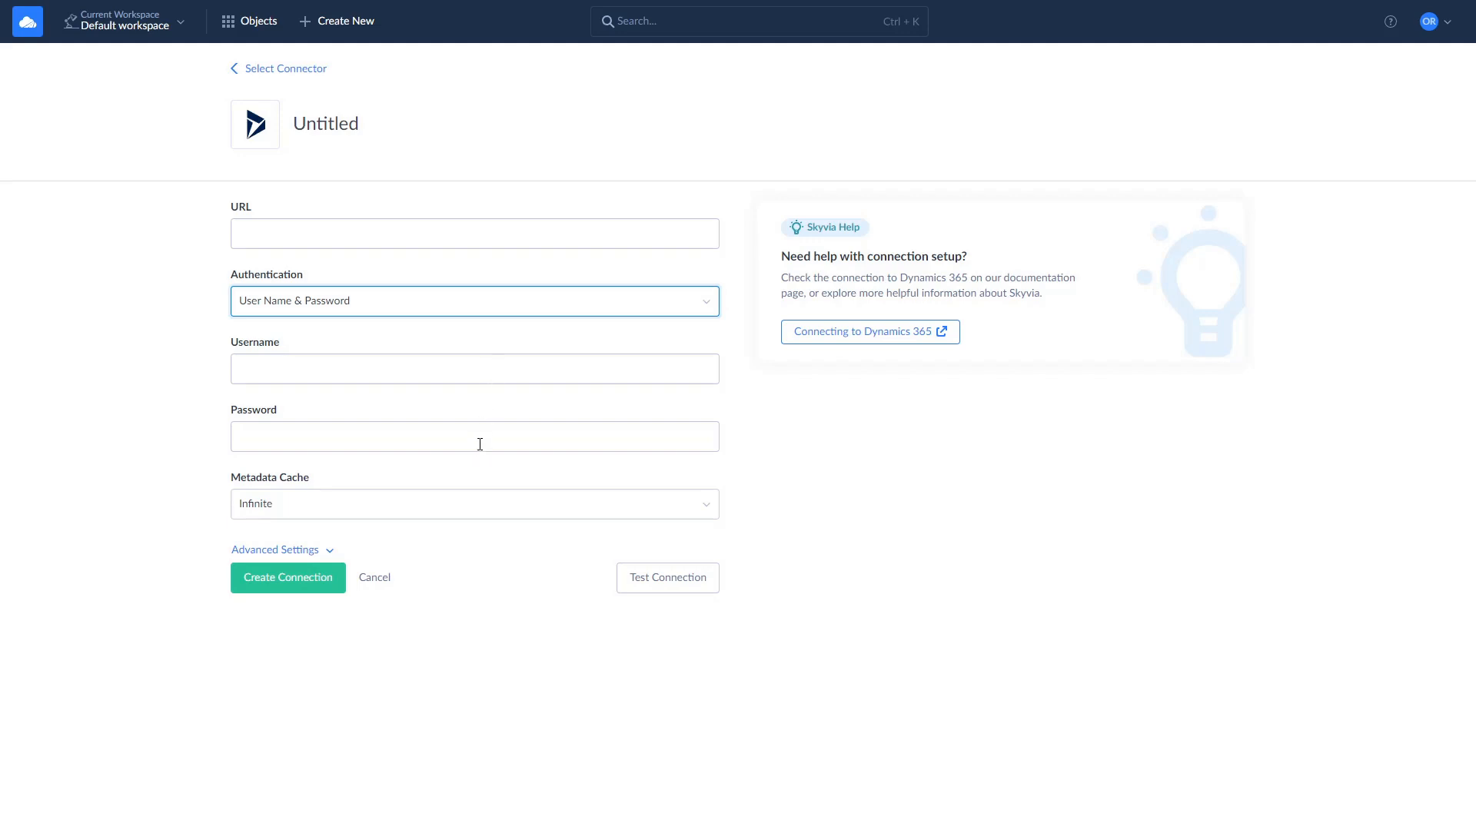
{"action": "left_click", "coordinate": [475, 301]}
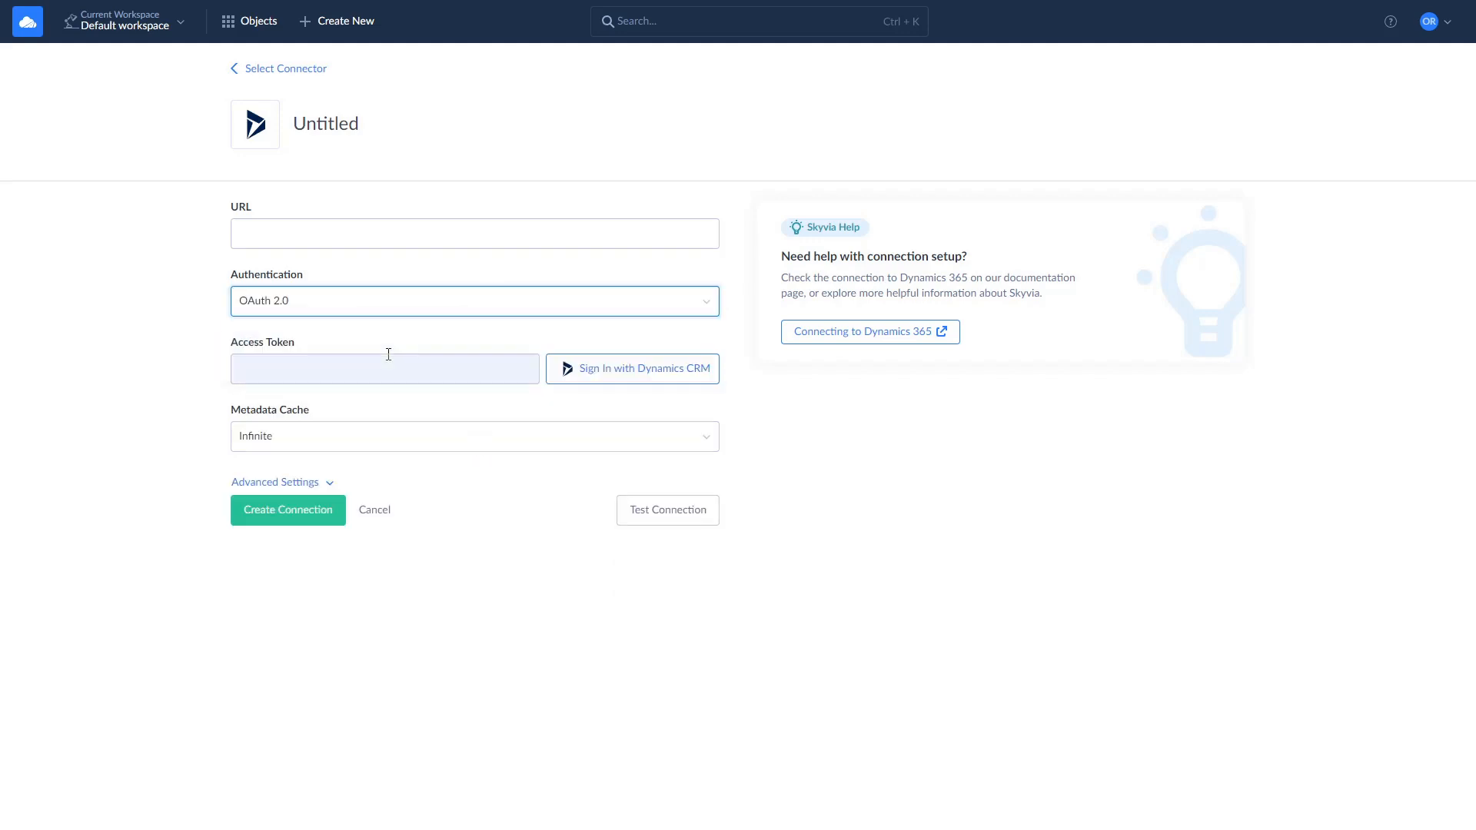
{"action": "mouse_move", "coordinate": [590, 374]}
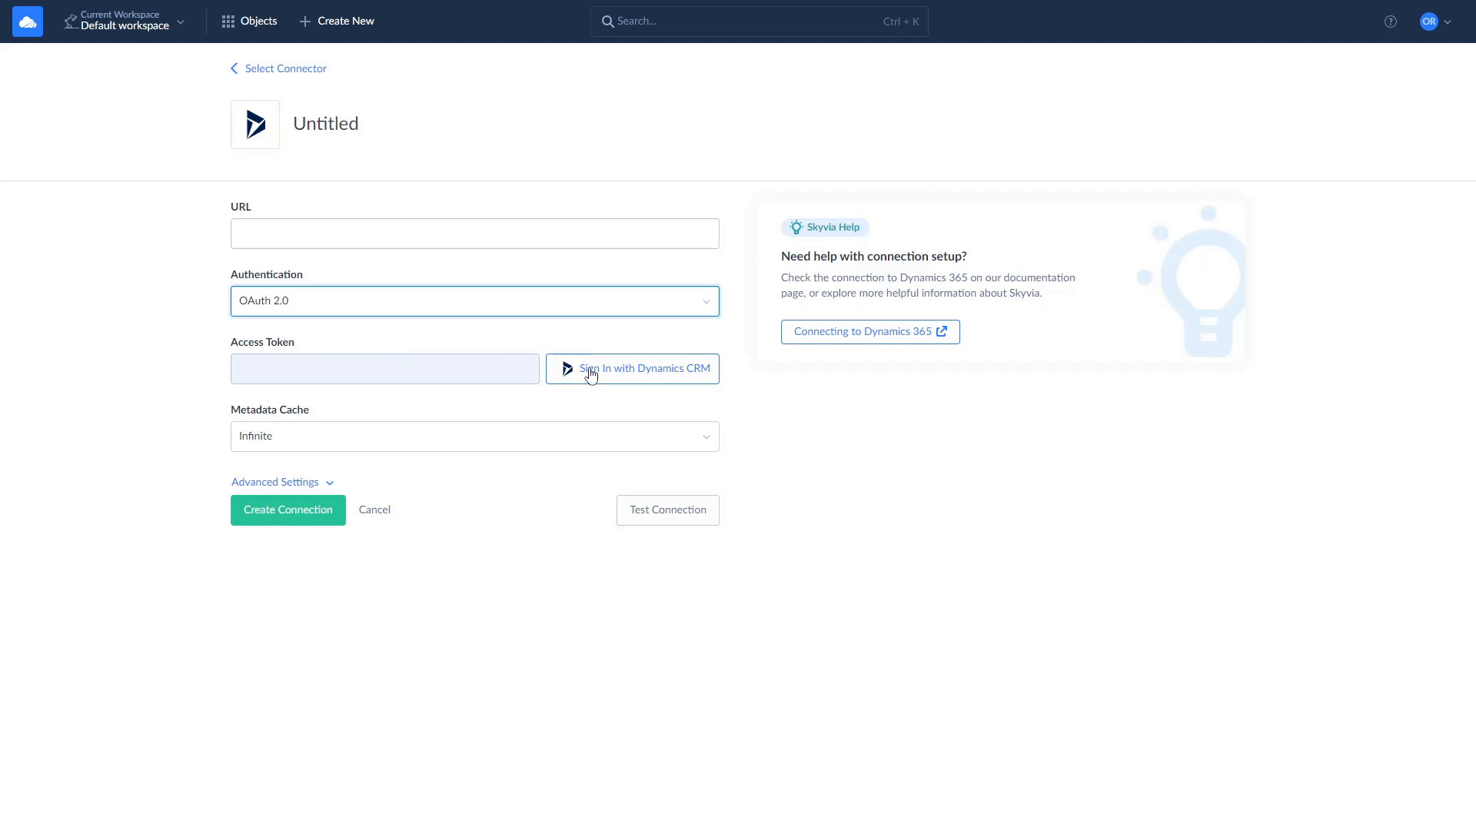
{"action": "left_click", "coordinate": [632, 369]}
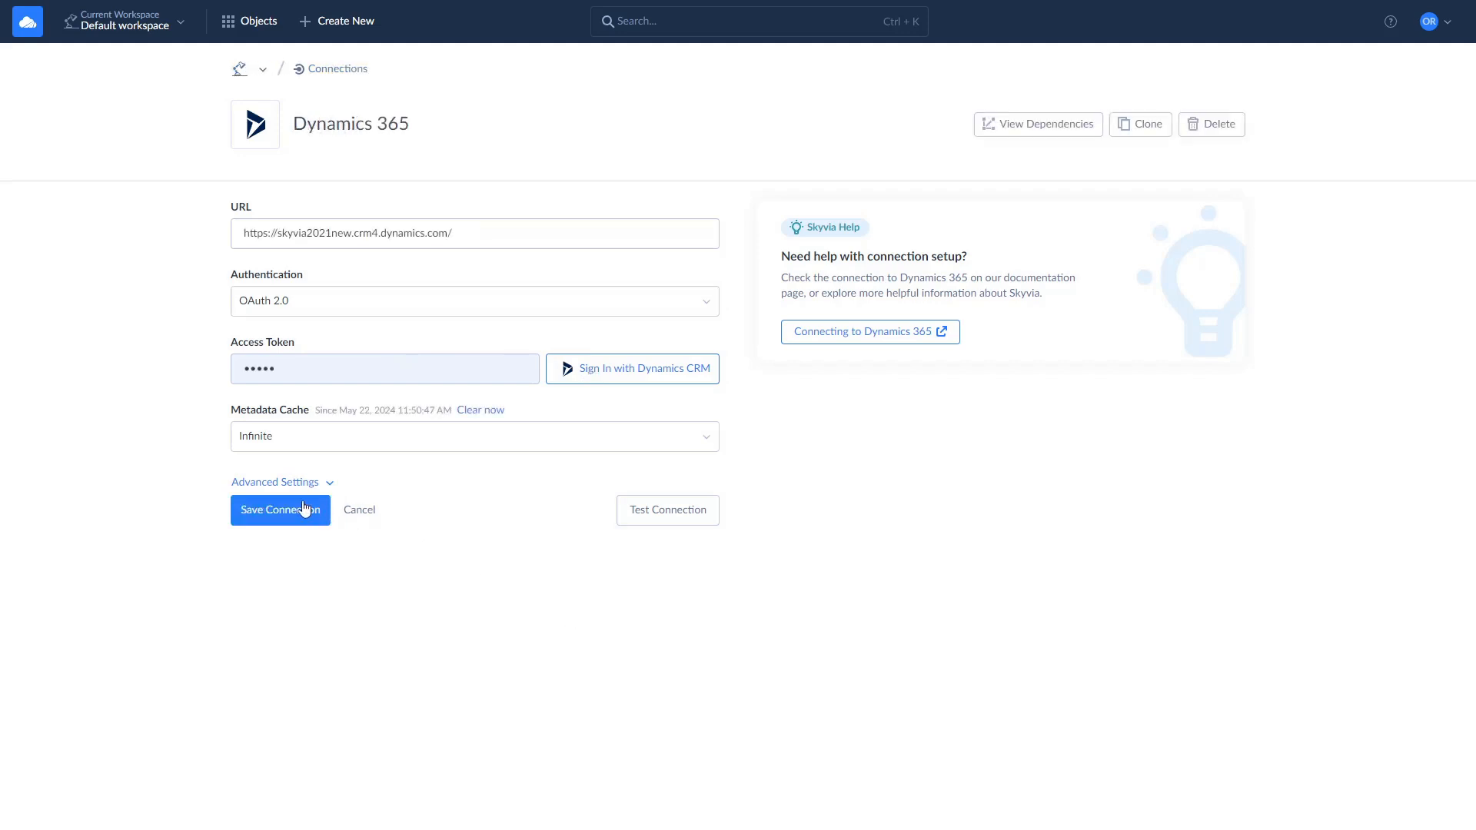
{"action": "left_click", "coordinate": [249, 21]}
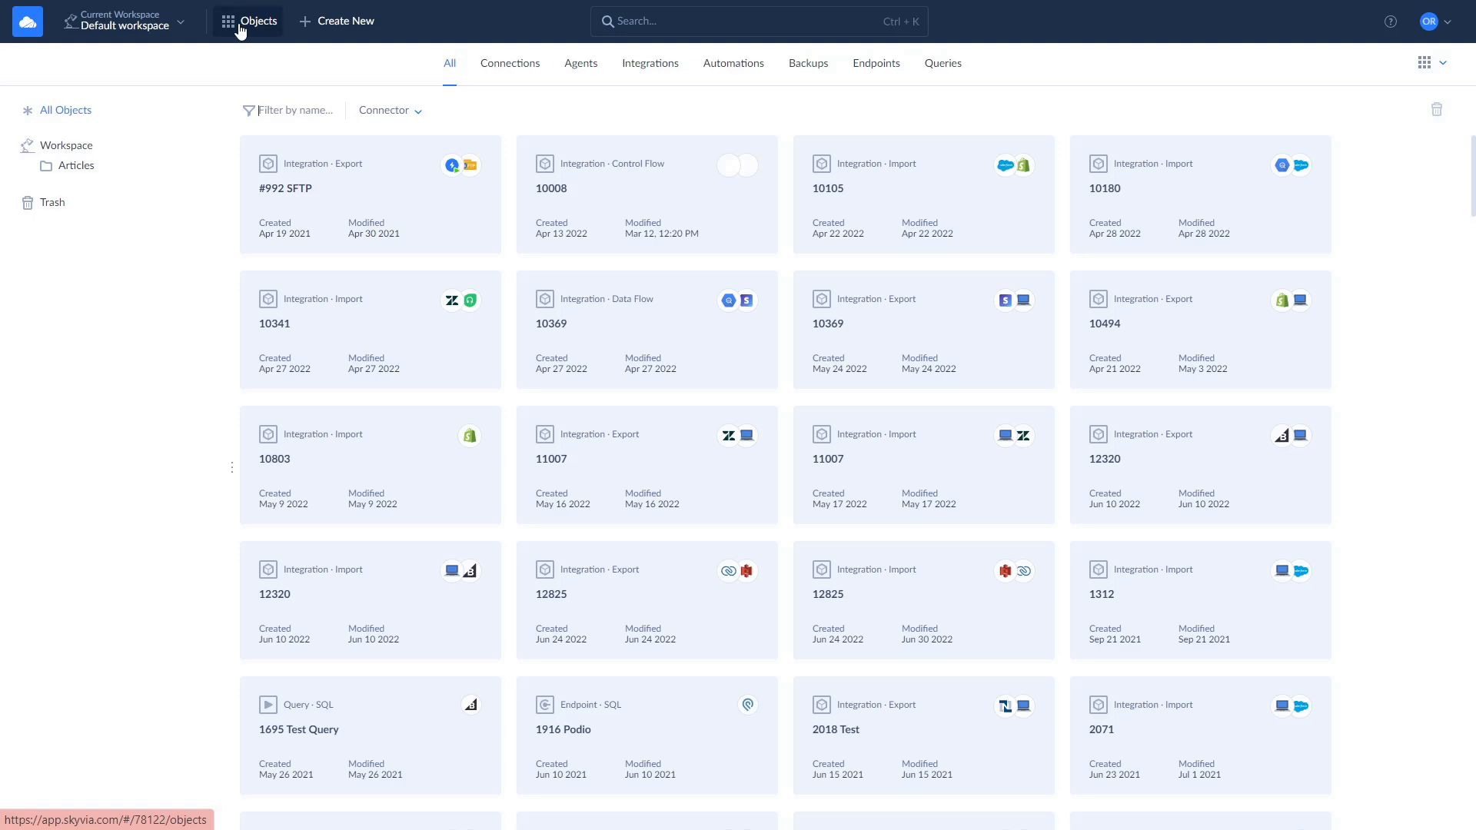
{"action": "mouse_move", "coordinate": [345, 24]}
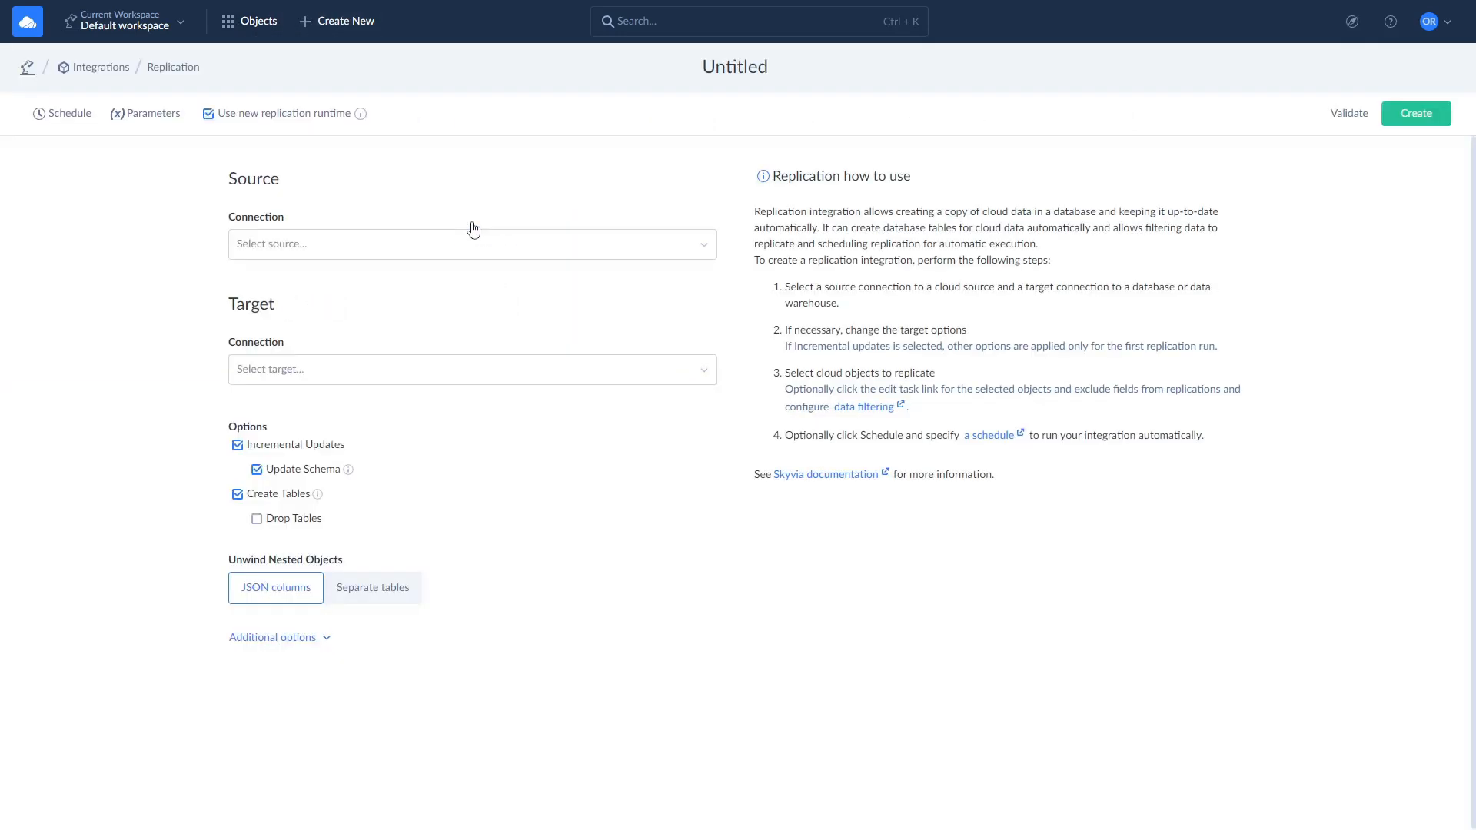
Step: Set the new replication's source to Dynamics 365 and target to SQL Server
{"action": "type", "text": "dy"}
{"action": "type", "text": "sq"}
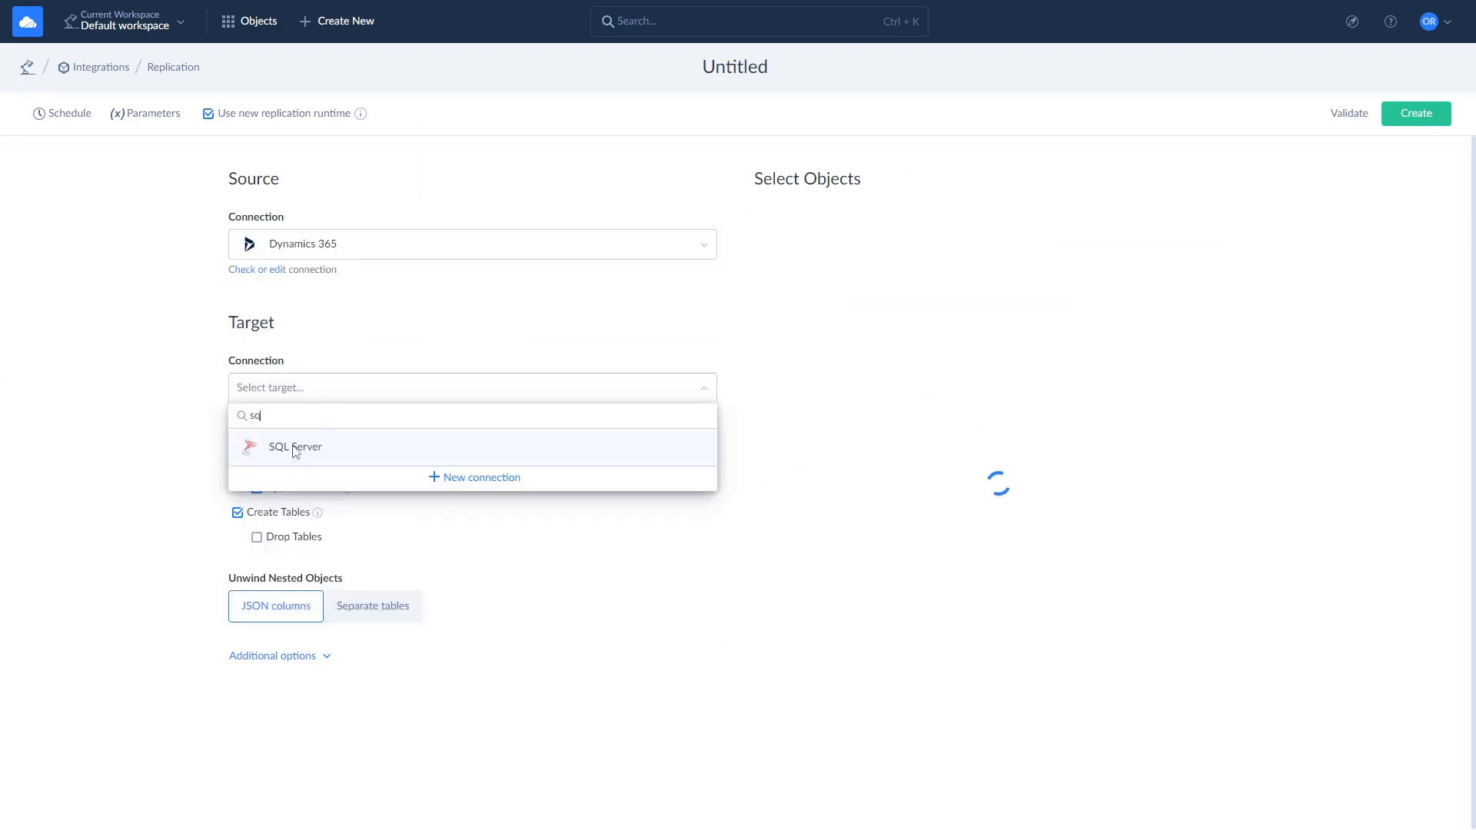
{"action": "left_click", "coordinate": [294, 446]}
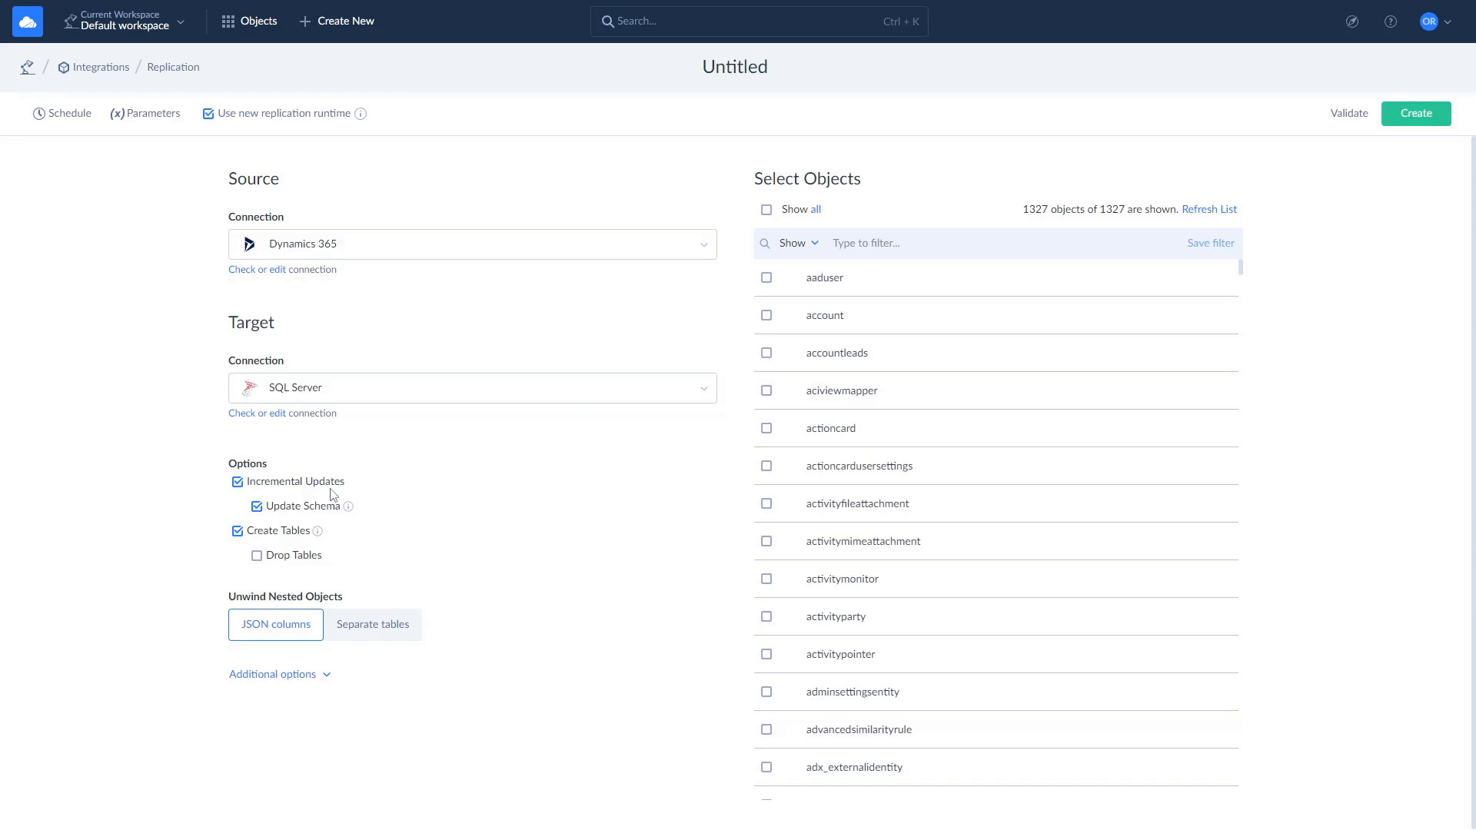
{"action": "mouse_move", "coordinate": [337, 506]}
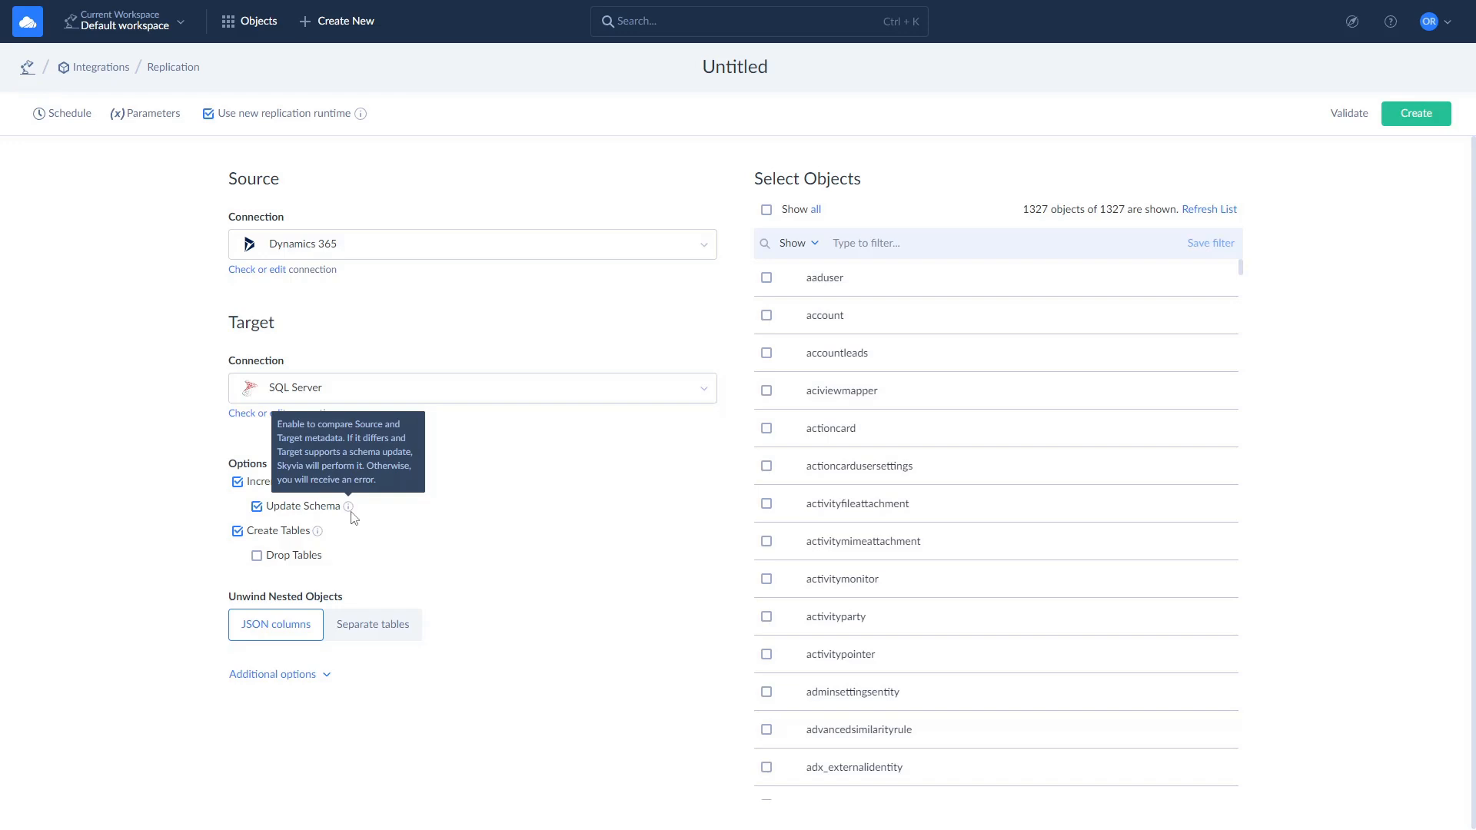
{"action": "mouse_move", "coordinate": [350, 521]}
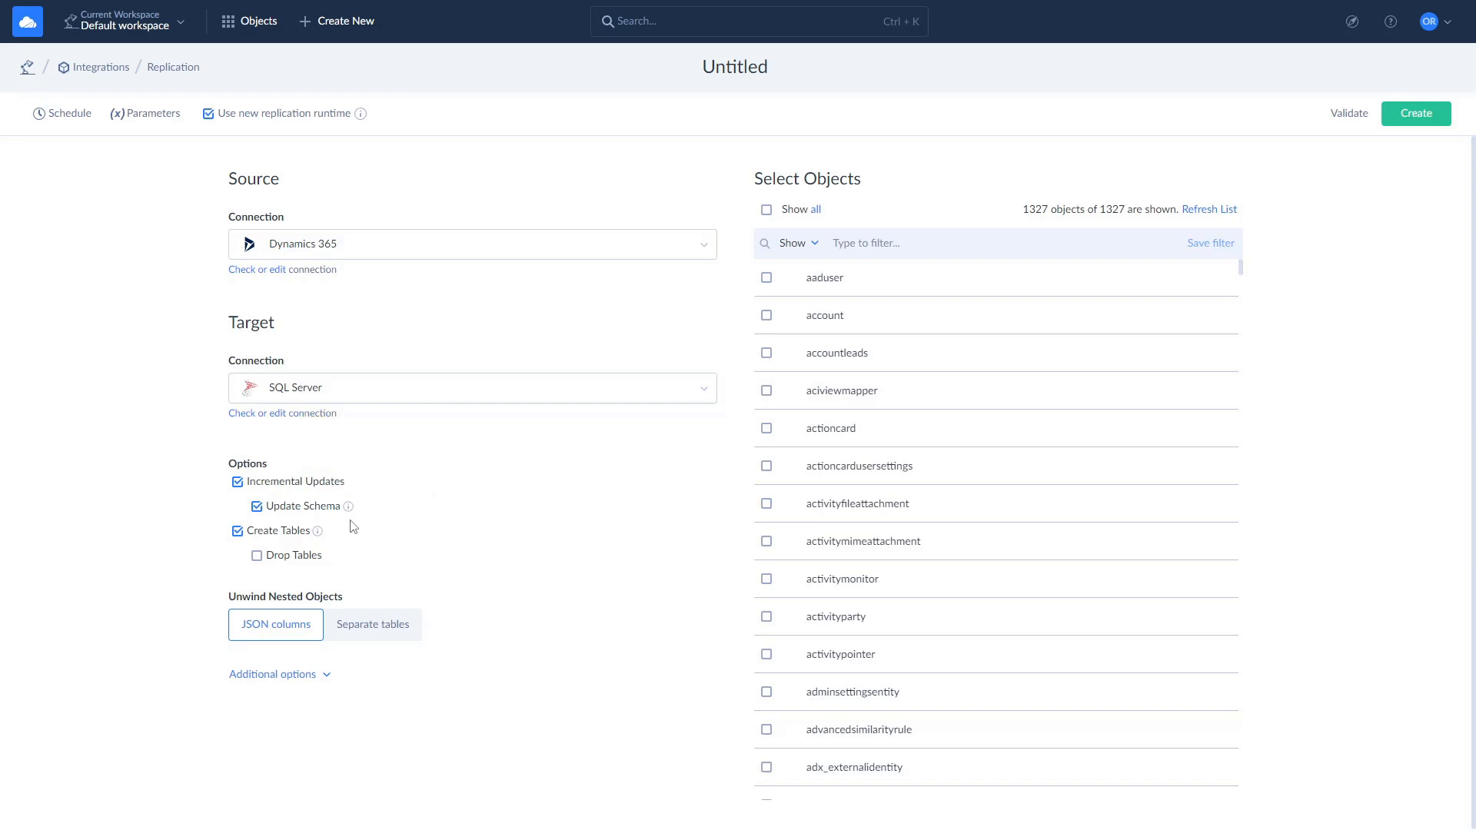
{"action": "mouse_move", "coordinate": [318, 530]}
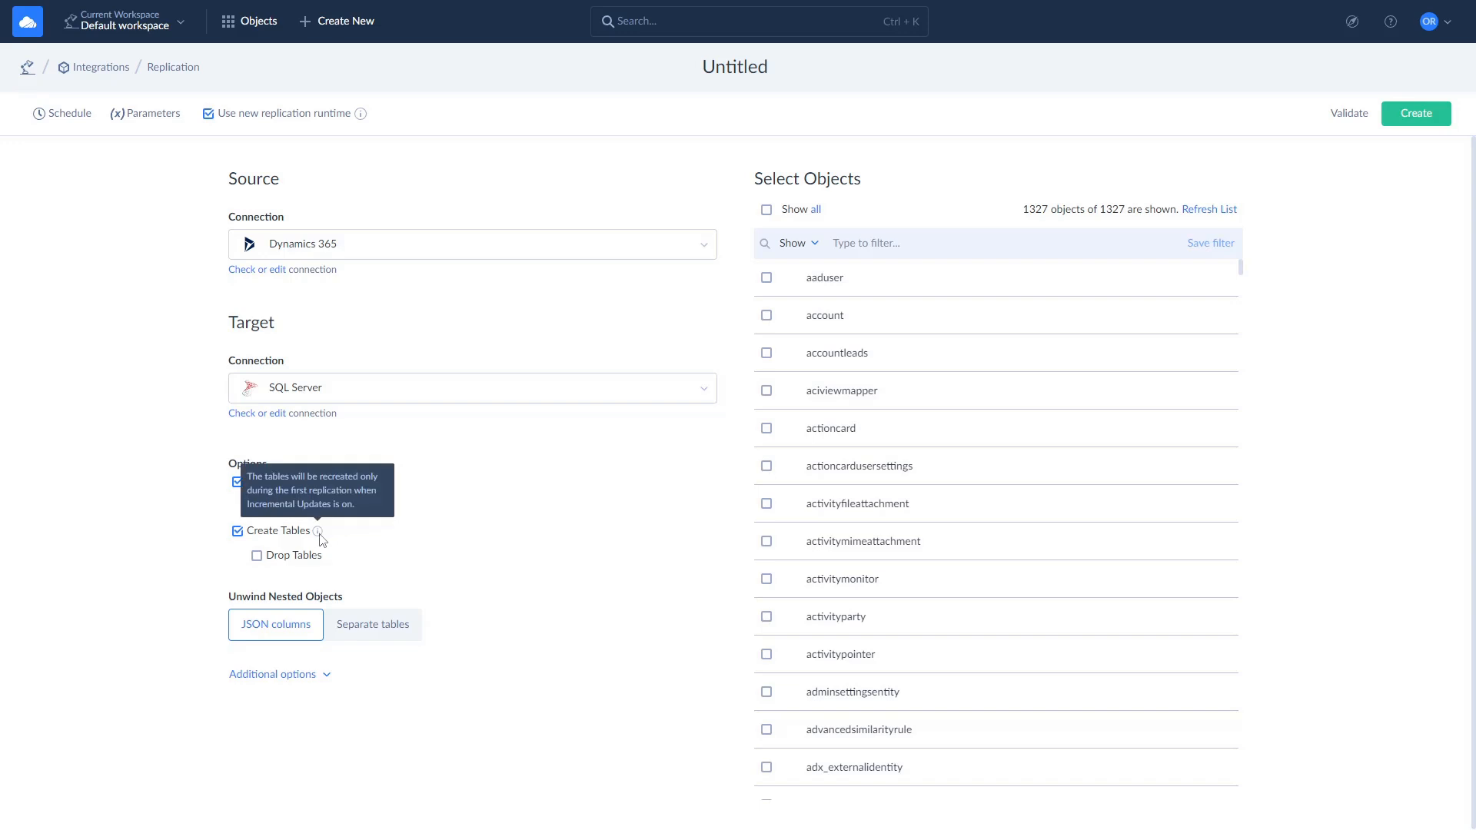
{"action": "mouse_move", "coordinate": [327, 539]}
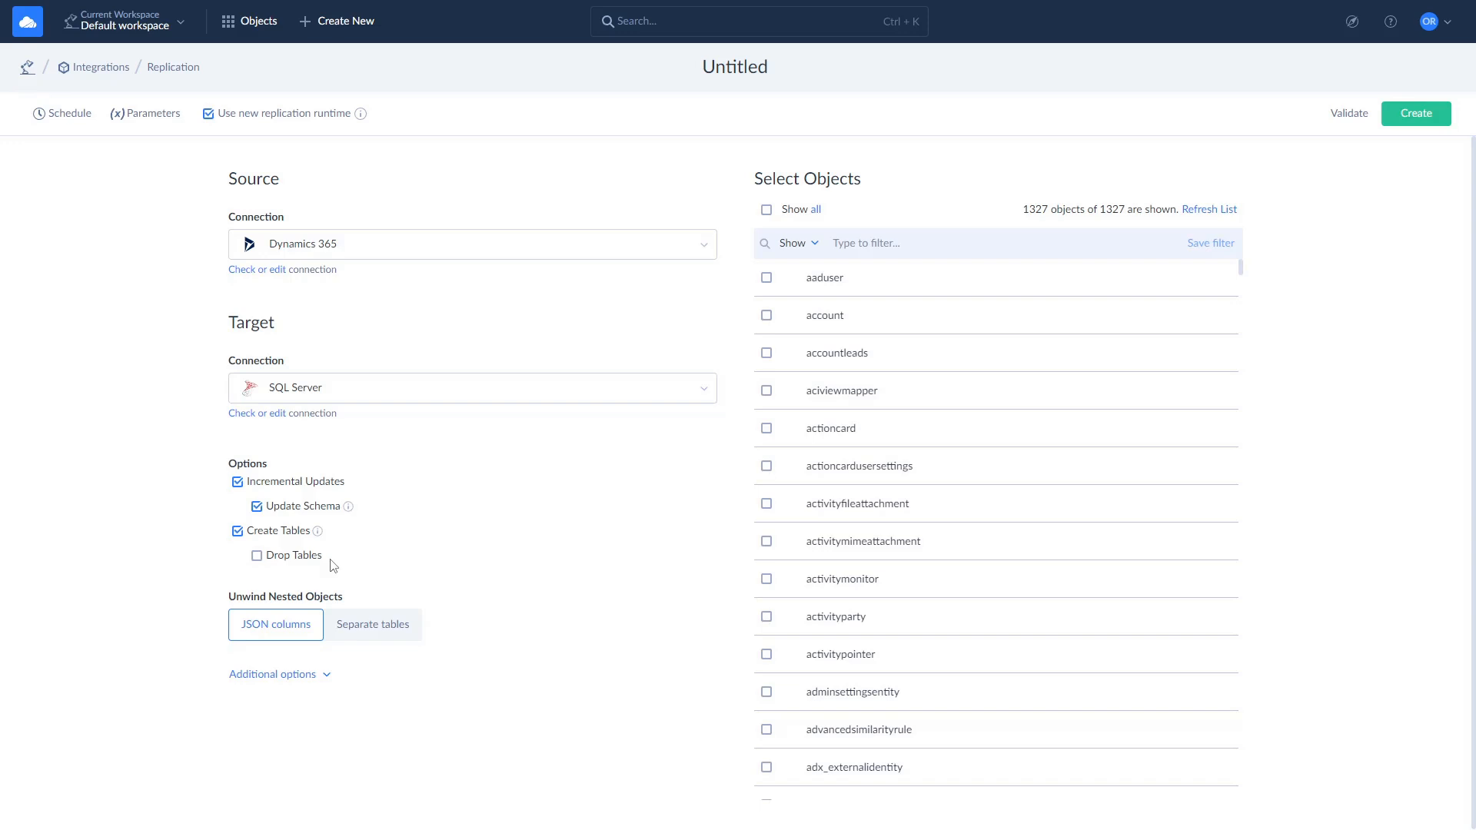
{"action": "mouse_move", "coordinate": [367, 625]}
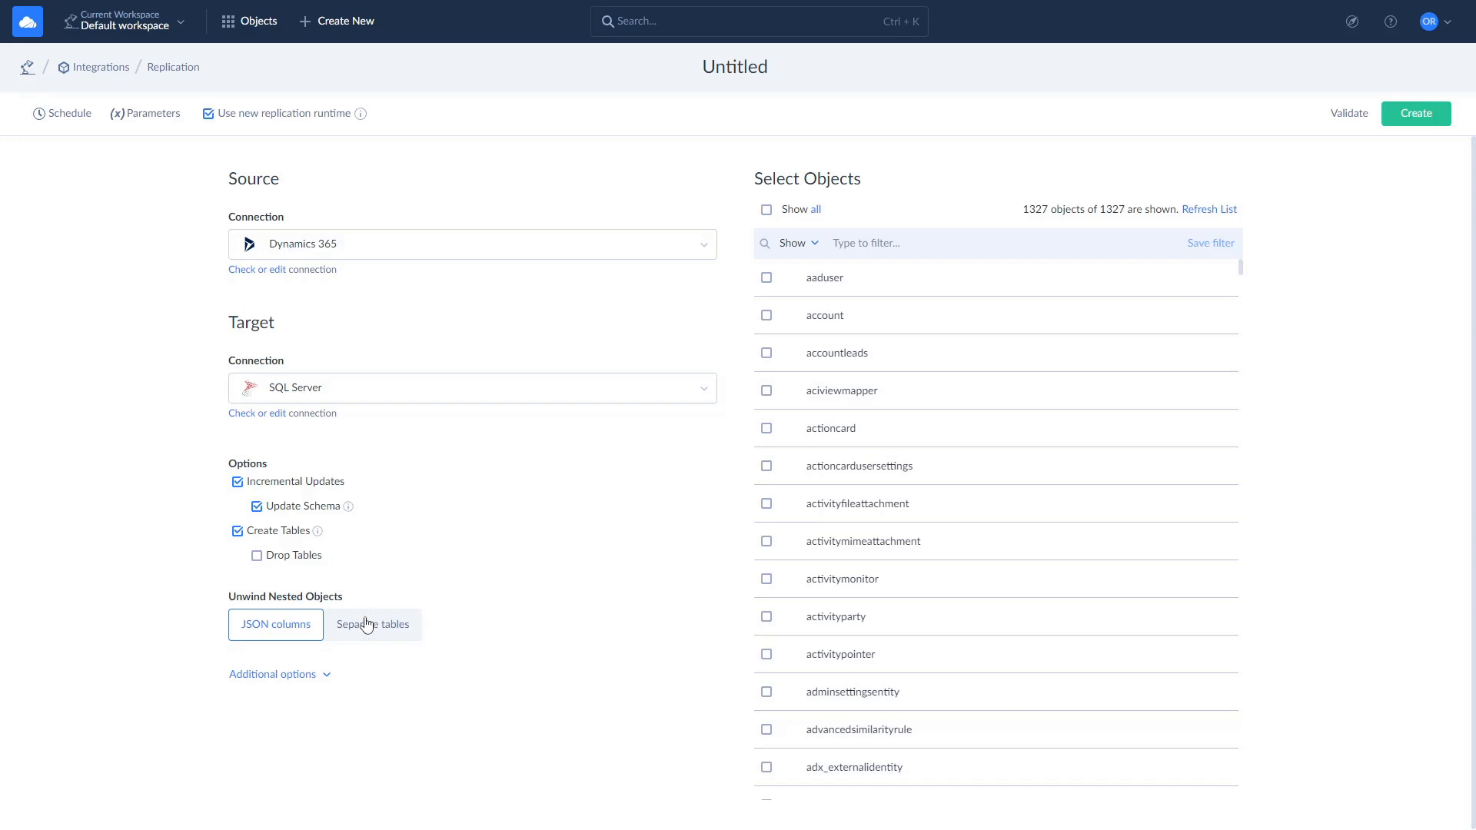
Step: Expand Additional options to reveal the Schema field and Target Naming settings
{"action": "left_click", "coordinate": [272, 674]}
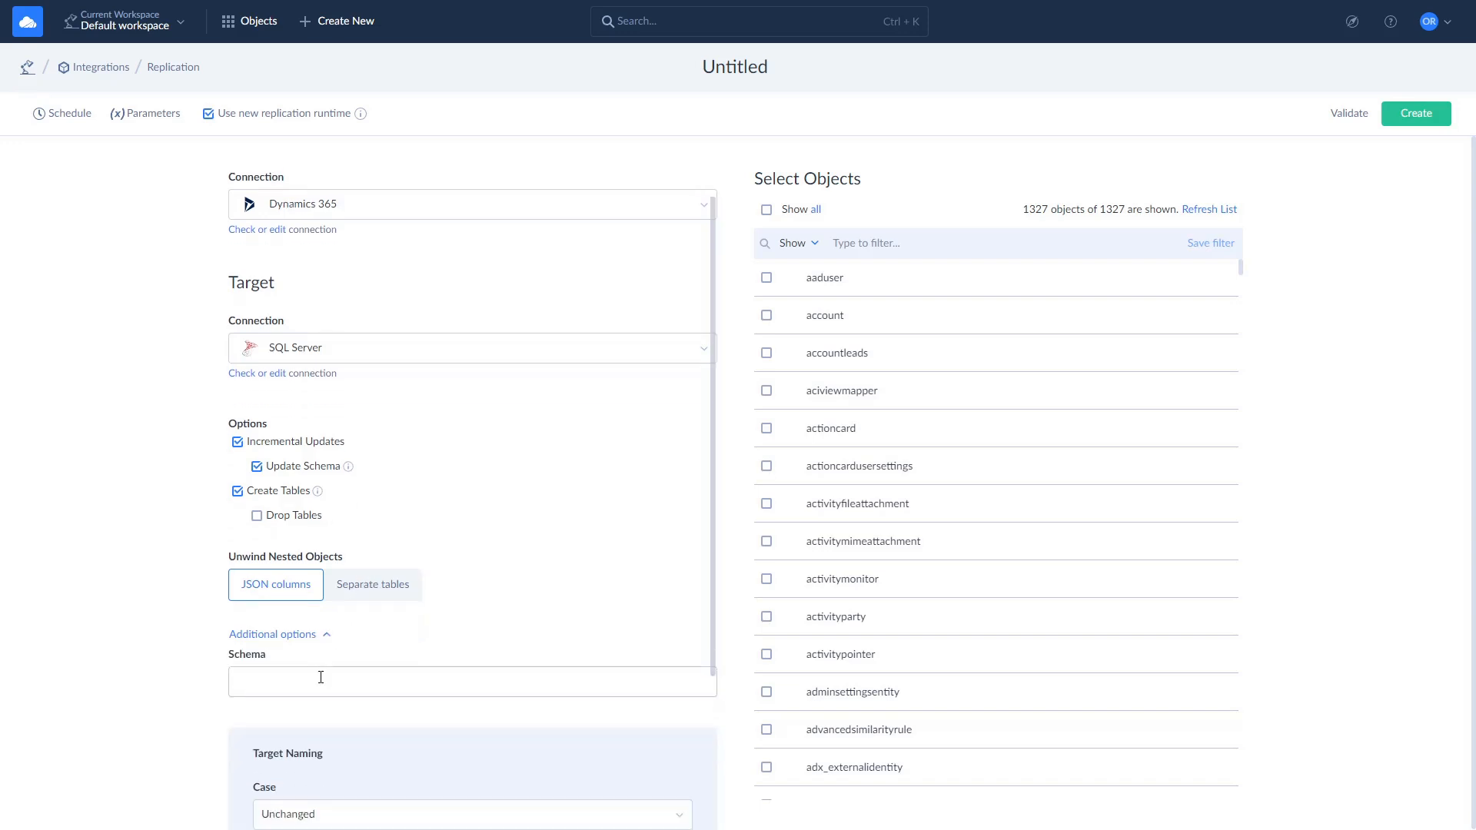
Step: Select account and contact, show only selected objects, and edit the account task
{"action": "scroll", "scroll_direction": "down", "scroll_amount": 3}
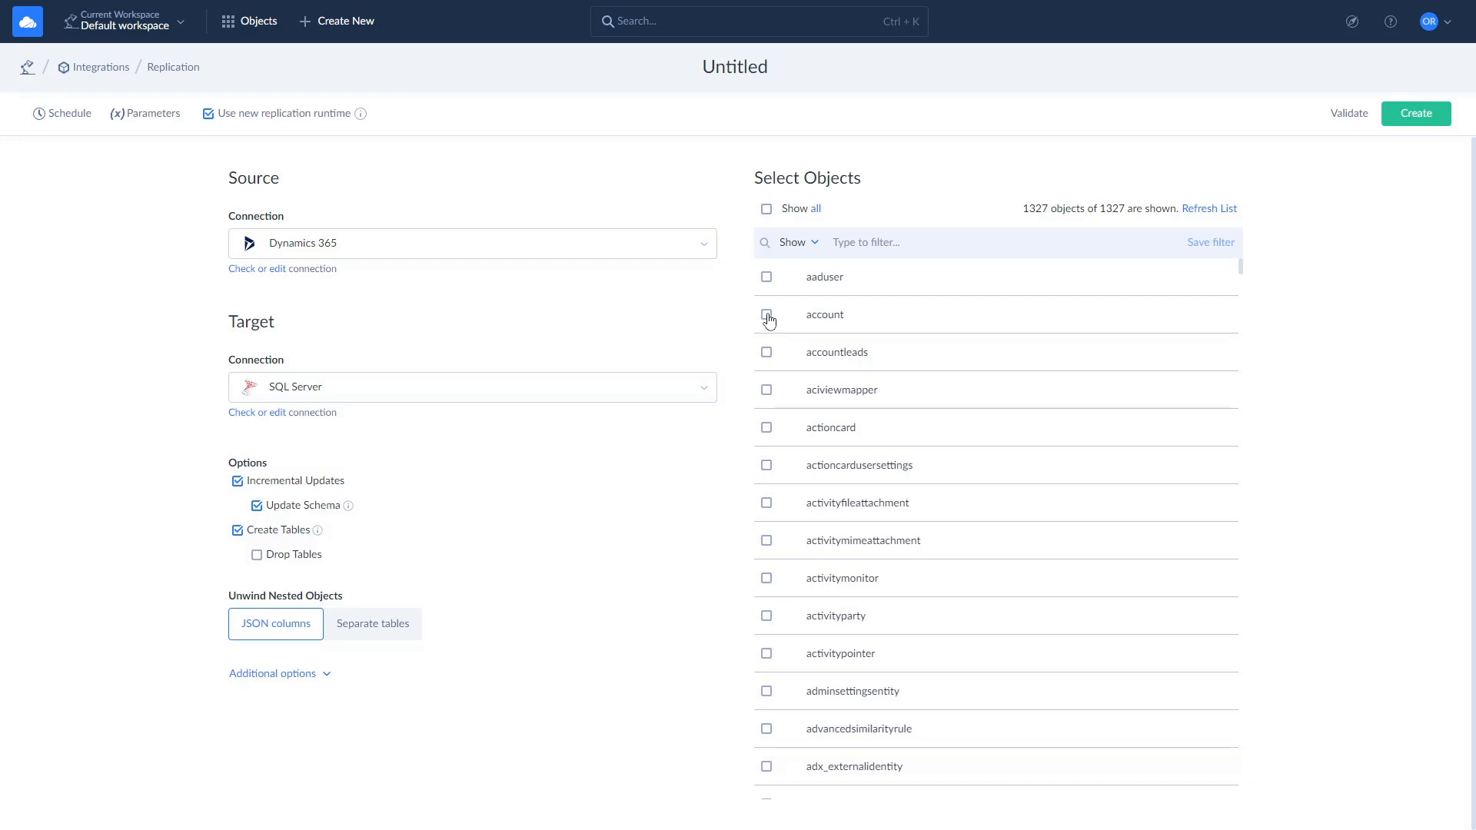
{"action": "type", "text": "con"}
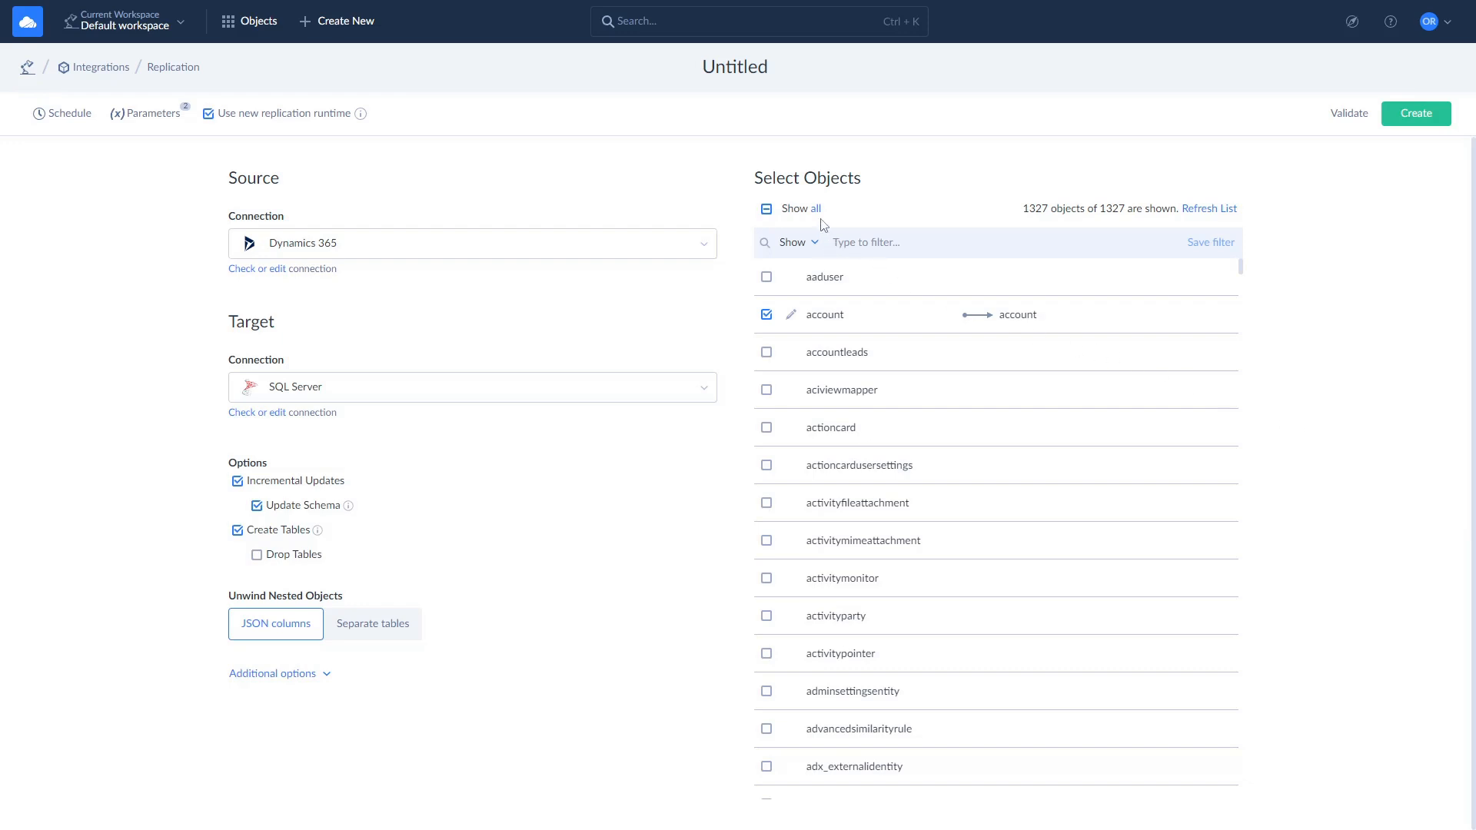
{"action": "left_click", "coordinate": [793, 209]}
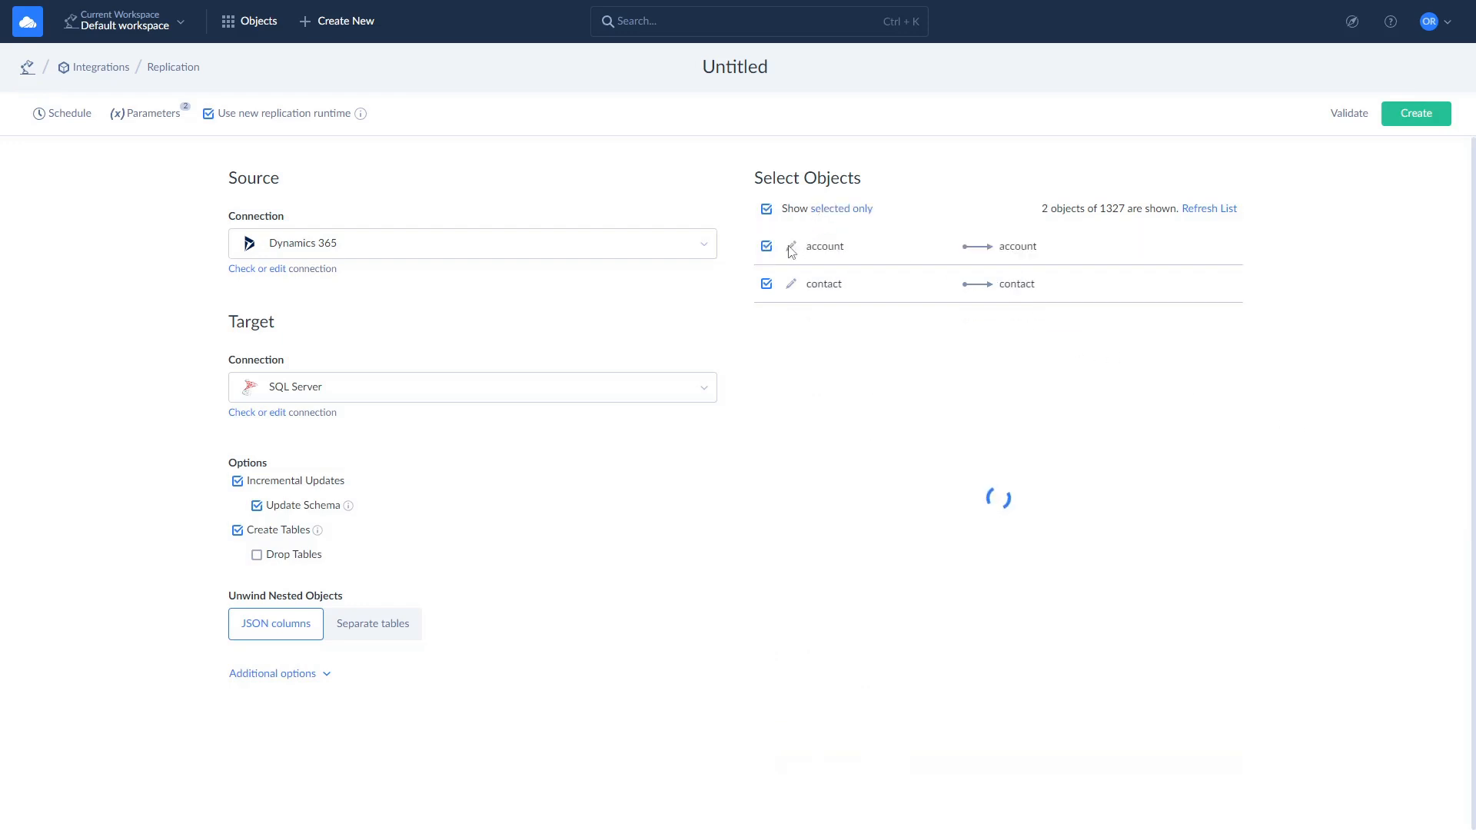
{"action": "left_click", "coordinate": [791, 246]}
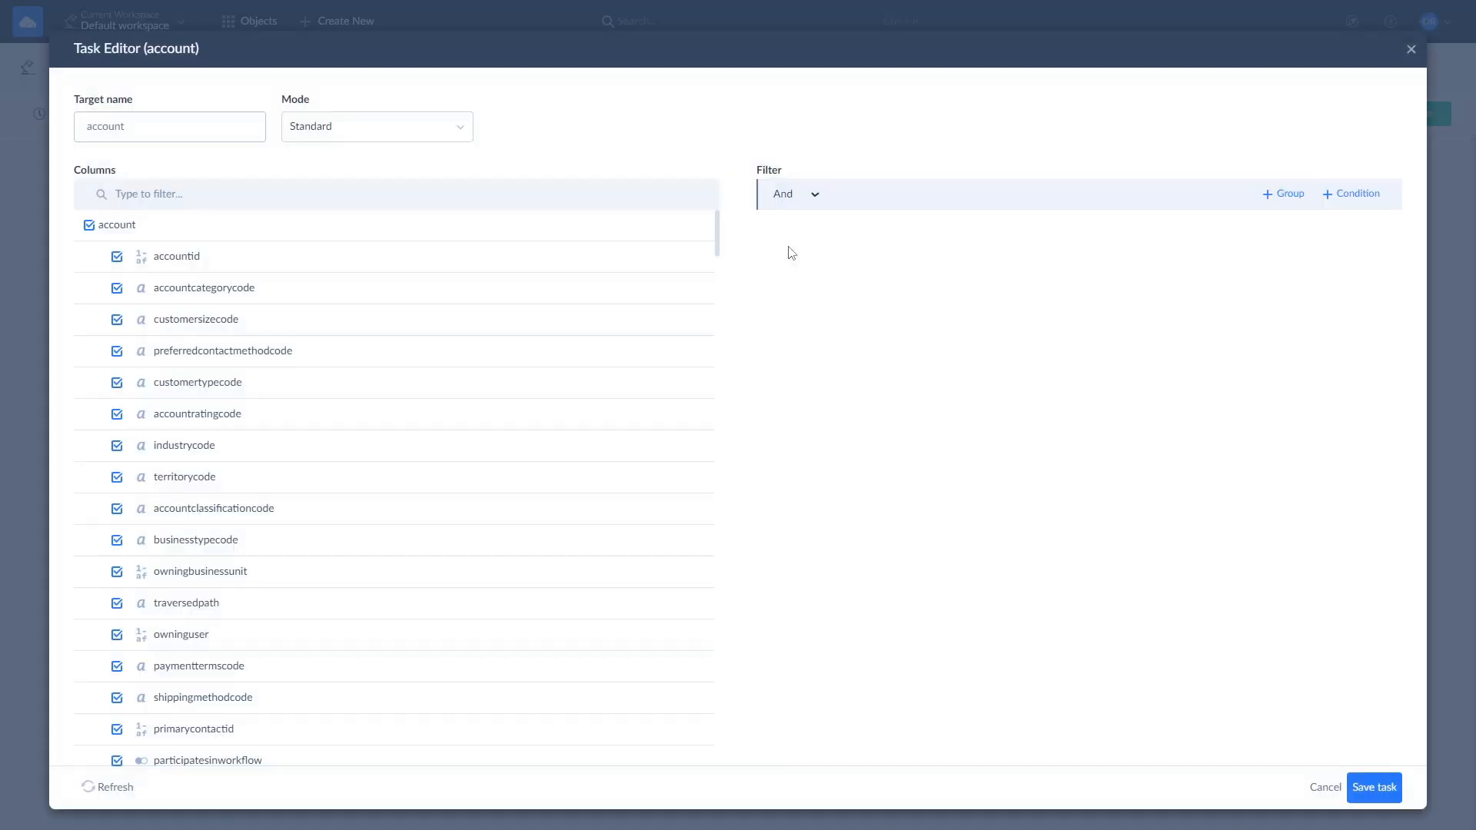
{"action": "mouse_move", "coordinate": [494, 157]}
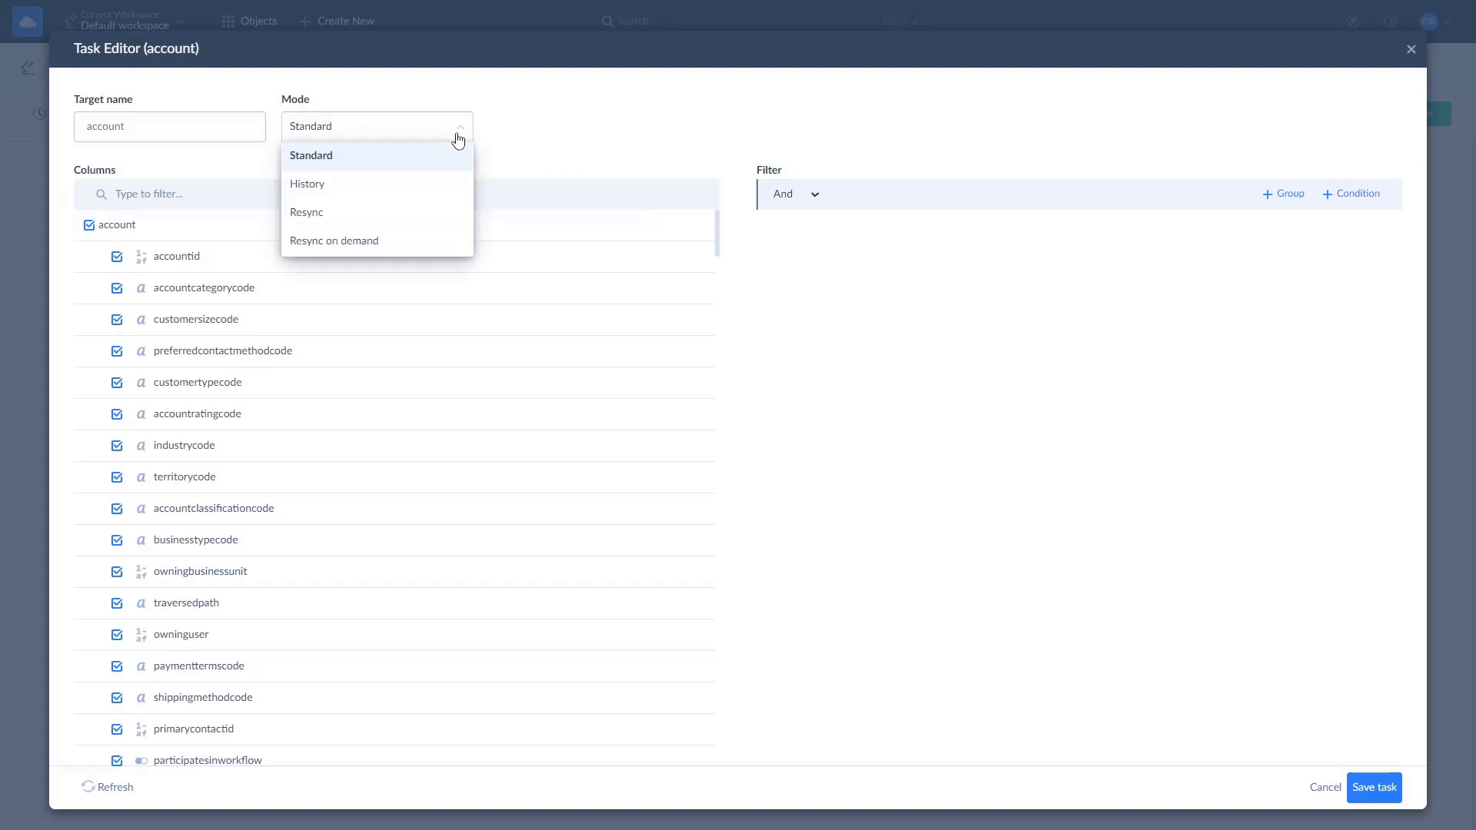
{"action": "mouse_move", "coordinate": [459, 165]}
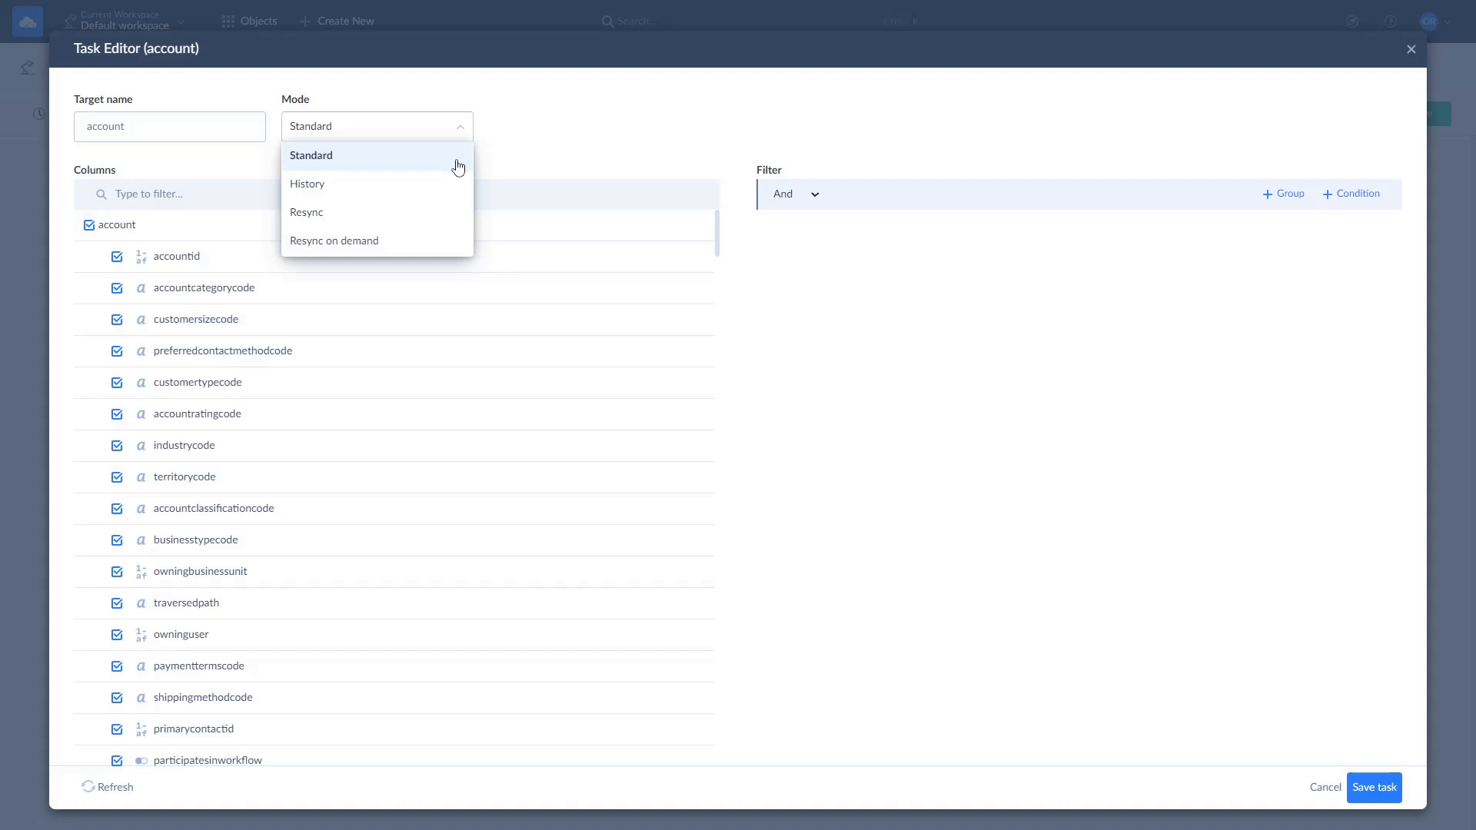
{"action": "mouse_move", "coordinate": [365, 195]}
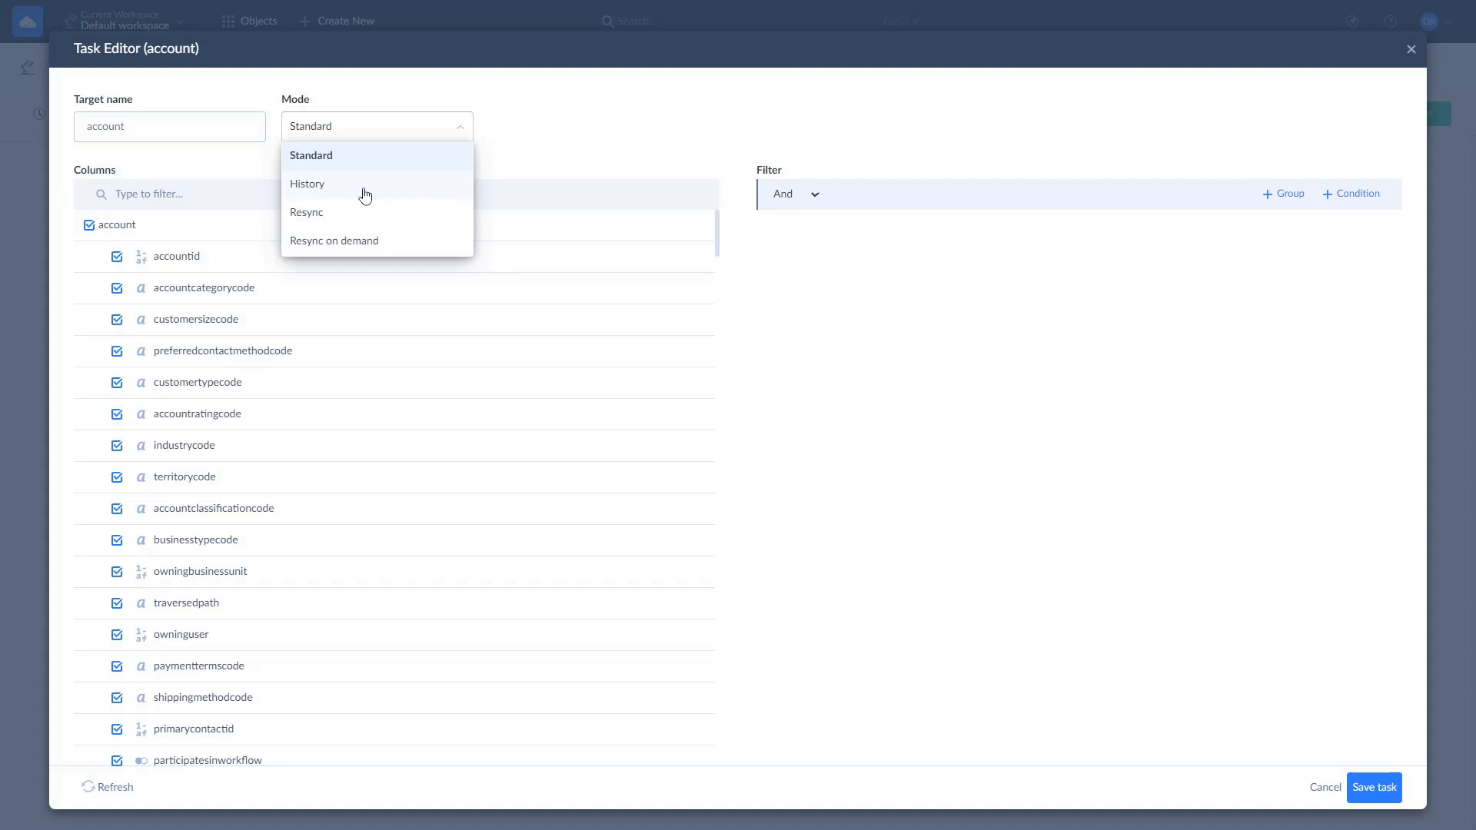
{"action": "mouse_move", "coordinate": [336, 195]}
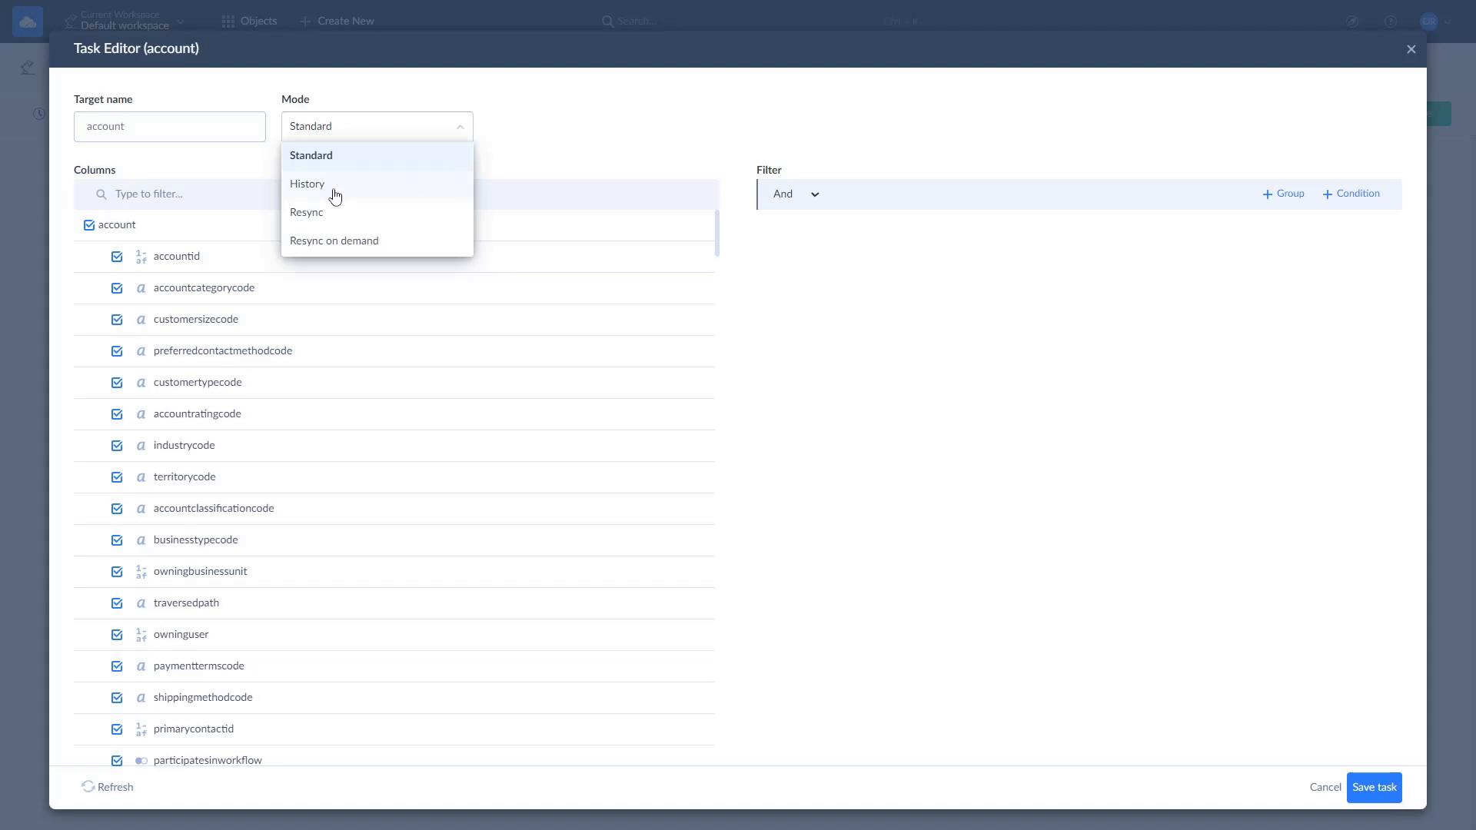
{"action": "mouse_move", "coordinate": [336, 219]}
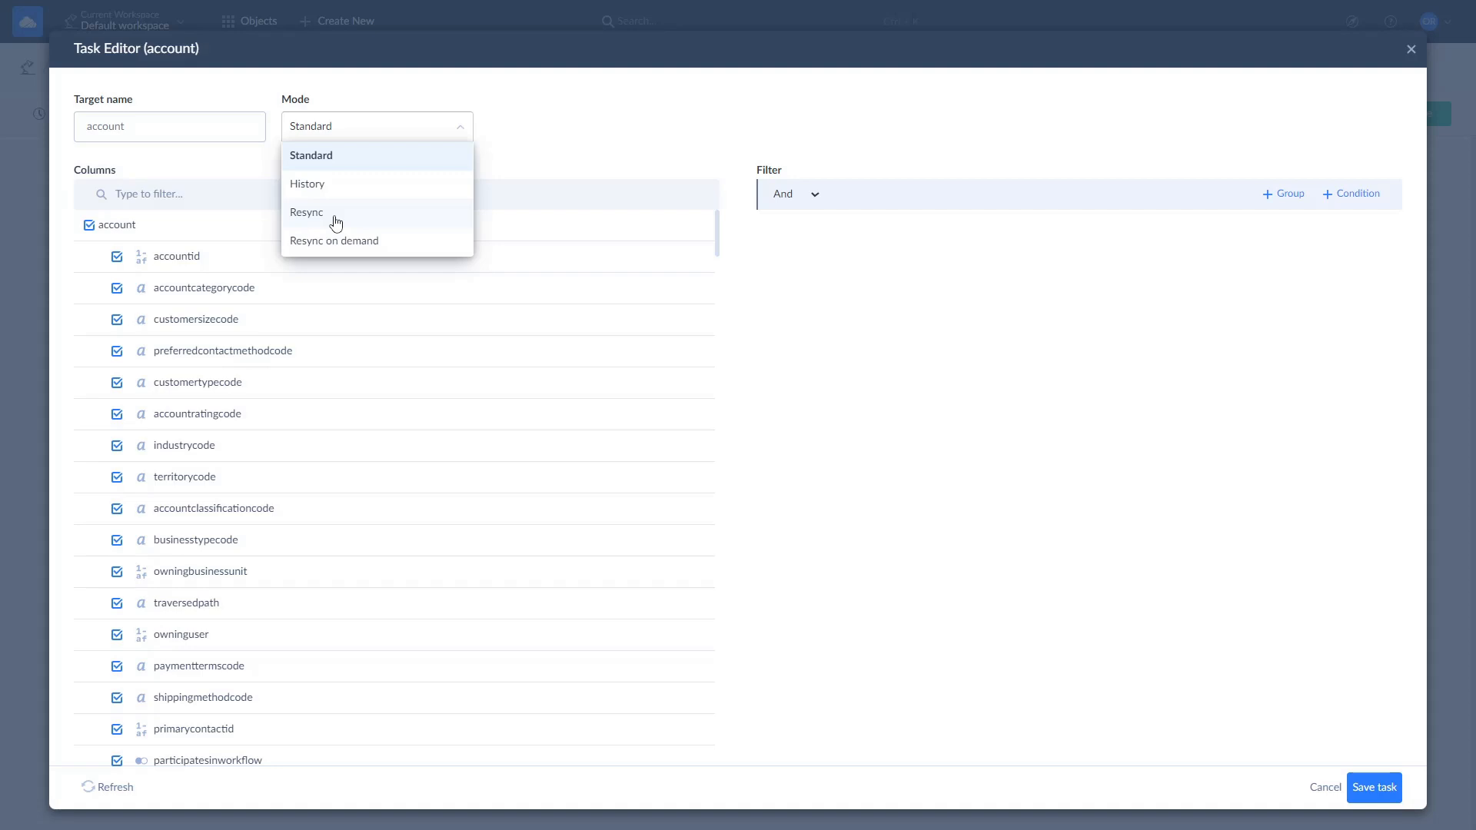
{"action": "mouse_move", "coordinate": [379, 240]}
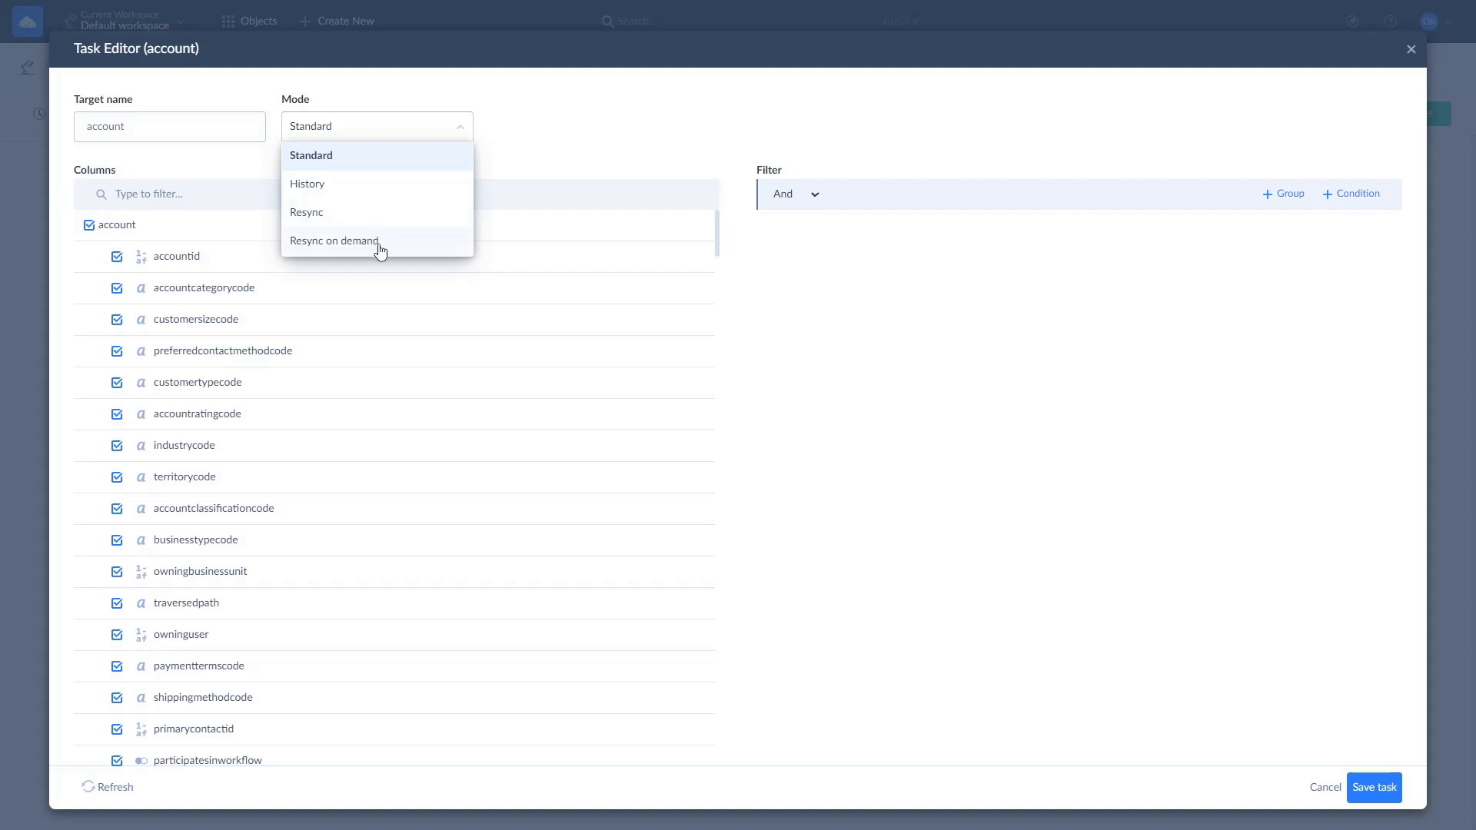
{"action": "mouse_move", "coordinate": [385, 255]}
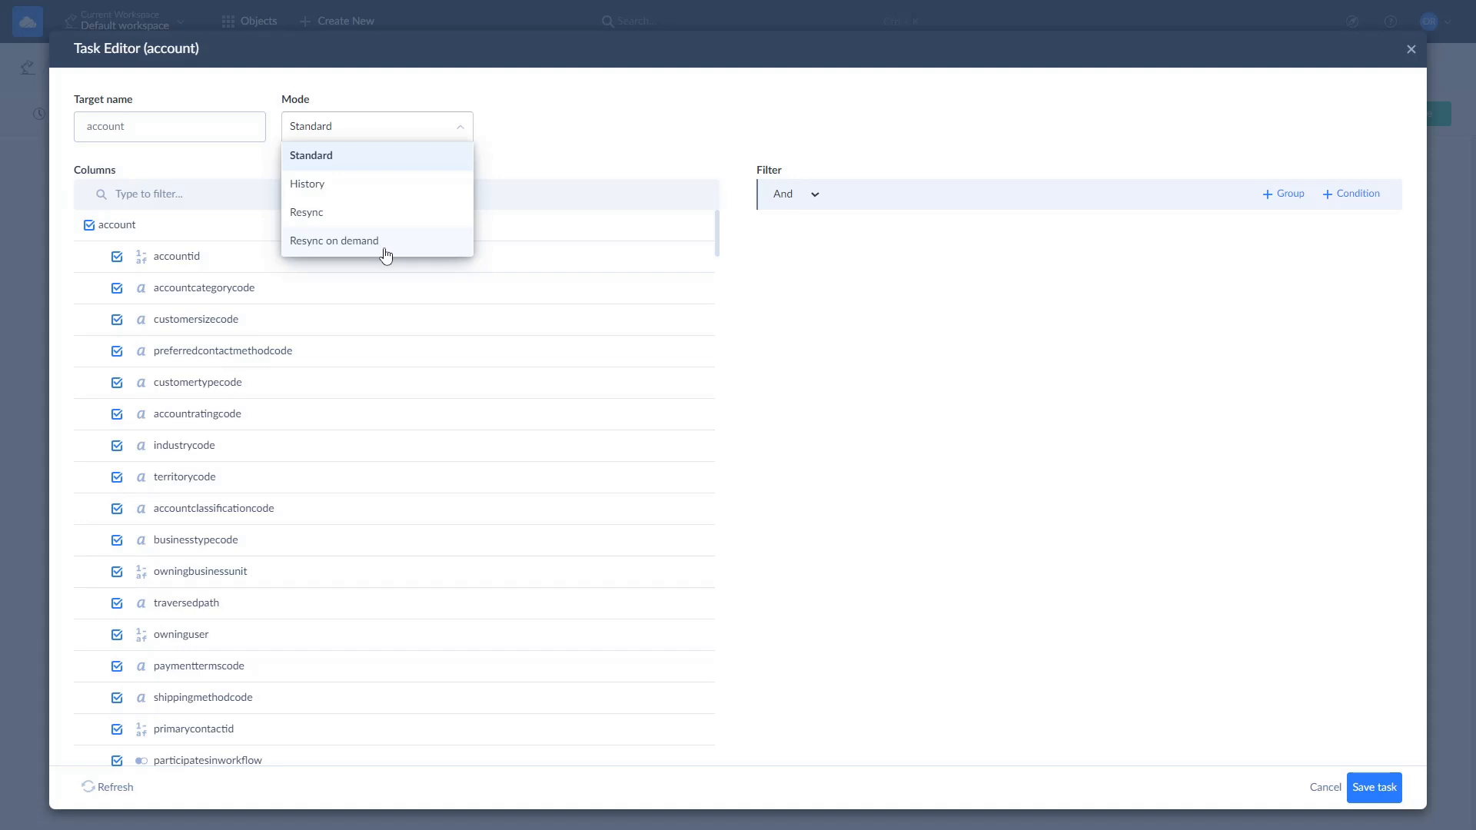
{"action": "mouse_move", "coordinate": [382, 160]}
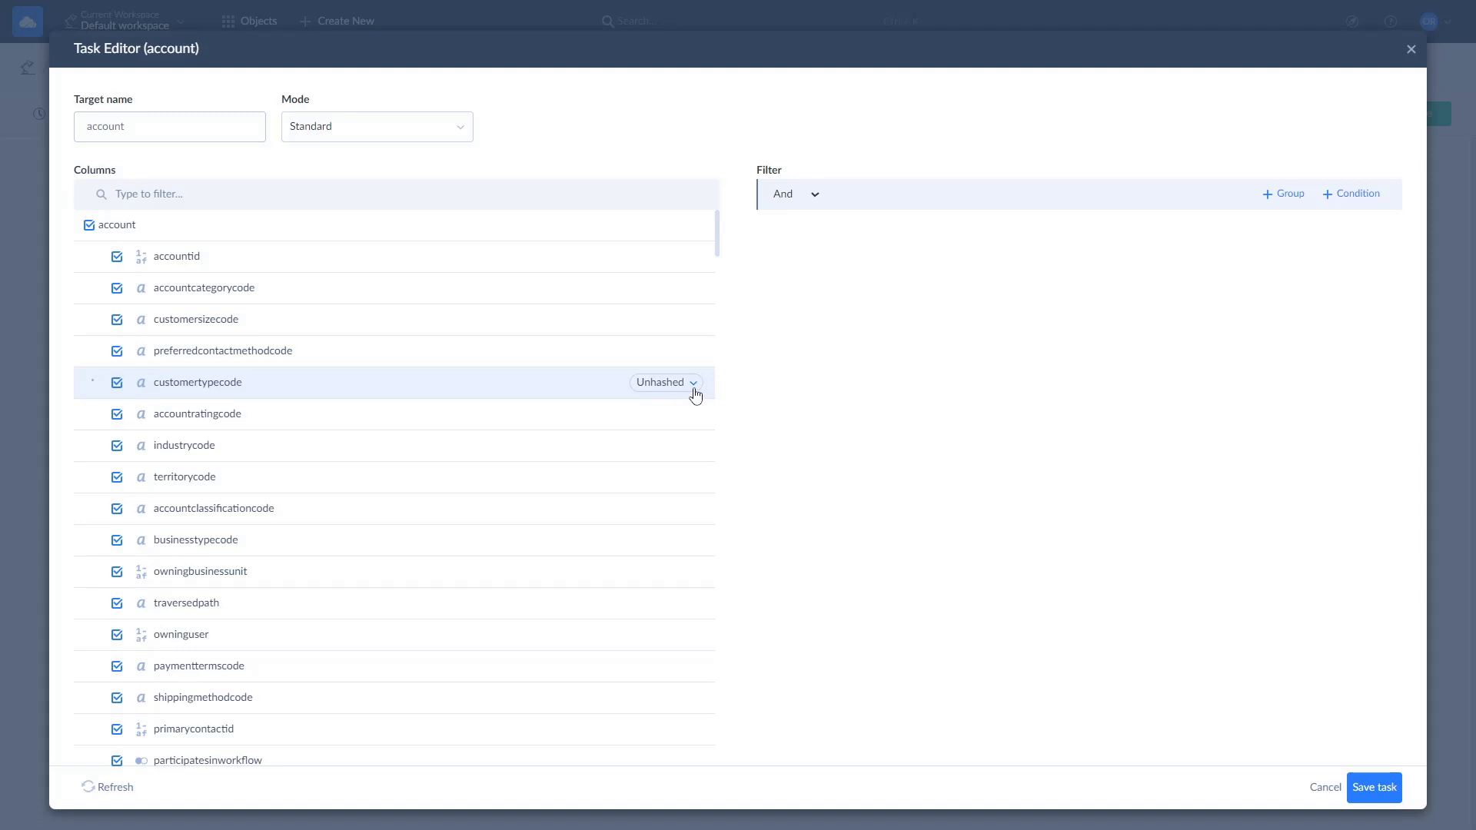
Step: Inspect customertypecode hashing choices, then close the account task editor without changes
{"action": "left_click", "coordinate": [663, 381]}
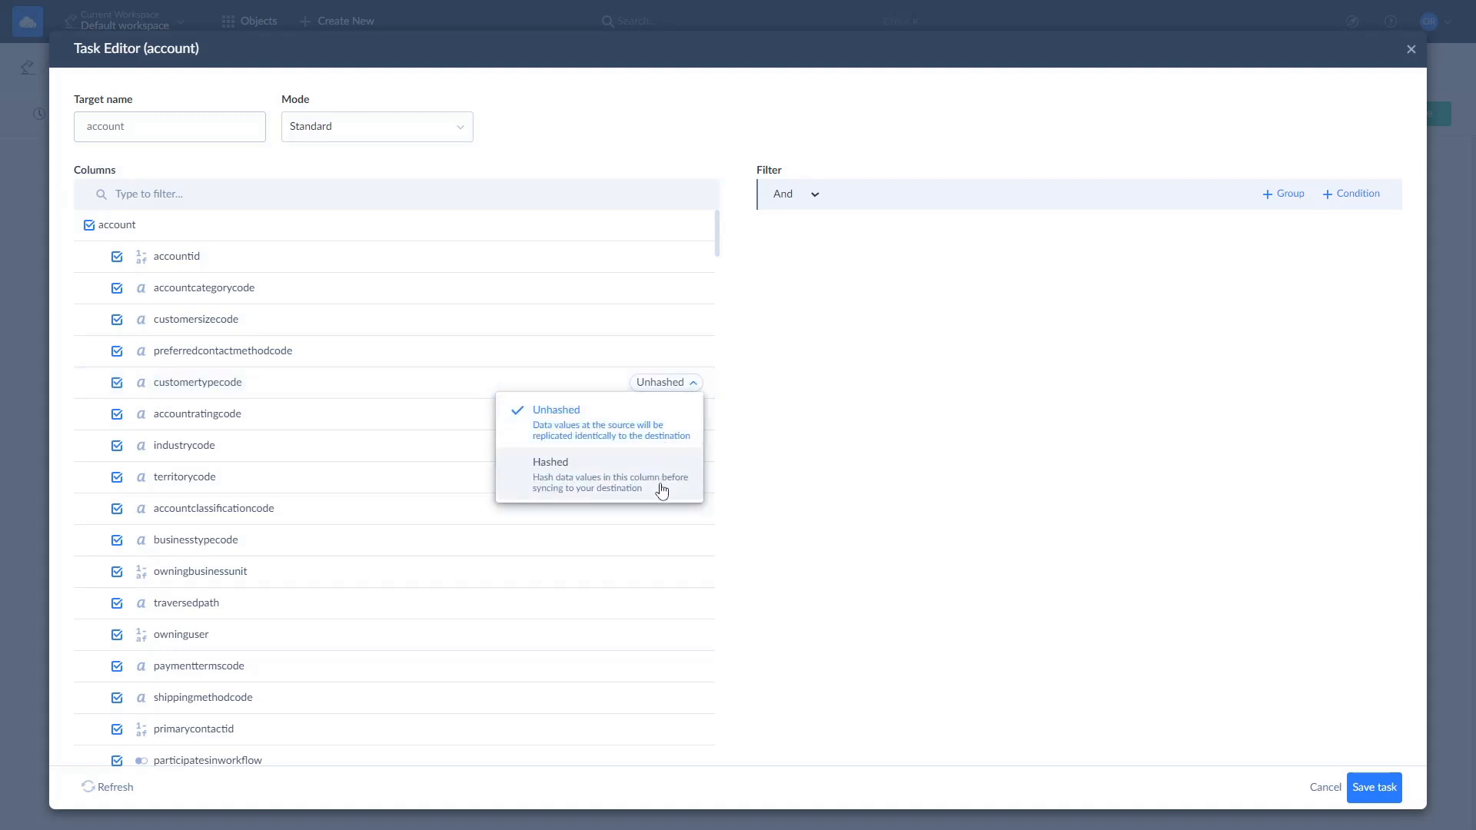
{"action": "mouse_move", "coordinate": [705, 426]}
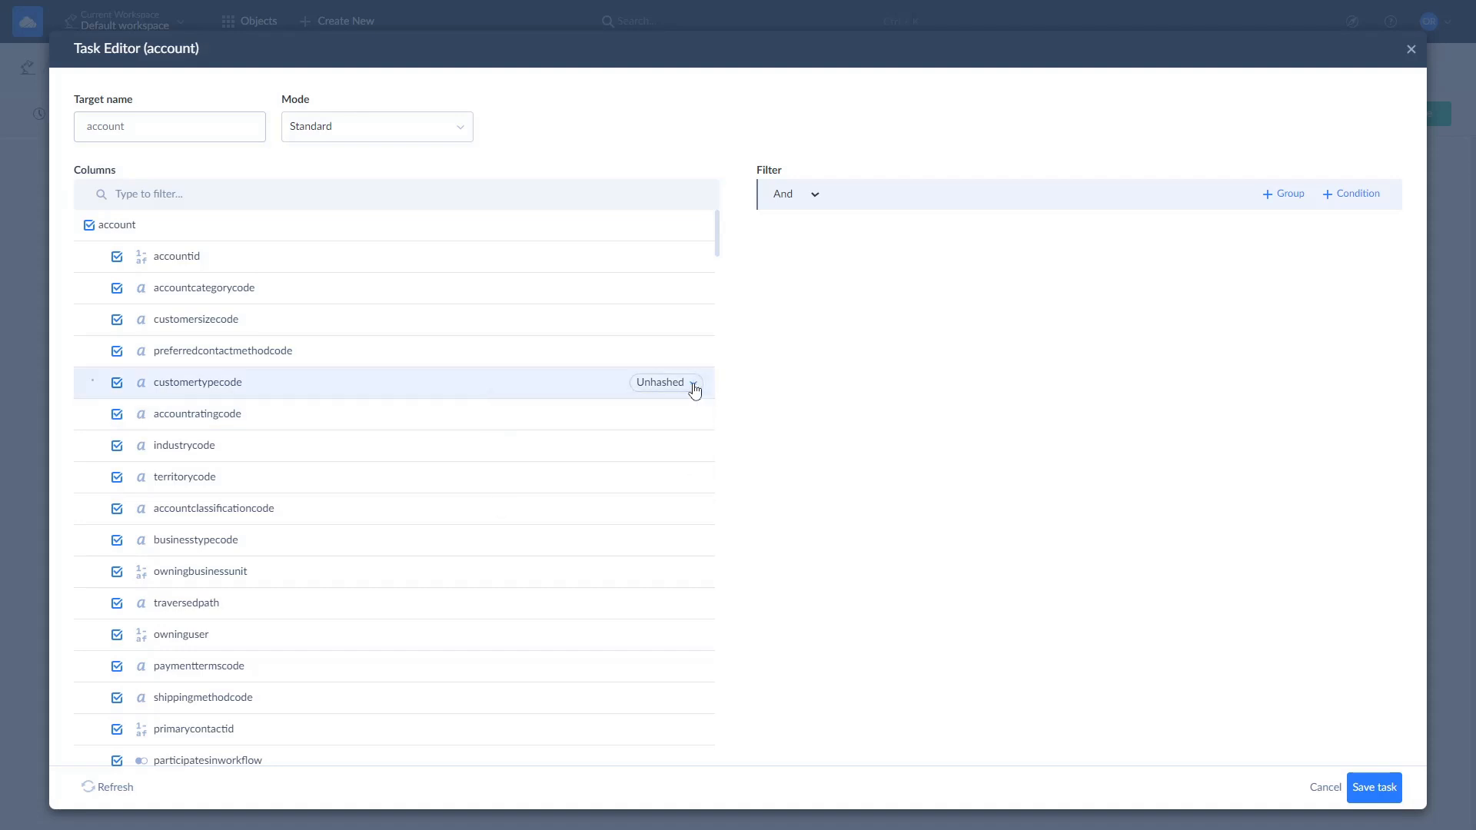
{"action": "left_click", "coordinate": [1410, 50]}
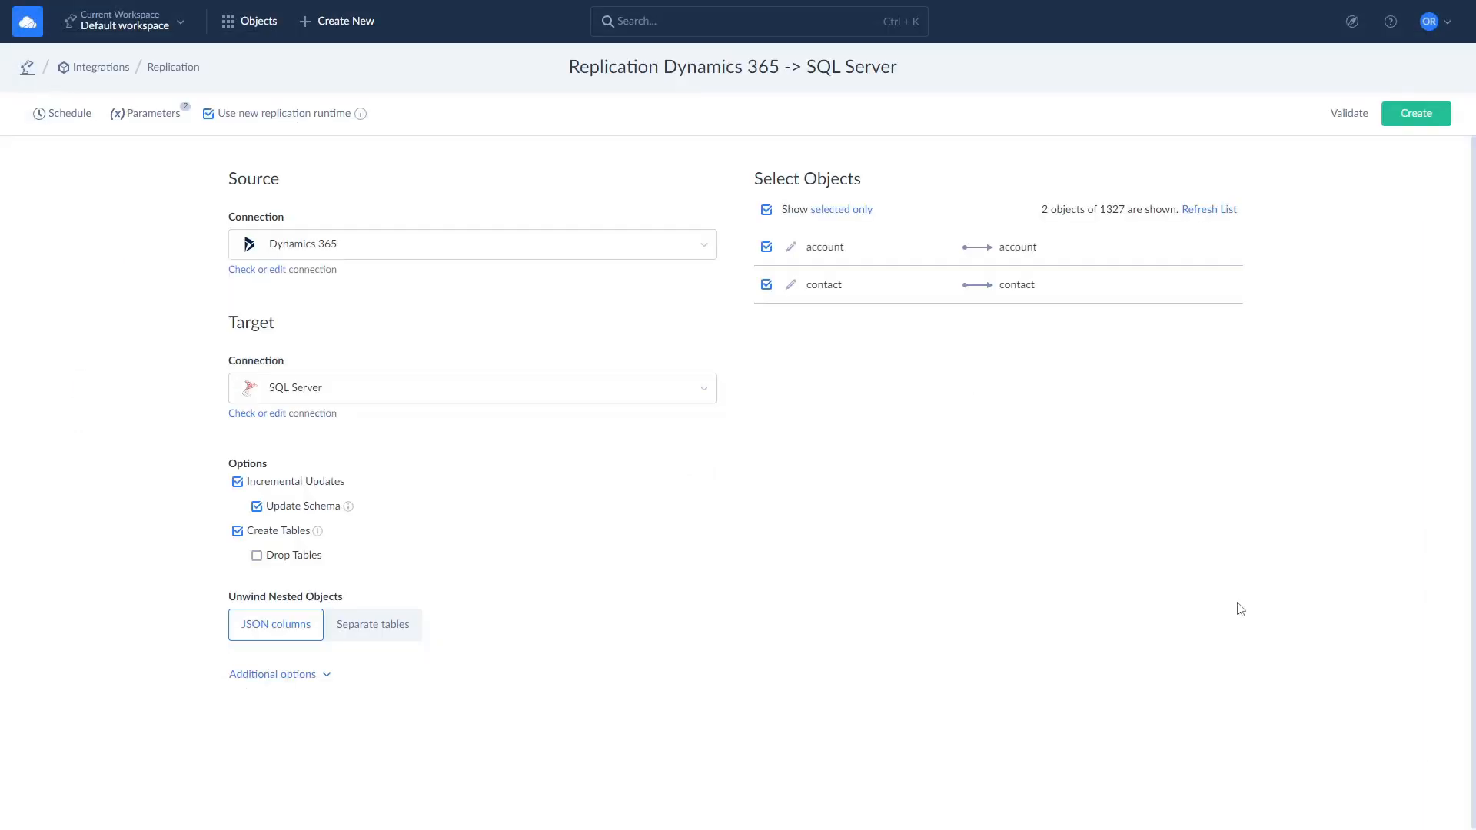
Step: Save the replication and schedule it to recur daily every 2 hours
{"action": "left_click", "coordinate": [1417, 113]}
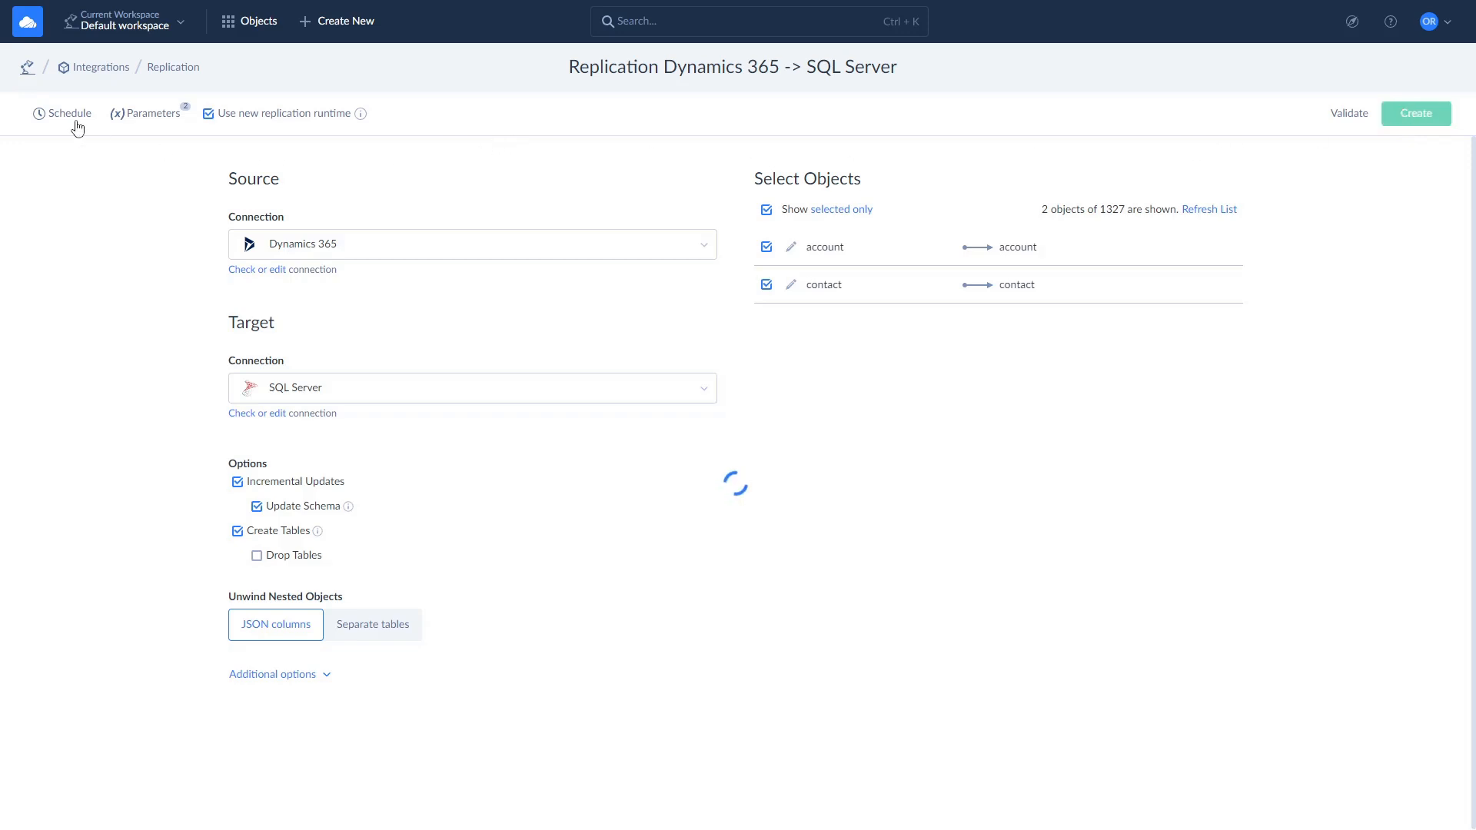
{"action": "left_click", "coordinate": [1415, 113]}
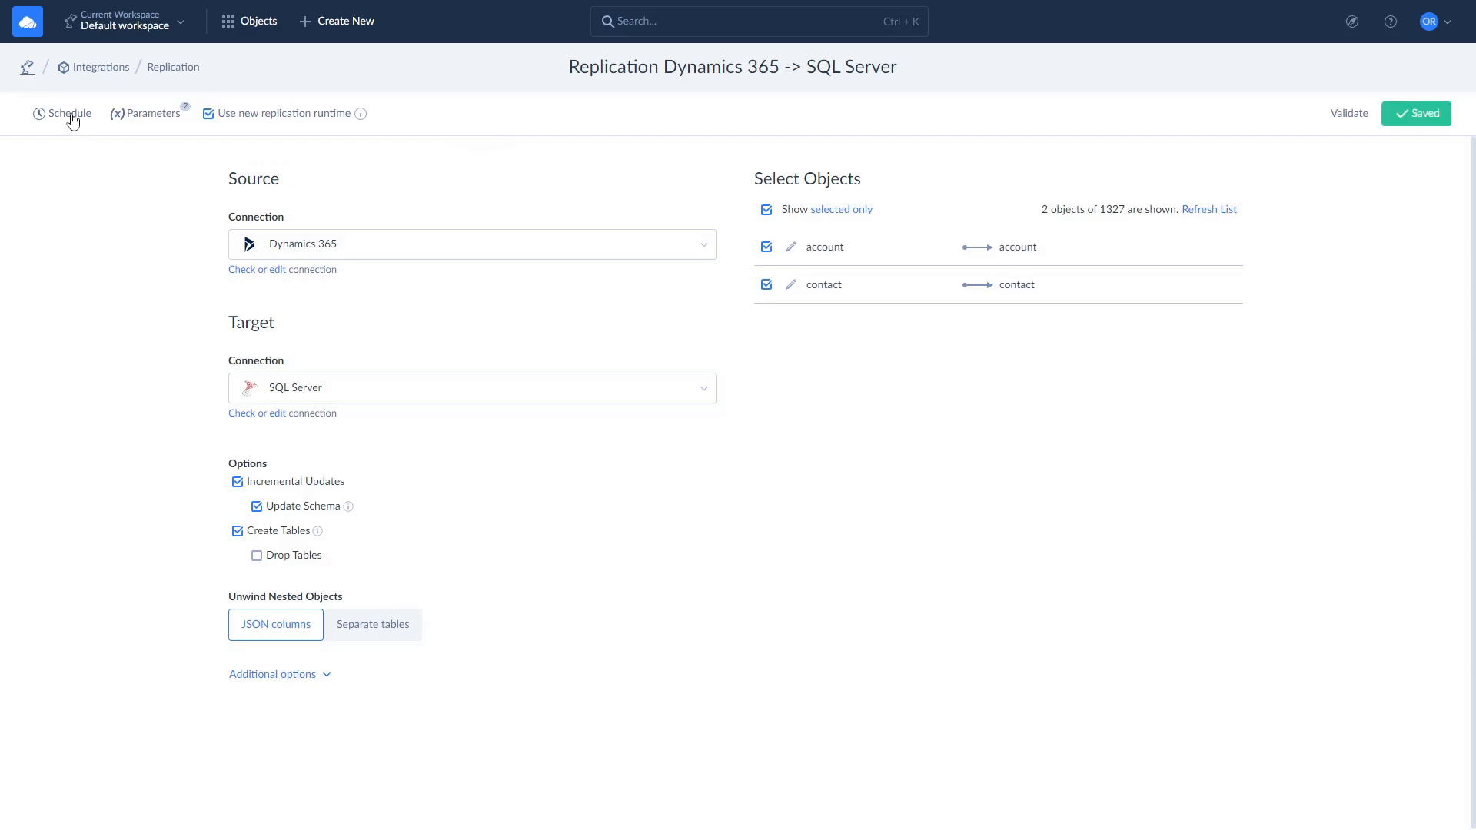
{"action": "left_click", "coordinate": [67, 113]}
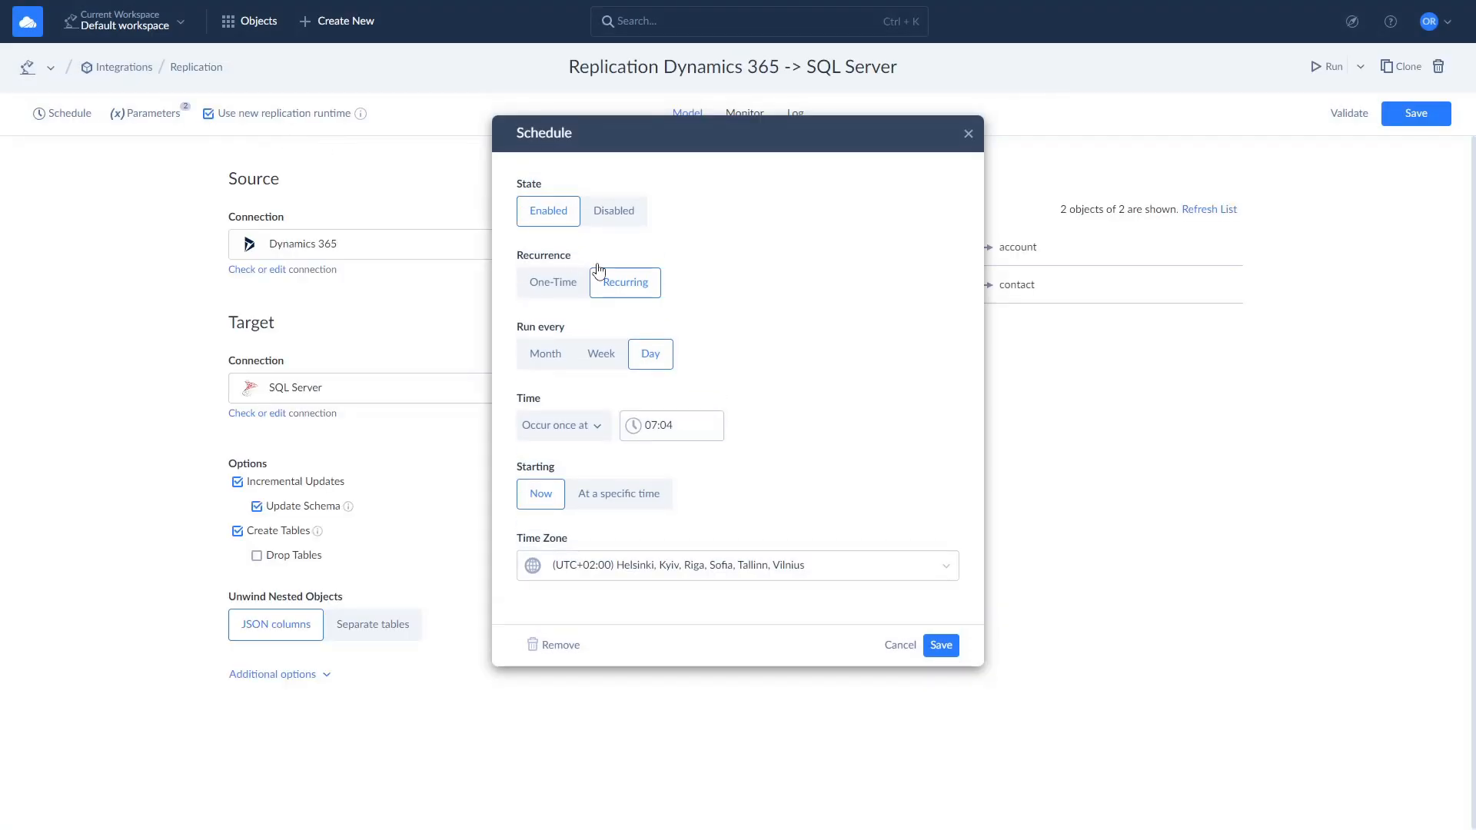
{"action": "mouse_move", "coordinate": [663, 390]}
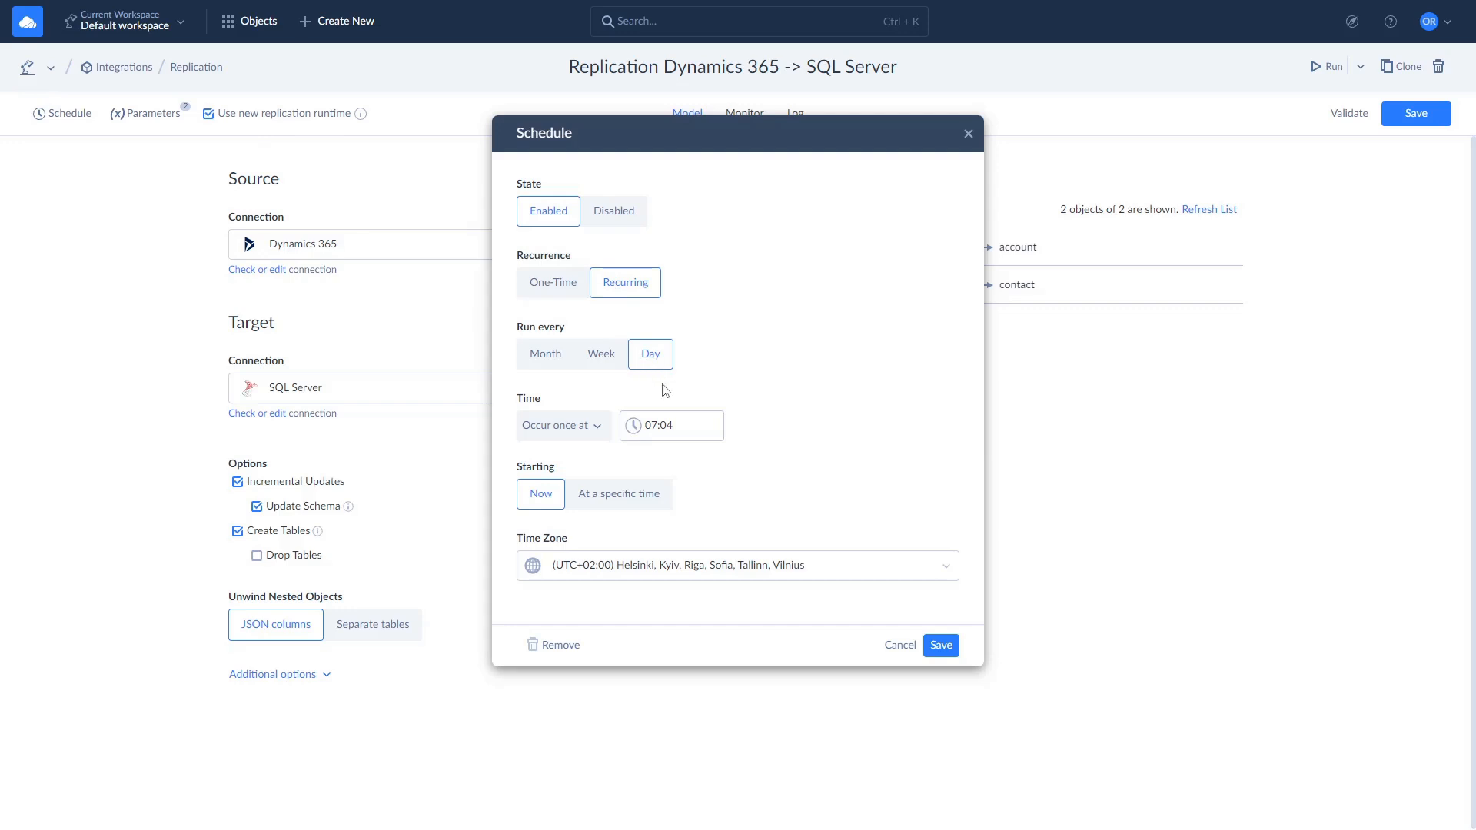
{"action": "left_click", "coordinate": [562, 424]}
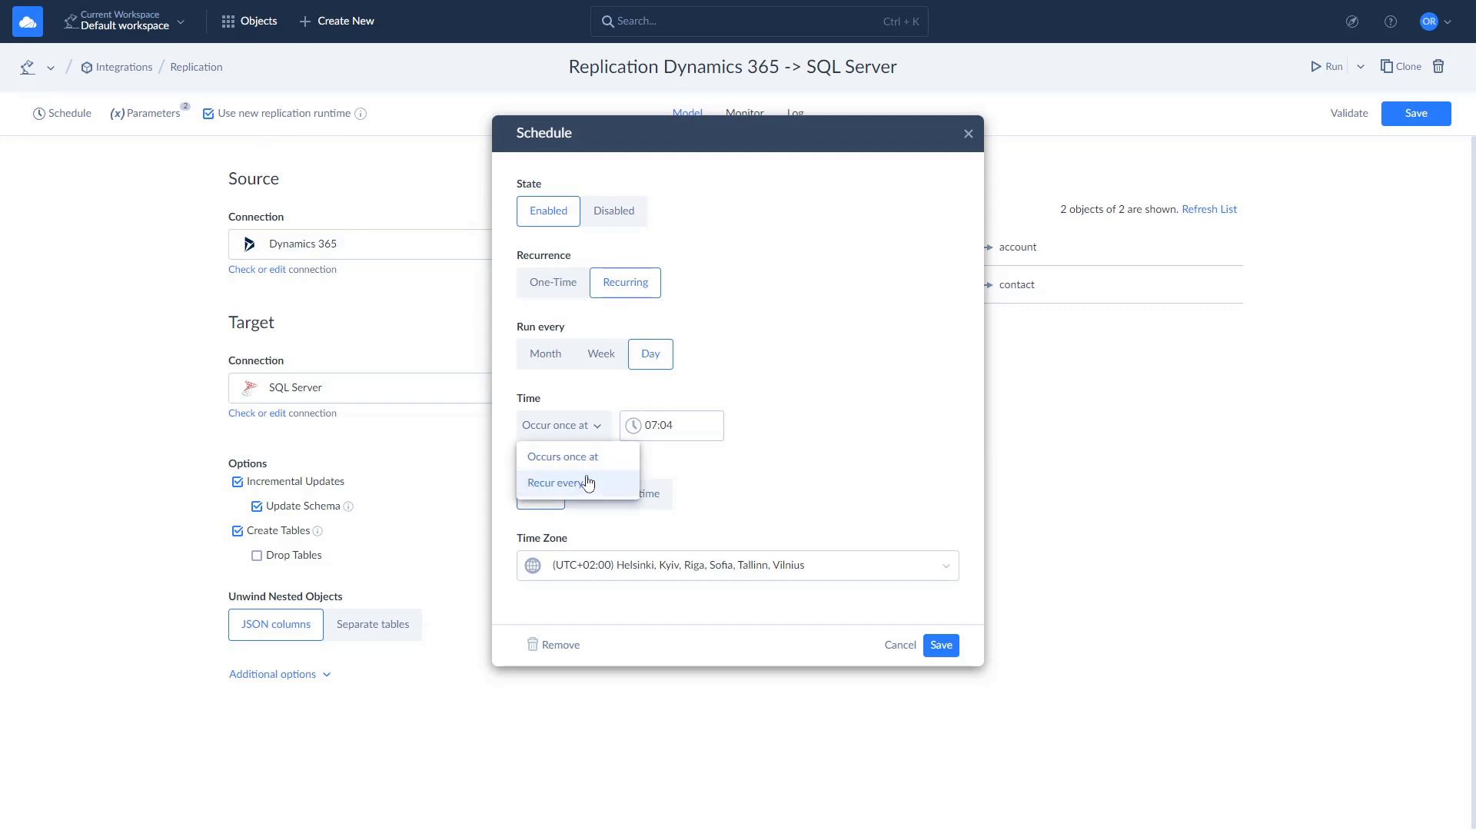
{"action": "left_click", "coordinate": [556, 482]}
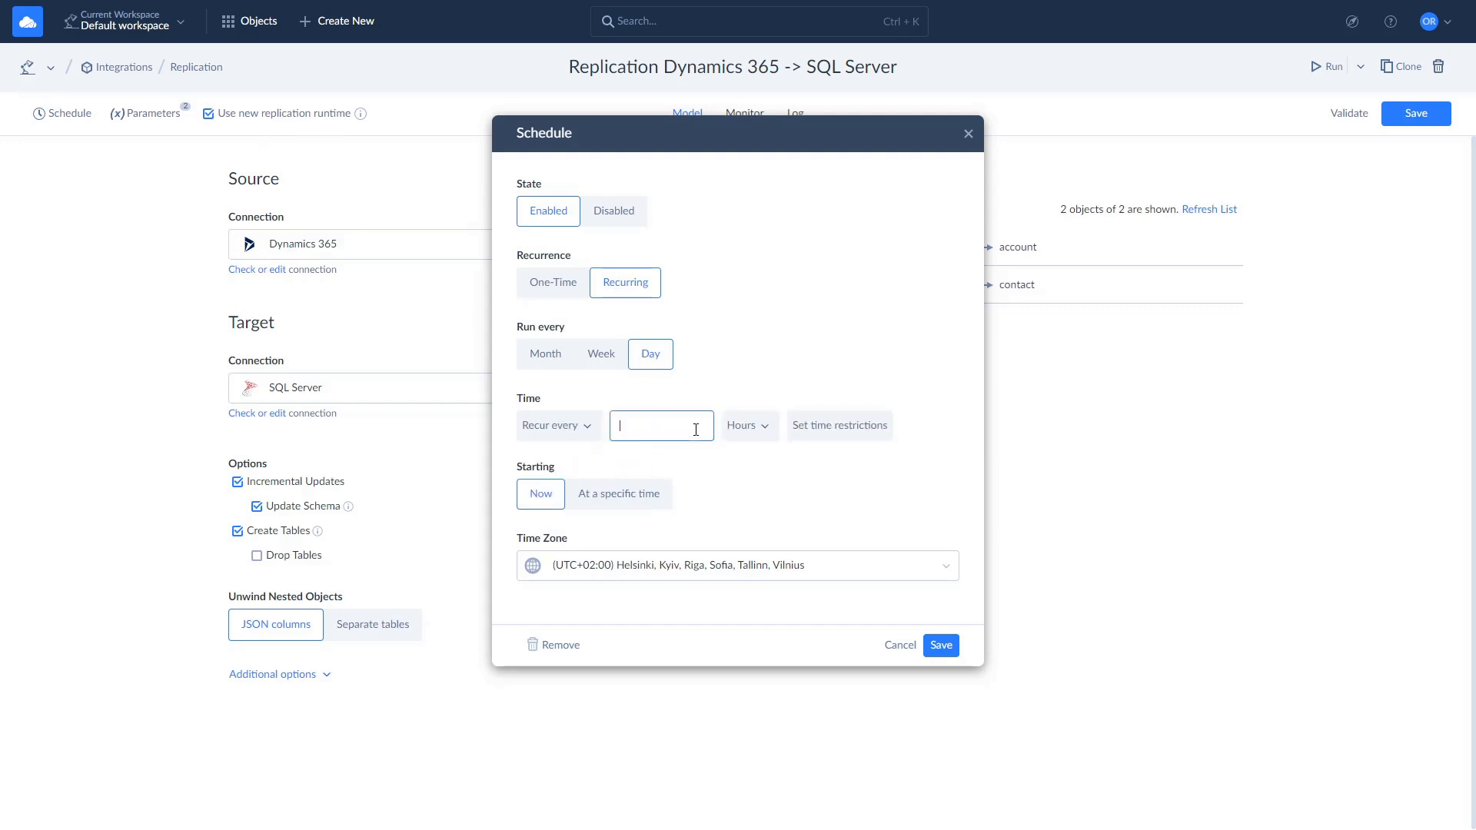
{"action": "left_click", "coordinate": [743, 425]}
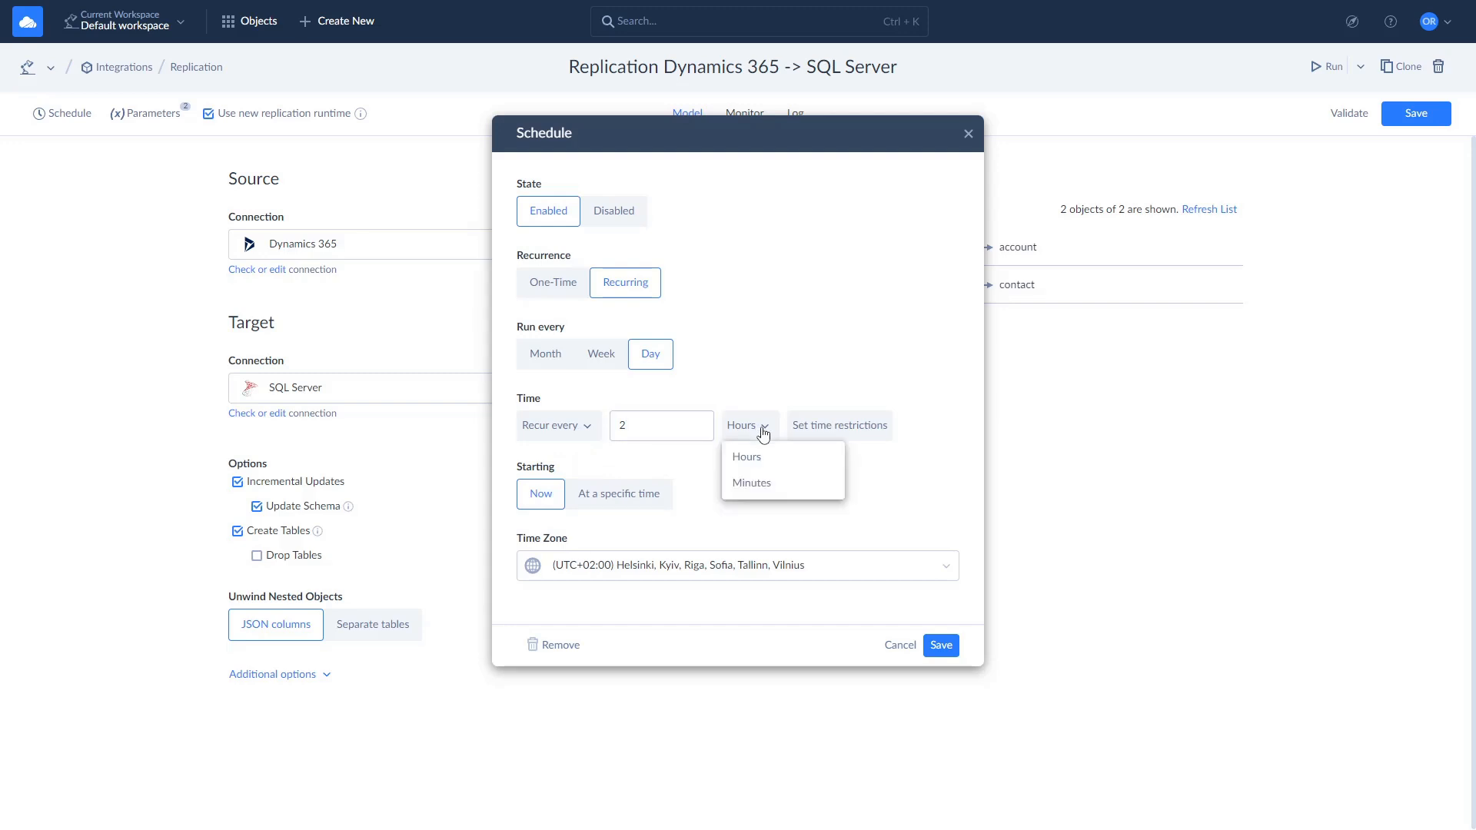
{"action": "left_click", "coordinate": [940, 645]}
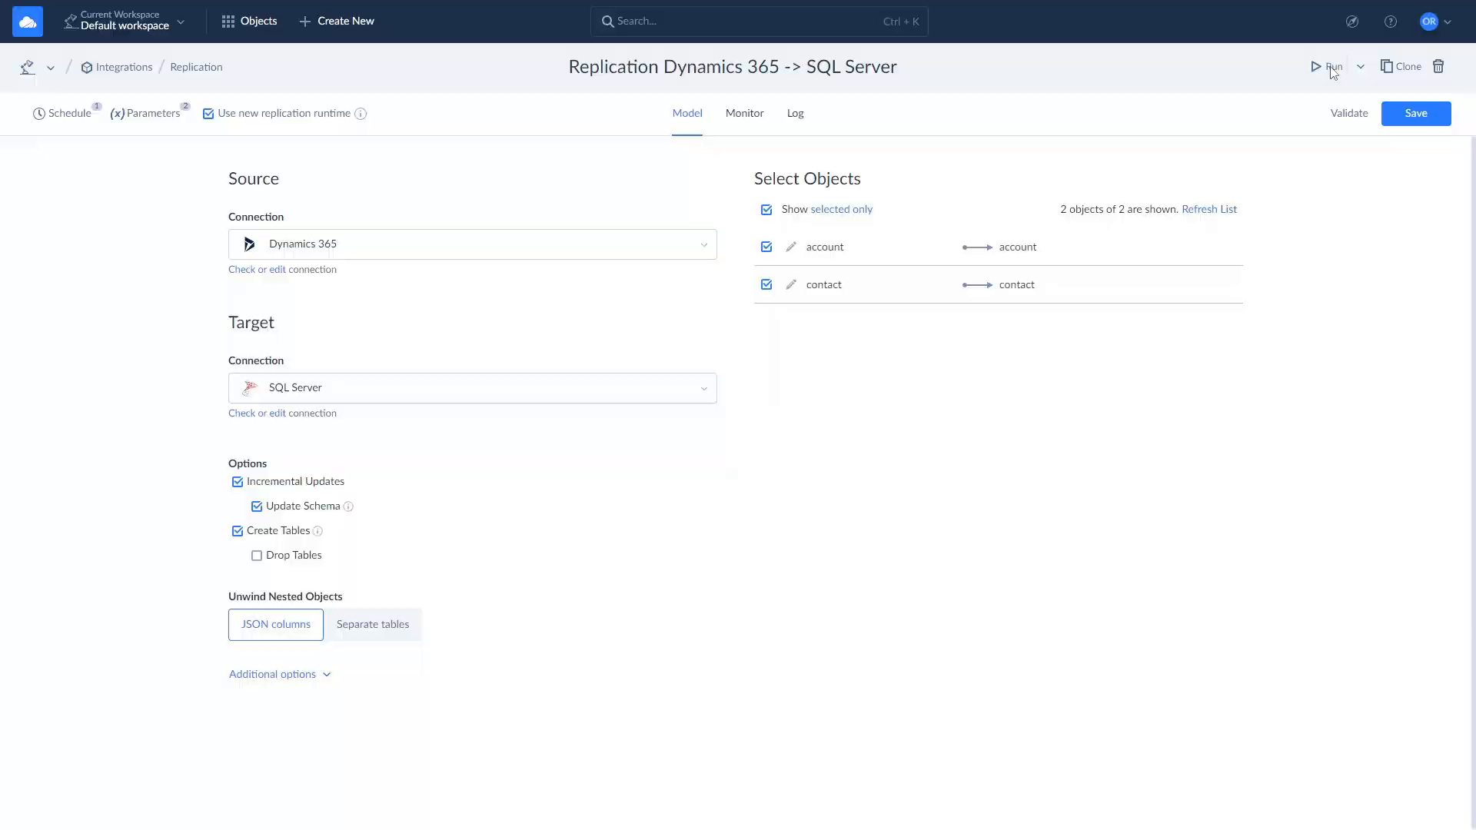
Step: Launch the replication run, confirm it, and check progress on Monitor
{"action": "left_click", "coordinate": [1331, 67]}
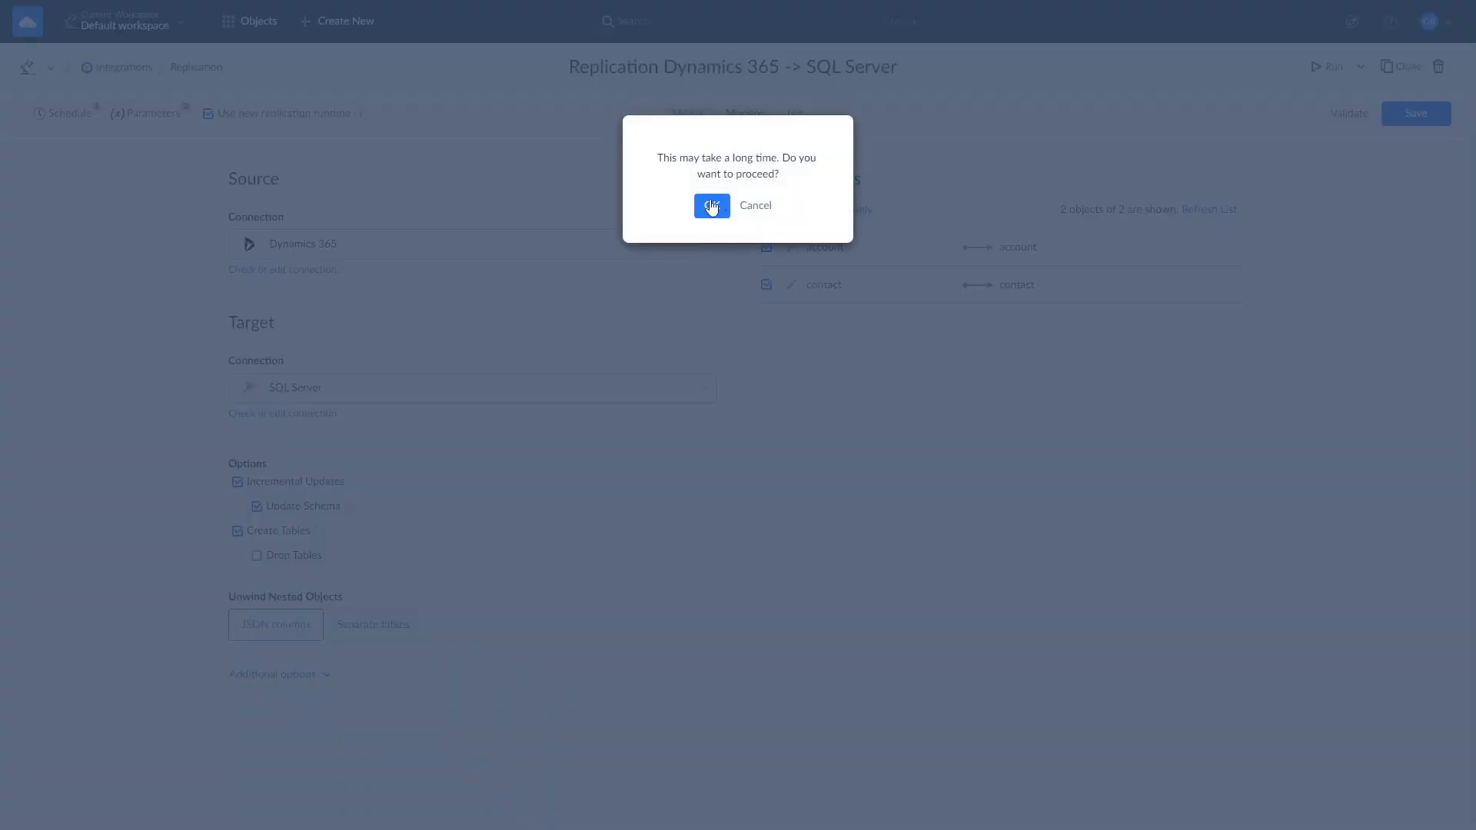
{"action": "left_click", "coordinate": [712, 205]}
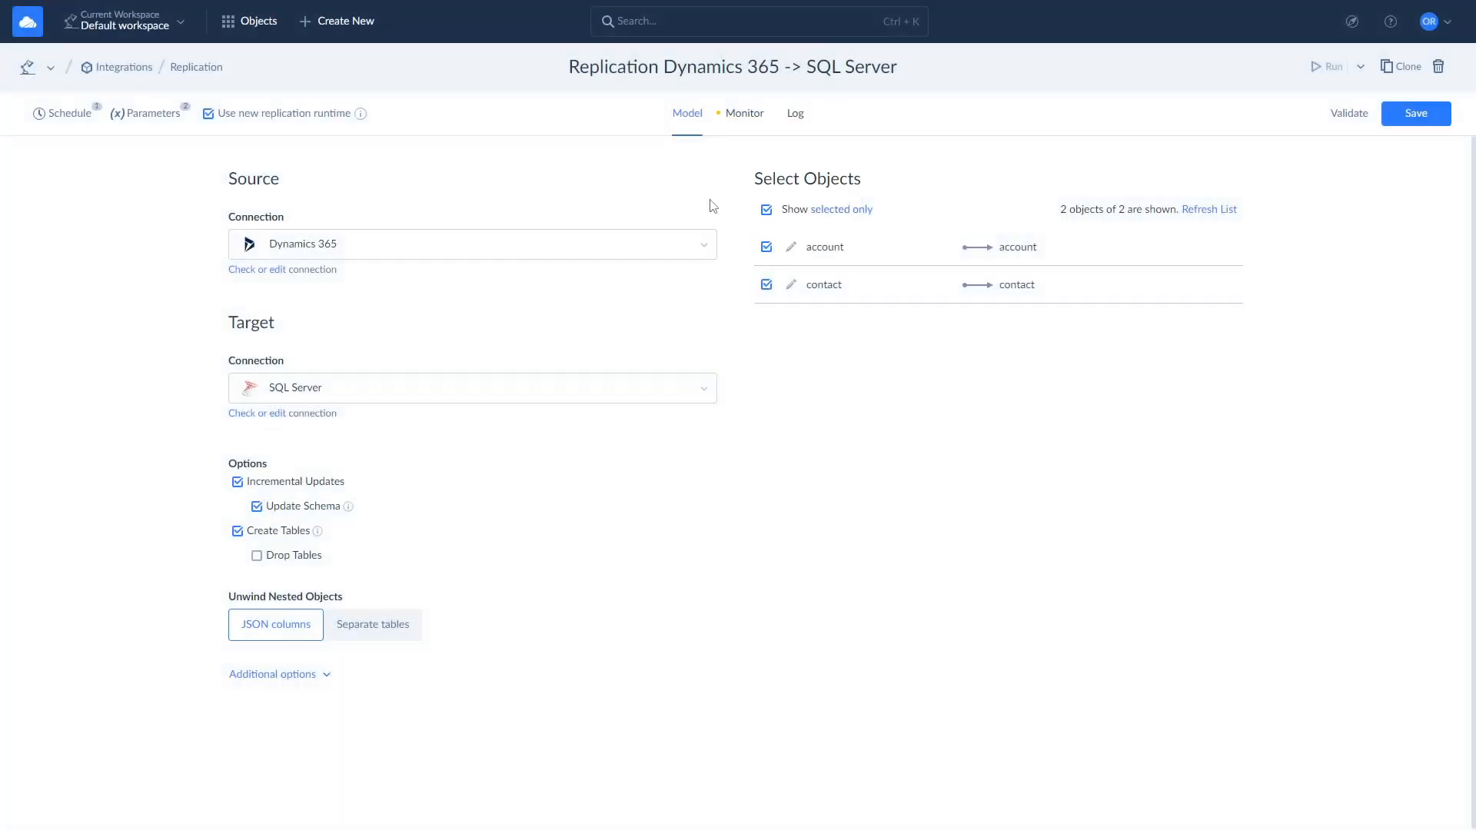
{"action": "mouse_move", "coordinate": [745, 113]}
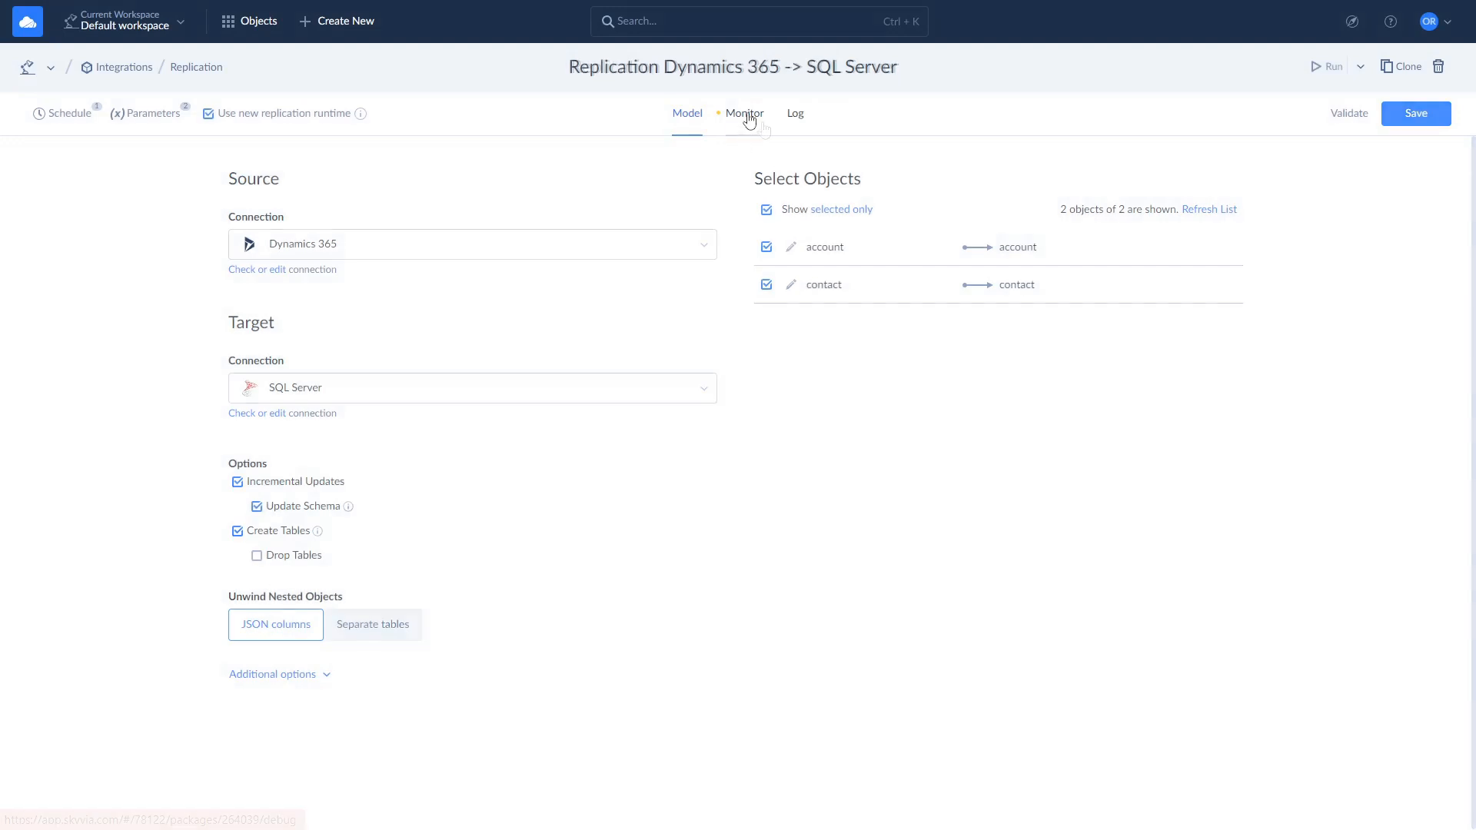
{"action": "left_click", "coordinate": [743, 113]}
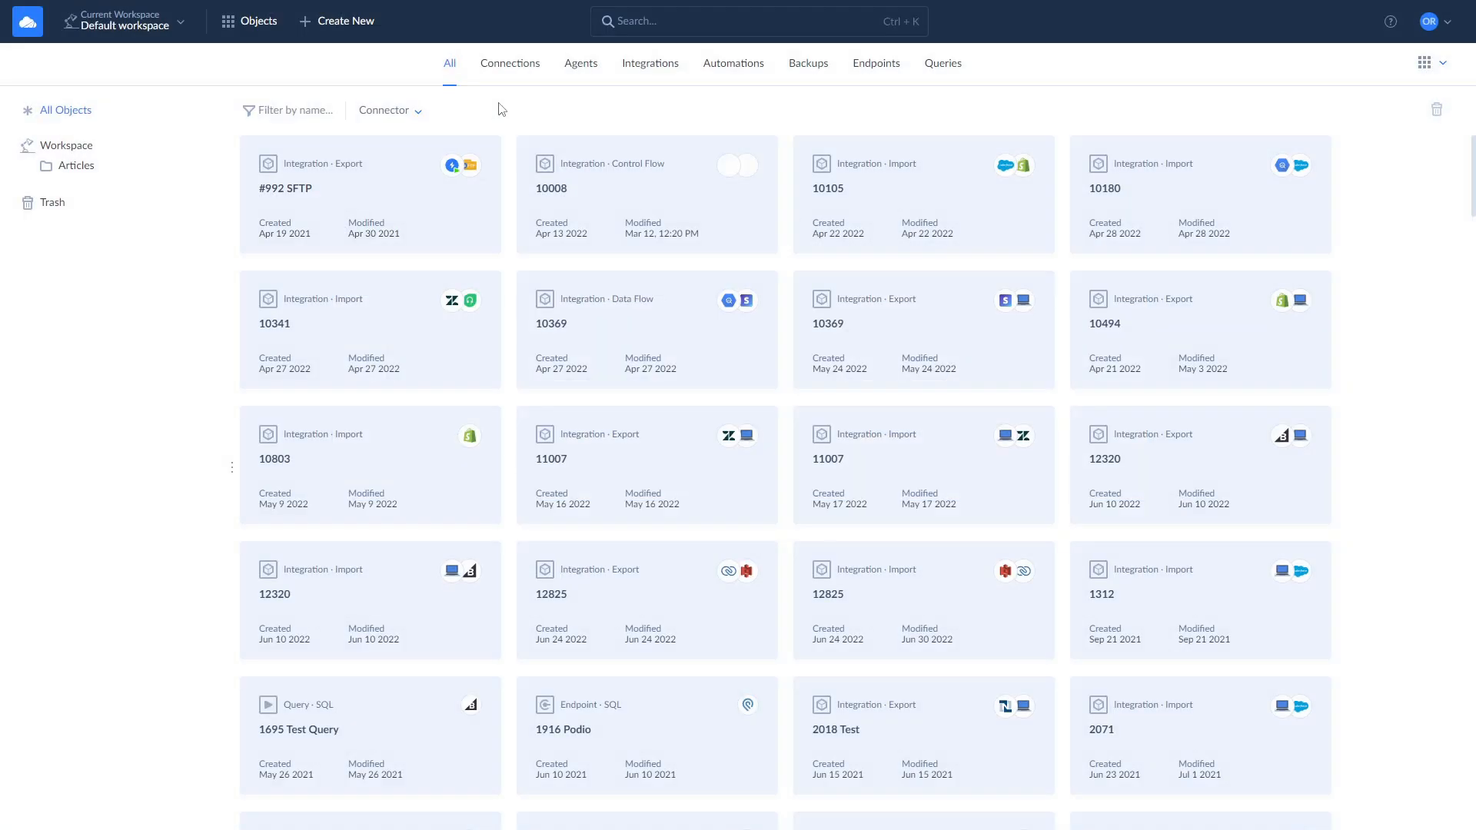
Step: Create an import from SQL Server to Dynamics 365 and add a new task
{"action": "left_click", "coordinate": [337, 21]}
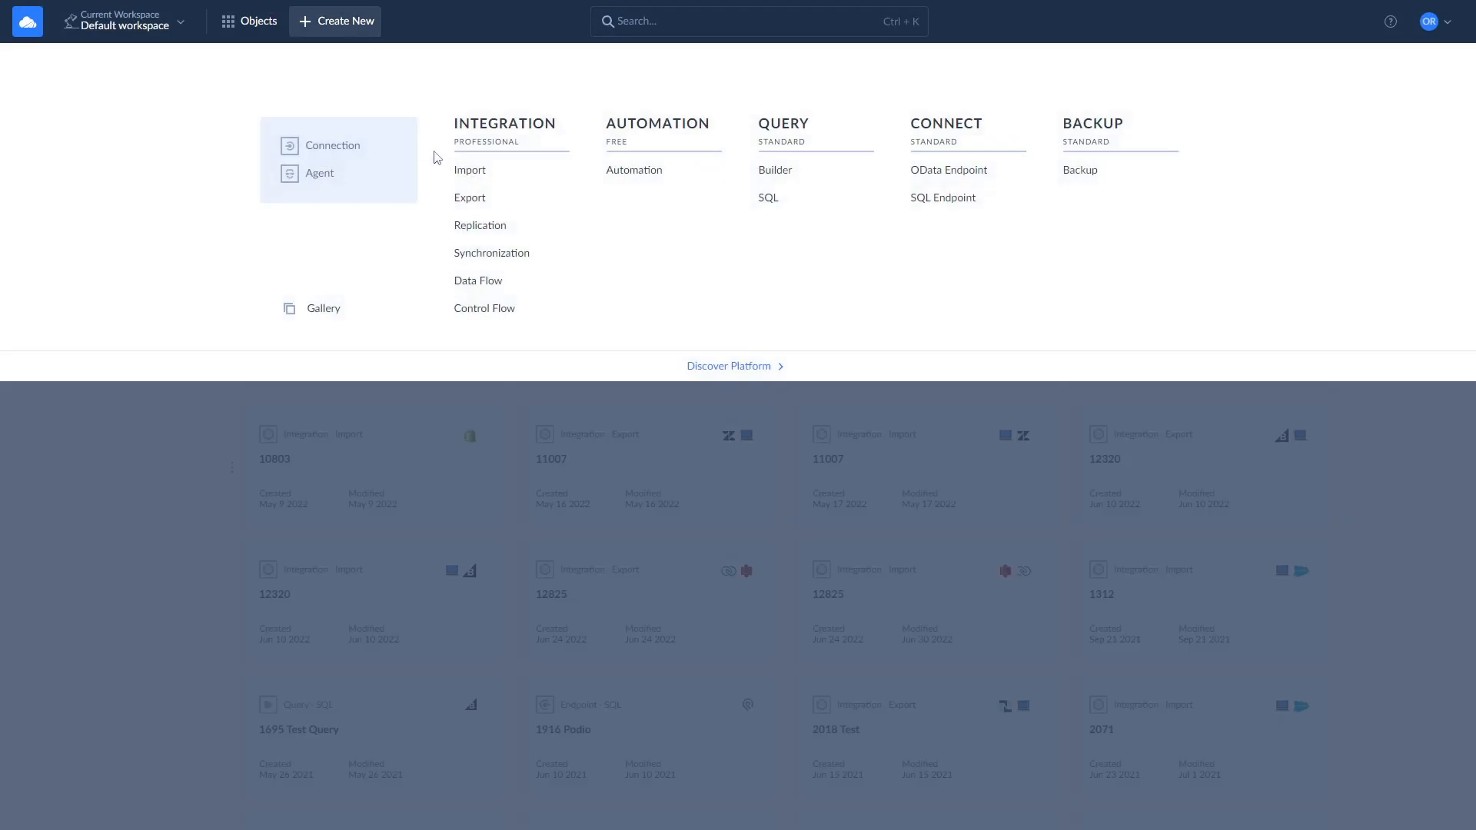
{"action": "left_click", "coordinate": [470, 171]}
{"action": "type", "text": "sq"}
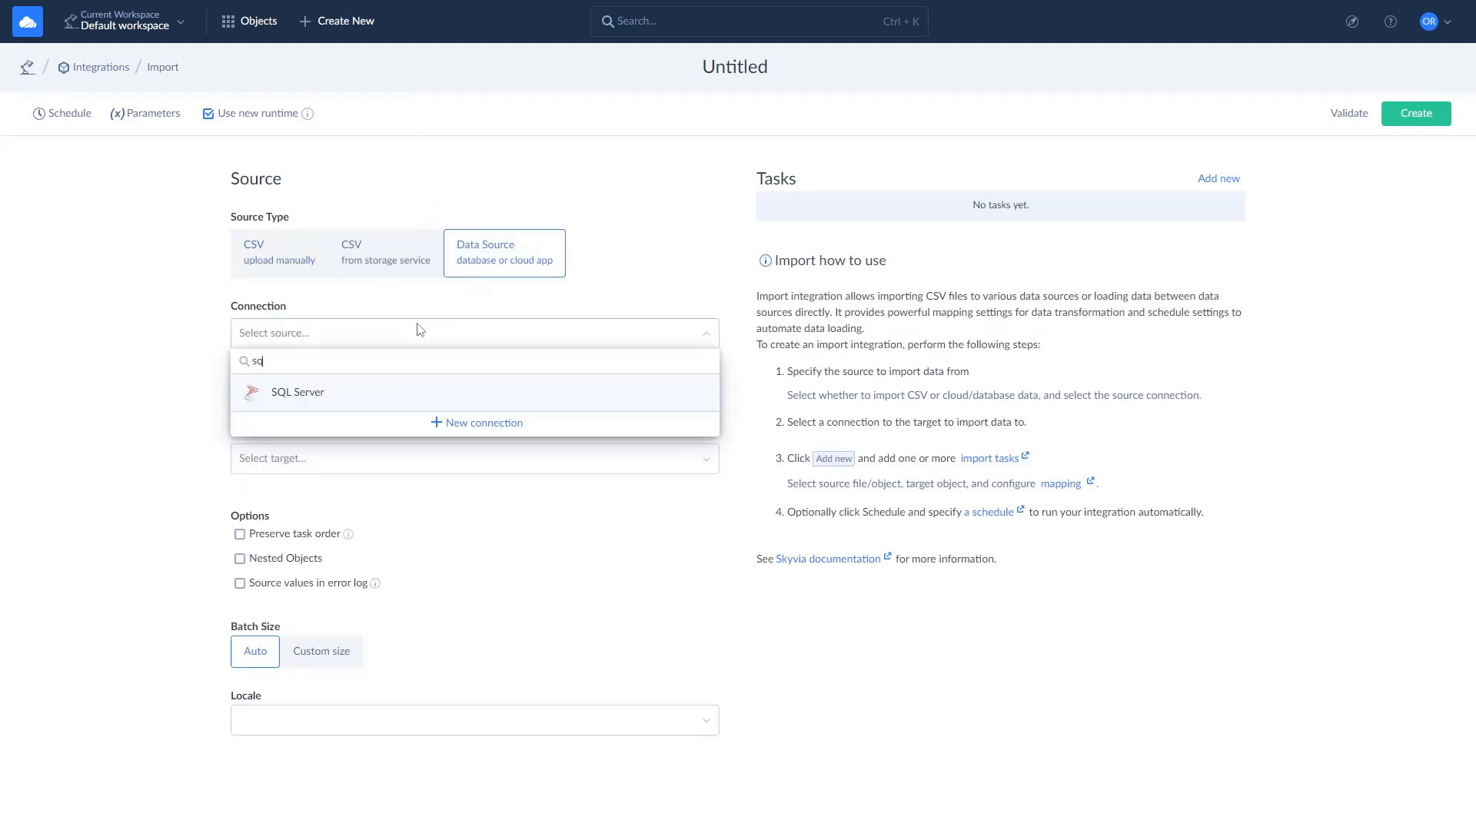
{"action": "left_click", "coordinate": [297, 391]}
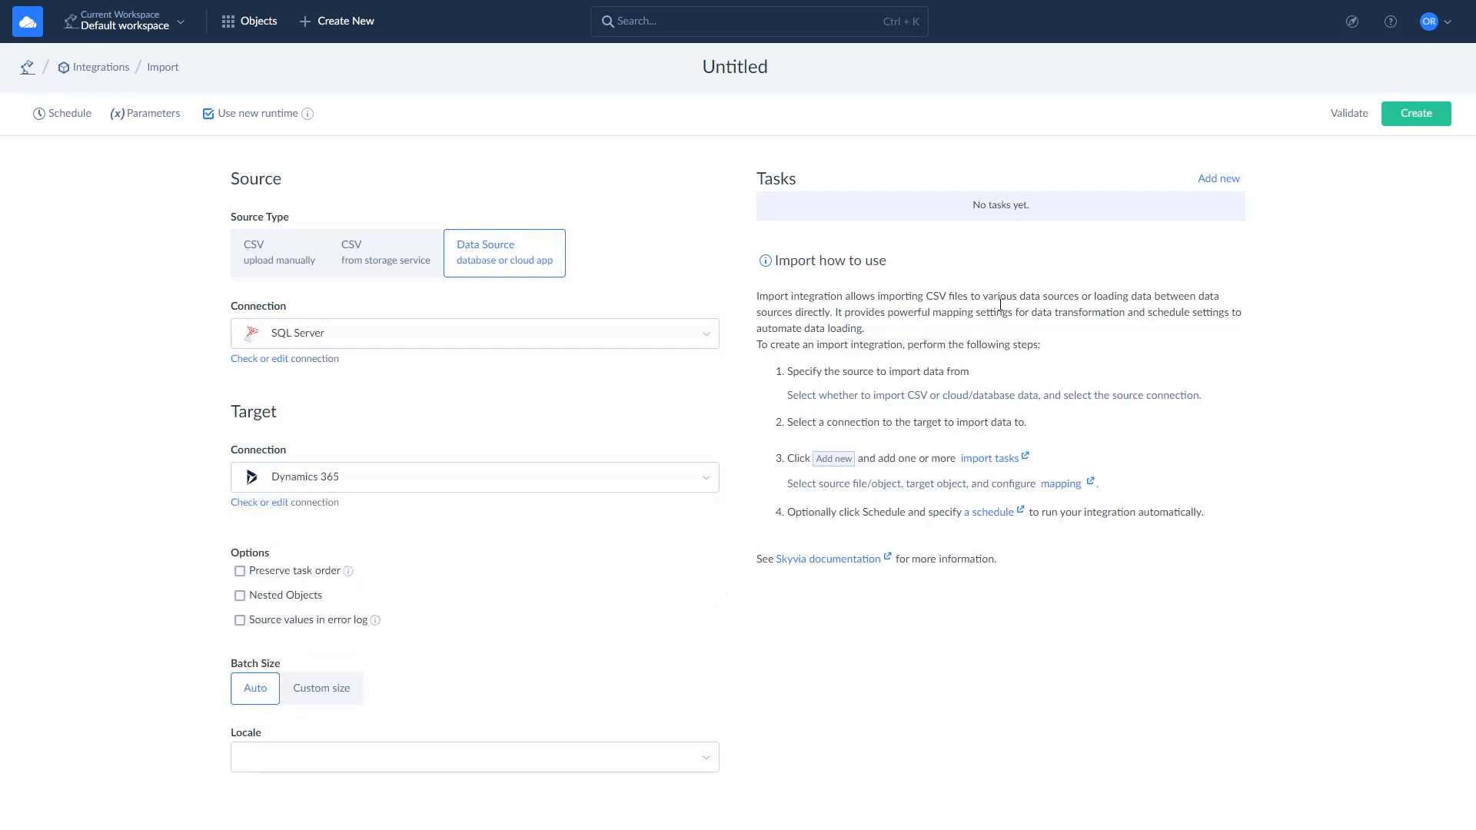
{"action": "left_click", "coordinate": [1217, 180]}
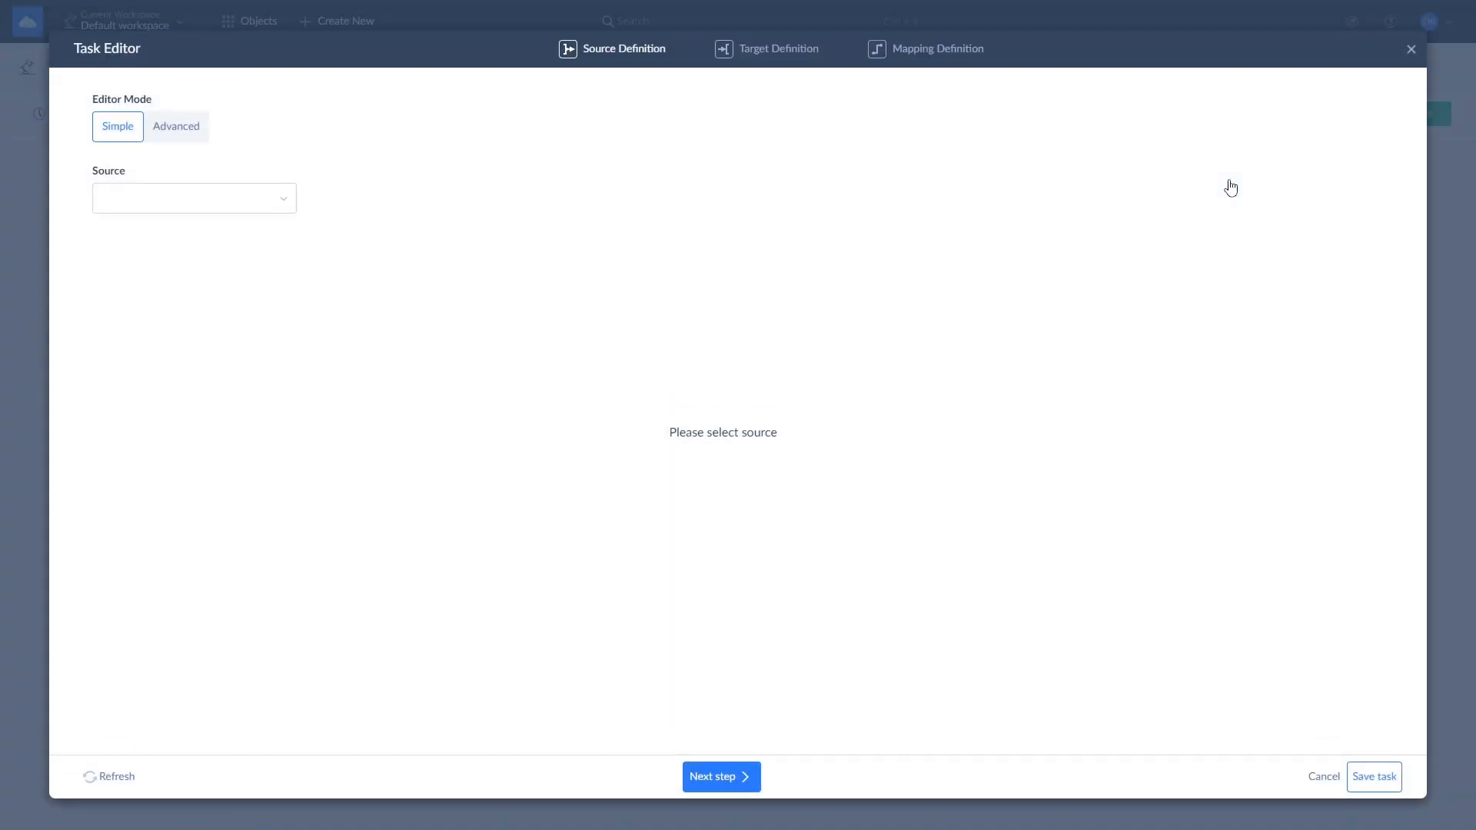
{"action": "mouse_move", "coordinate": [312, 208]}
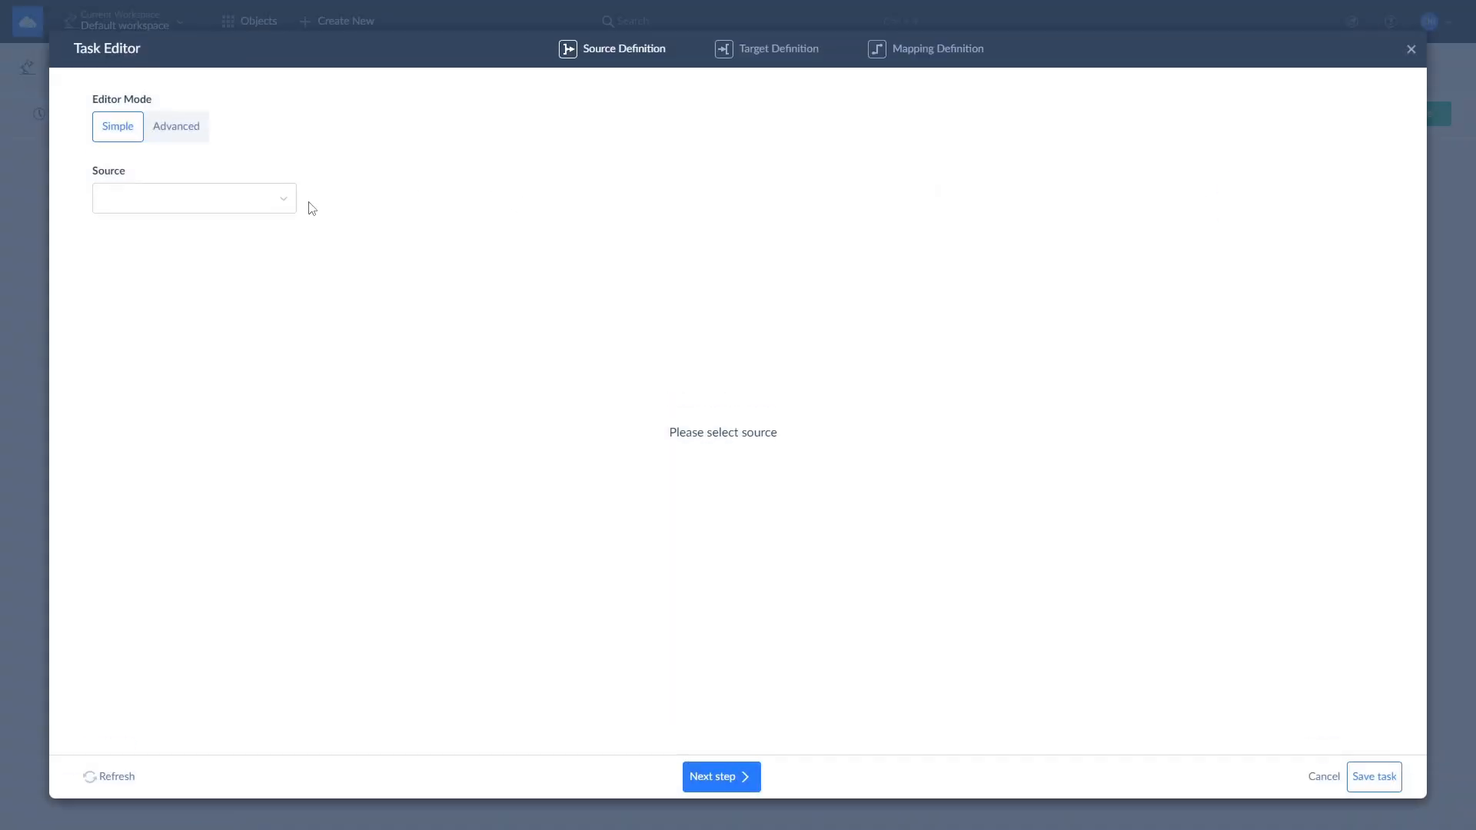
Step: Search for and choose Dynamics 365 contact as the import target object
{"action": "left_click", "coordinate": [193, 197]}
{"action": "type", "text": "co"}
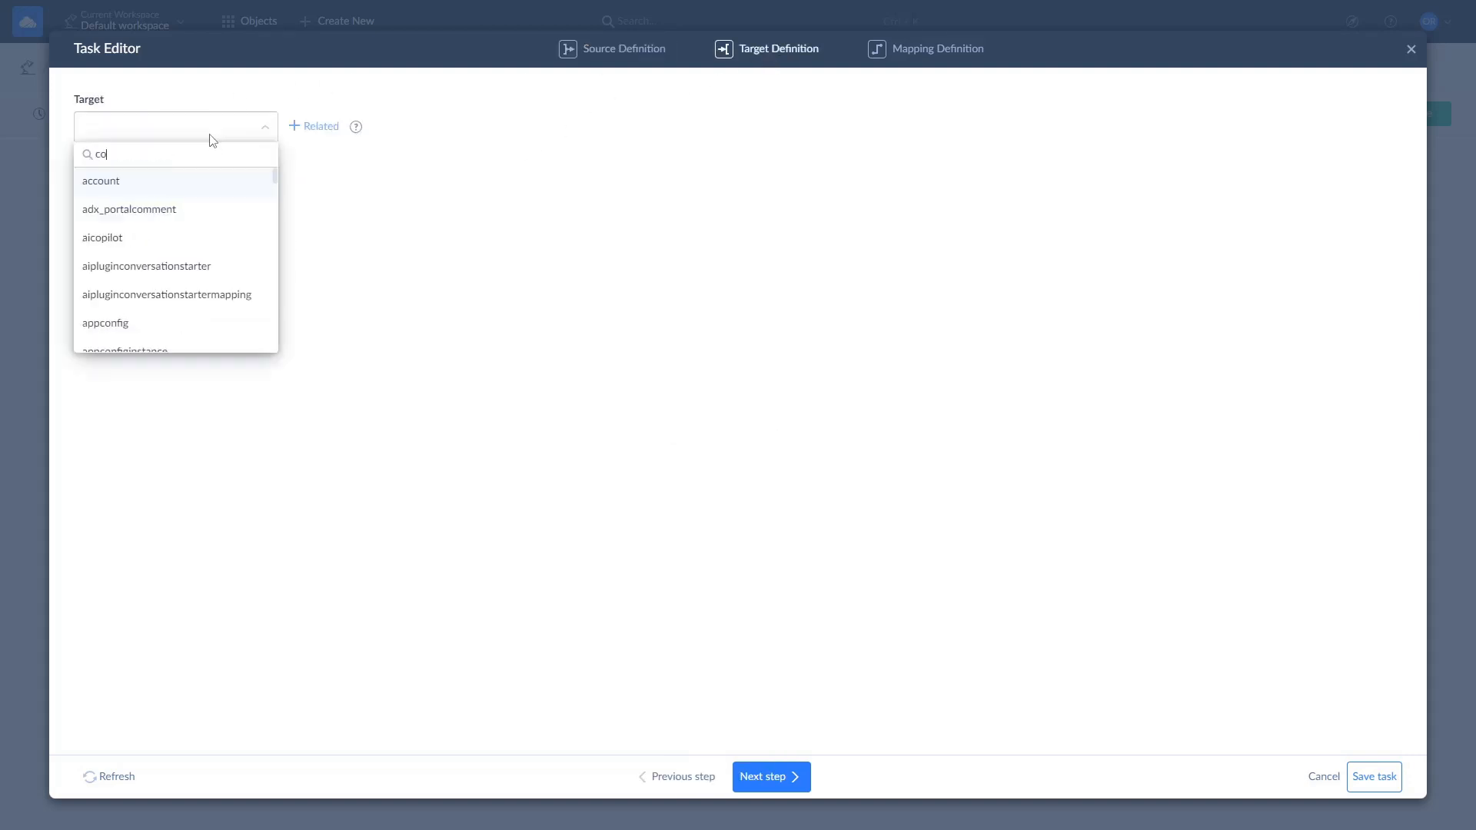
{"action": "type", "text": "nt"}
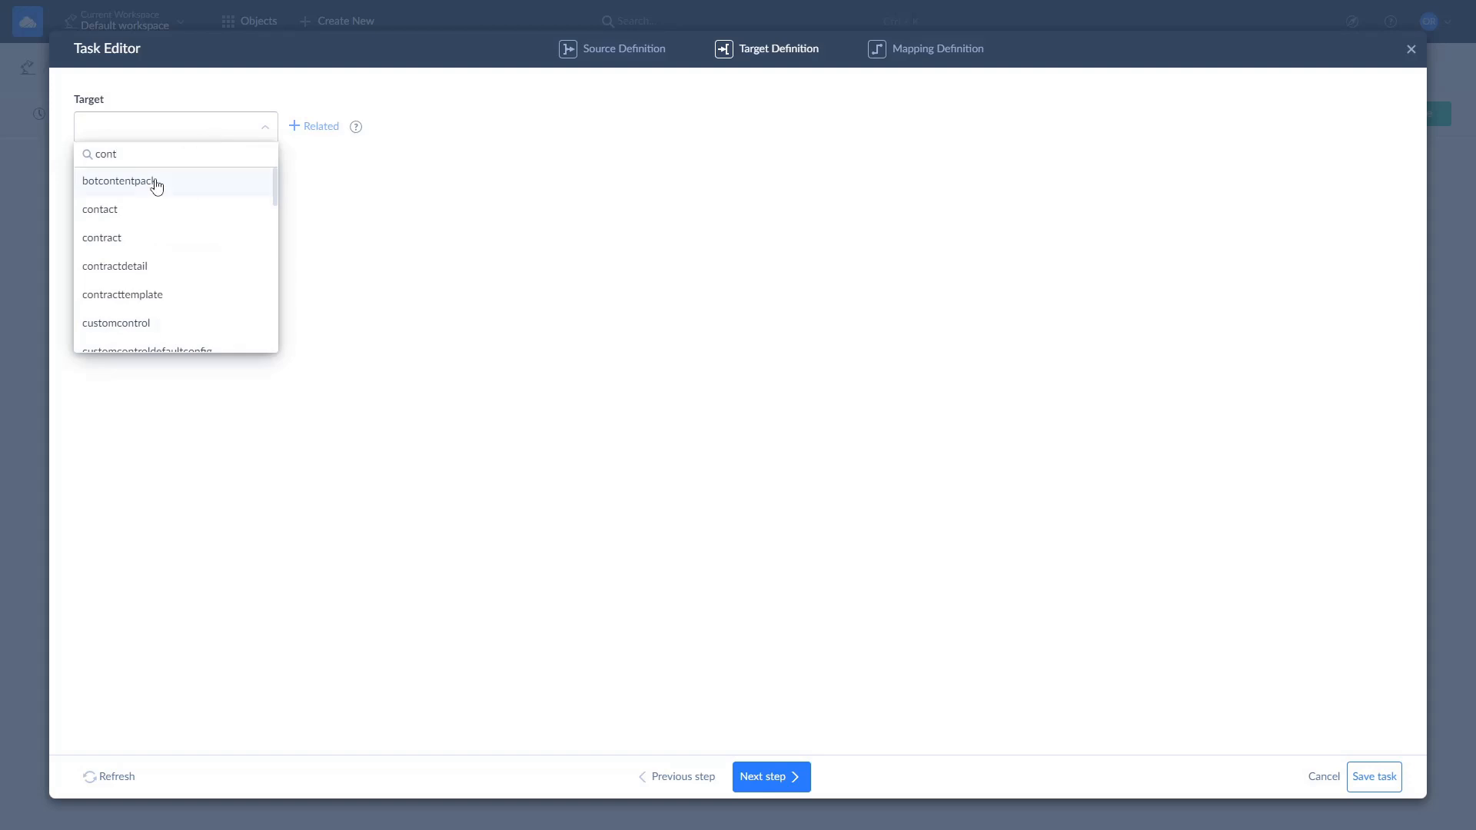
{"action": "left_click", "coordinate": [100, 209]}
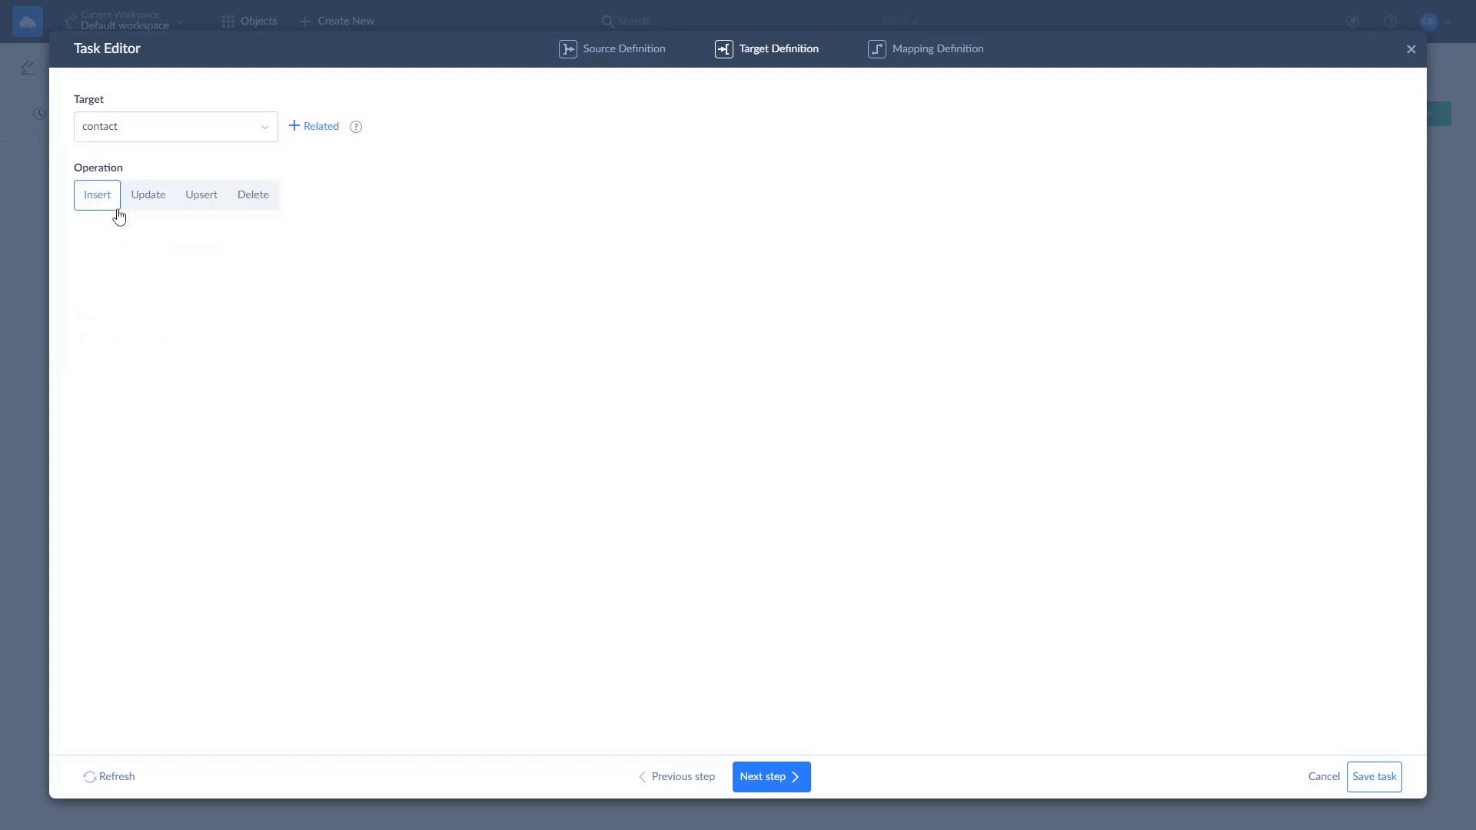
{"action": "mouse_move", "coordinate": [158, 206]}
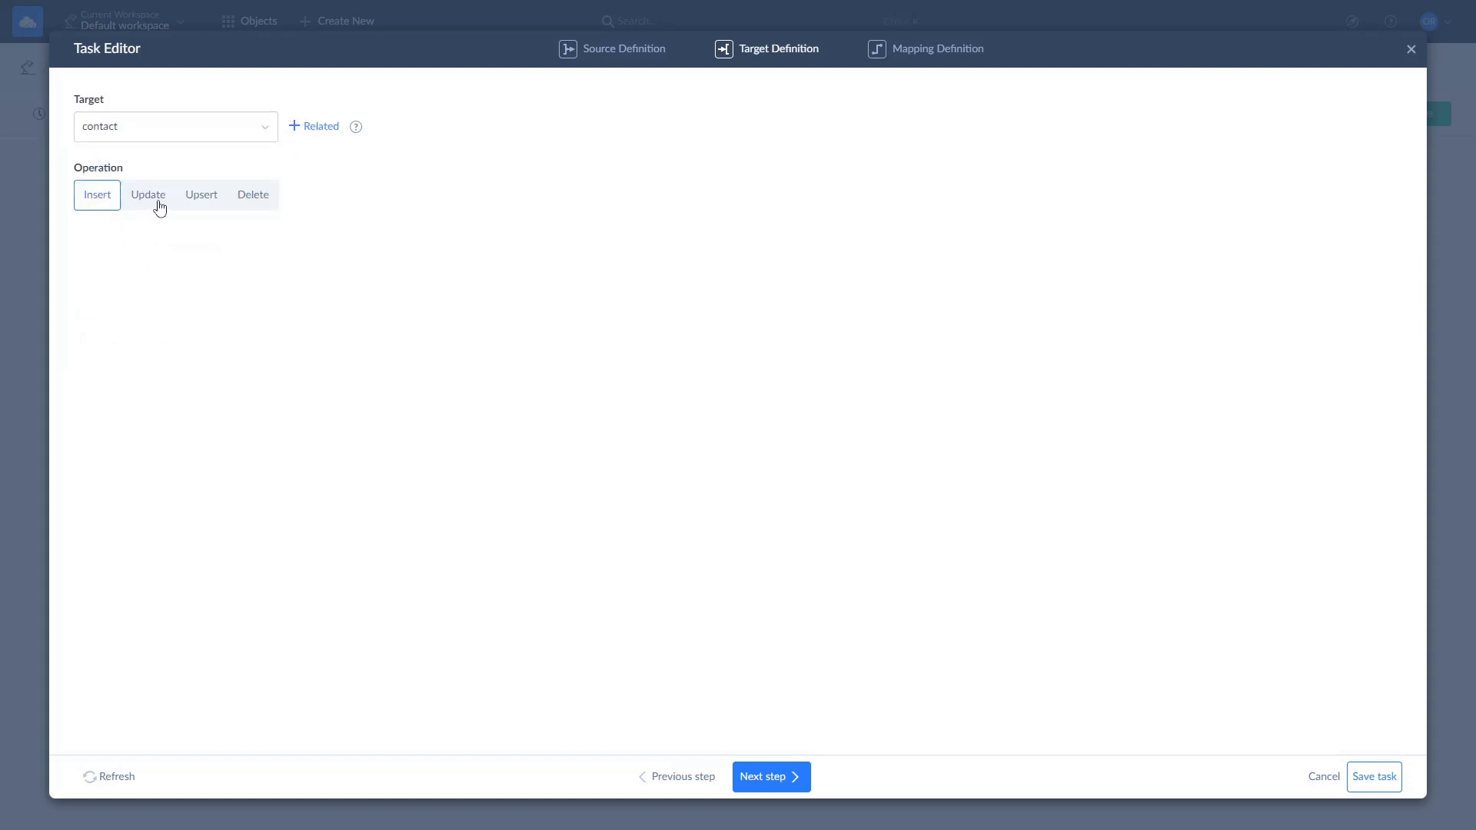
Step: Try the Update, Delete and Upsert operations, then keep Insert and continue to mapping
{"action": "left_click", "coordinate": [148, 195]}
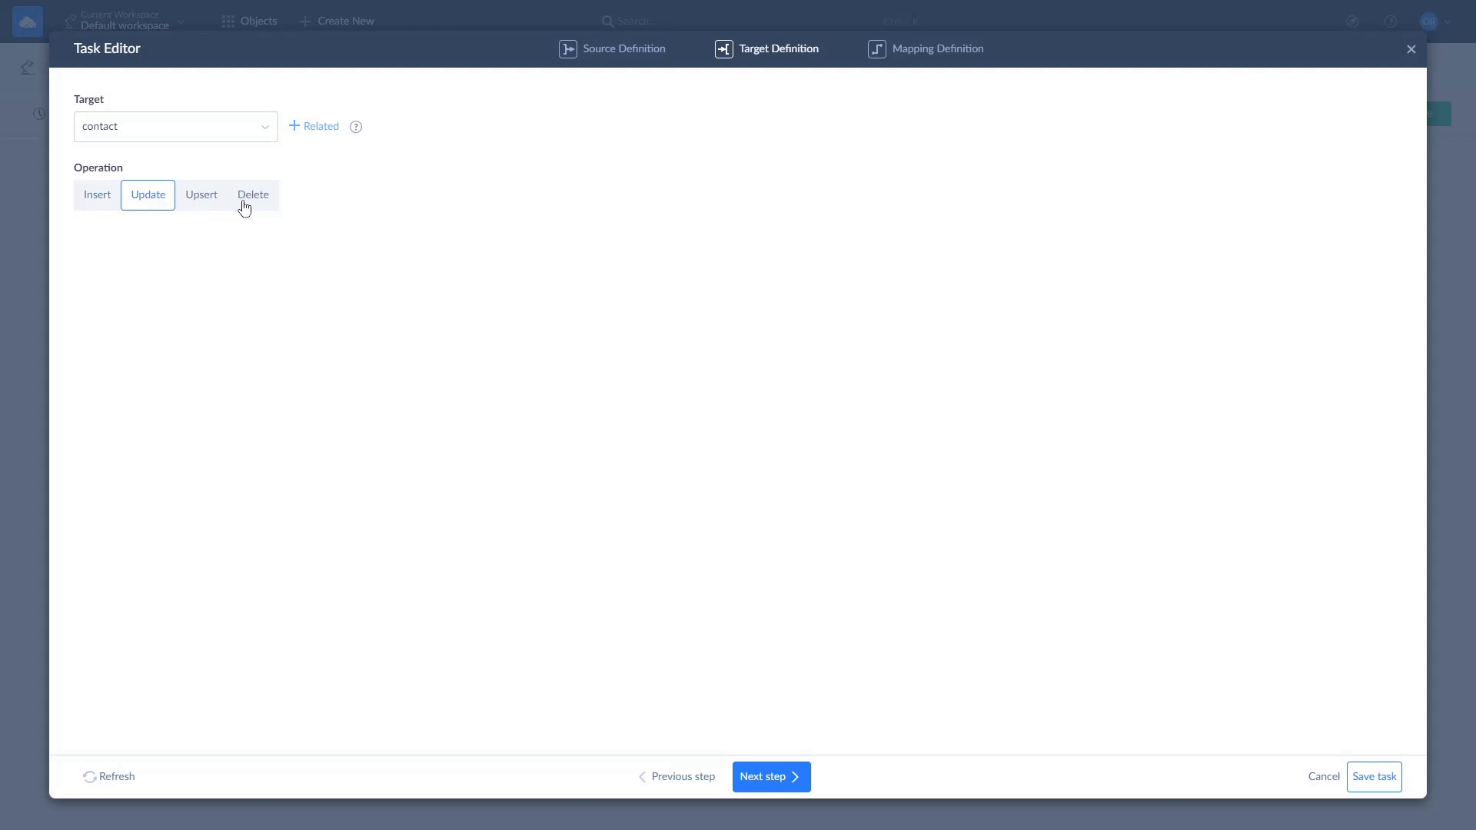
{"action": "left_click", "coordinate": [253, 195]}
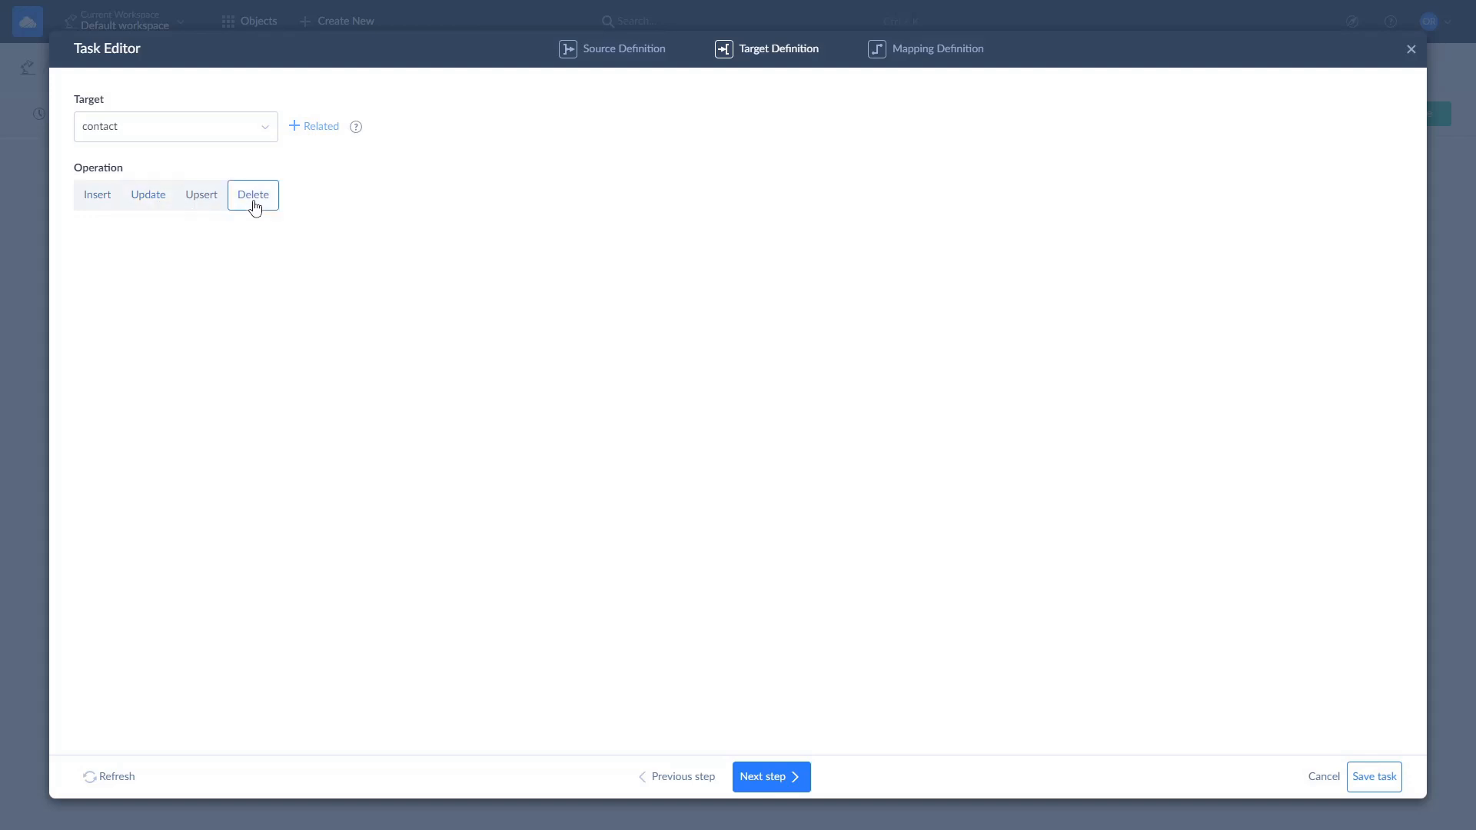
{"action": "left_click", "coordinate": [201, 195]}
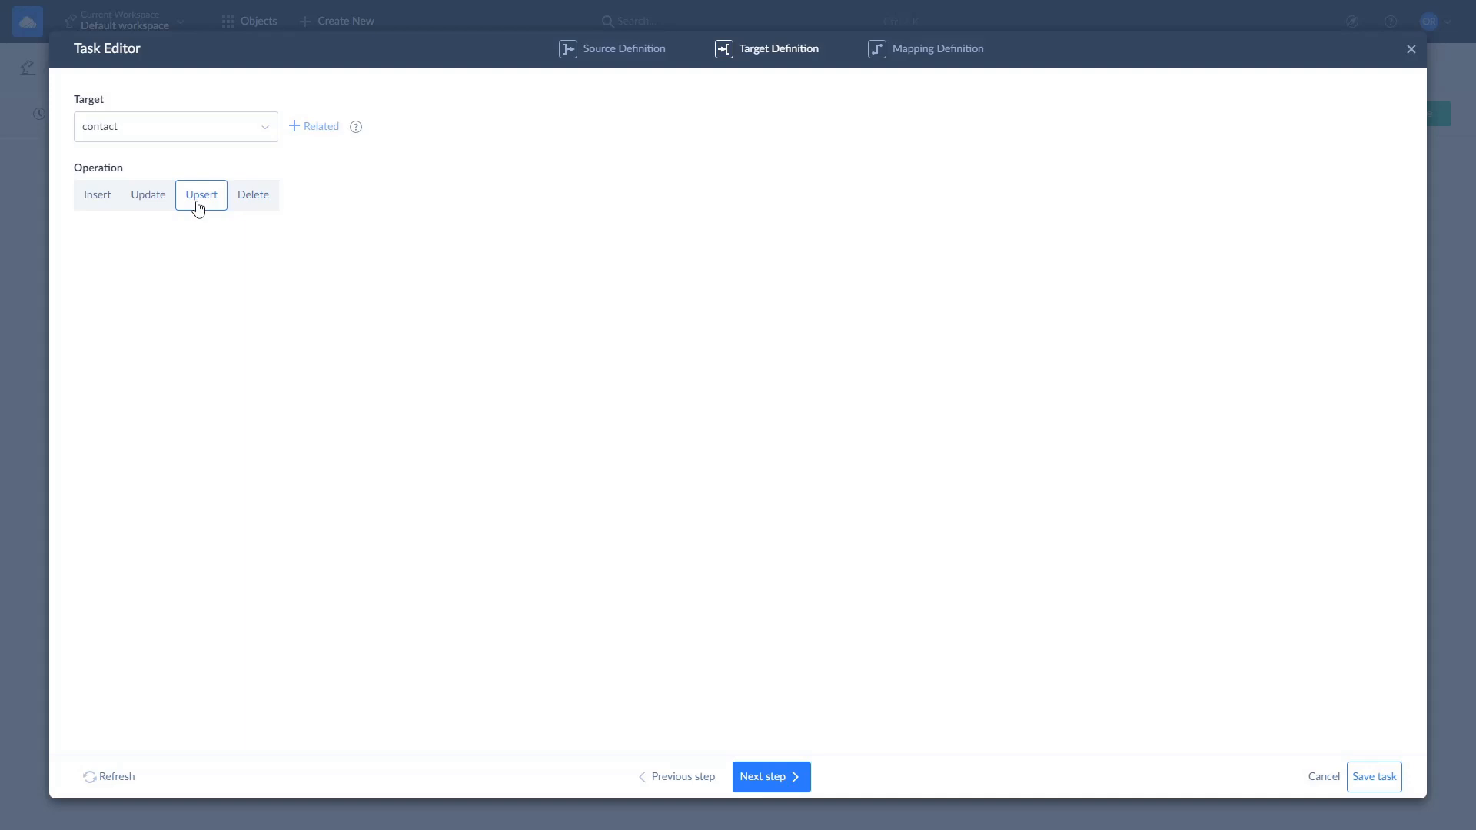
{"action": "mouse_move", "coordinate": [175, 201]}
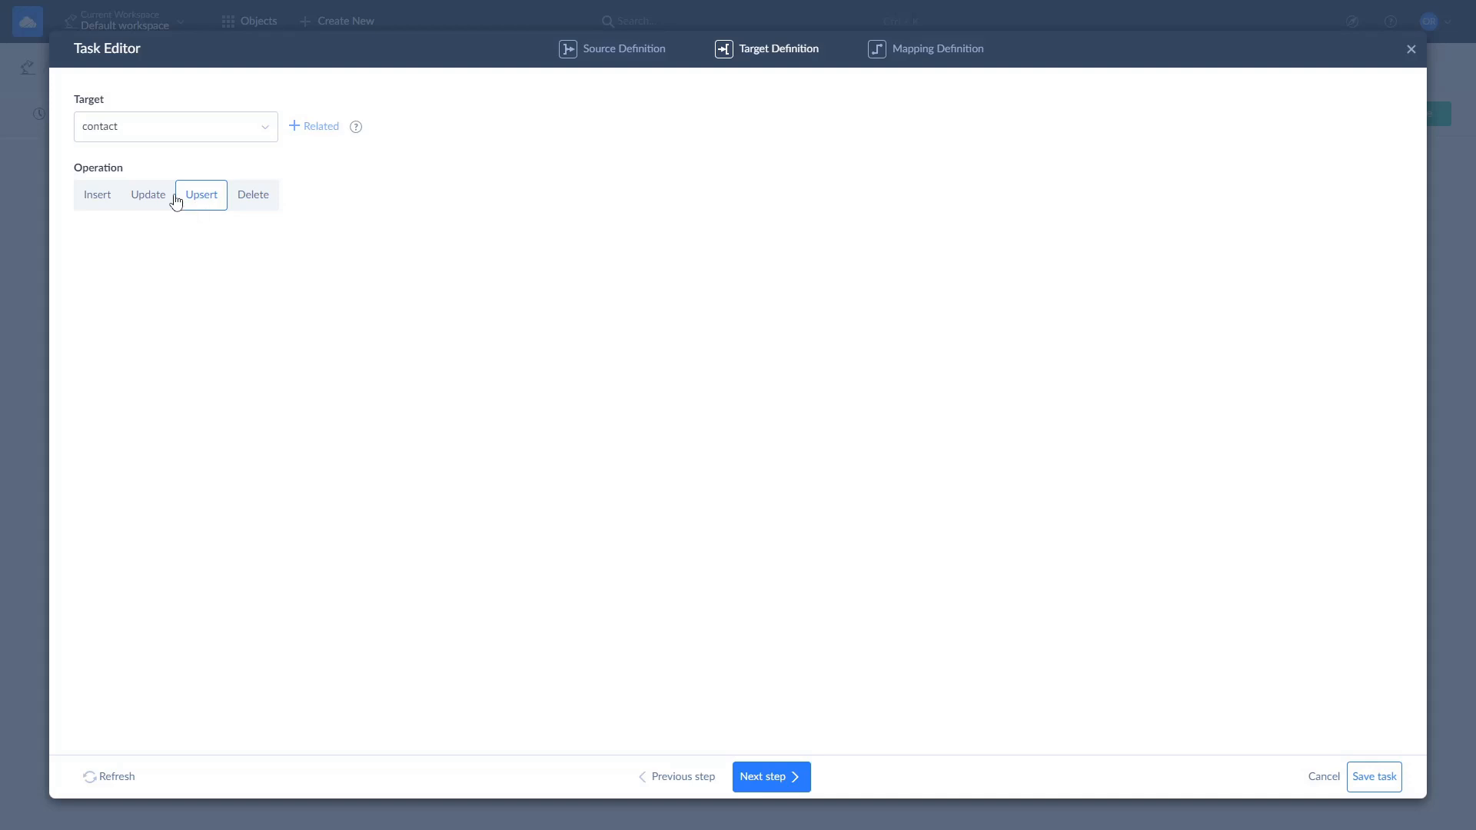
{"action": "left_click", "coordinate": [97, 195]}
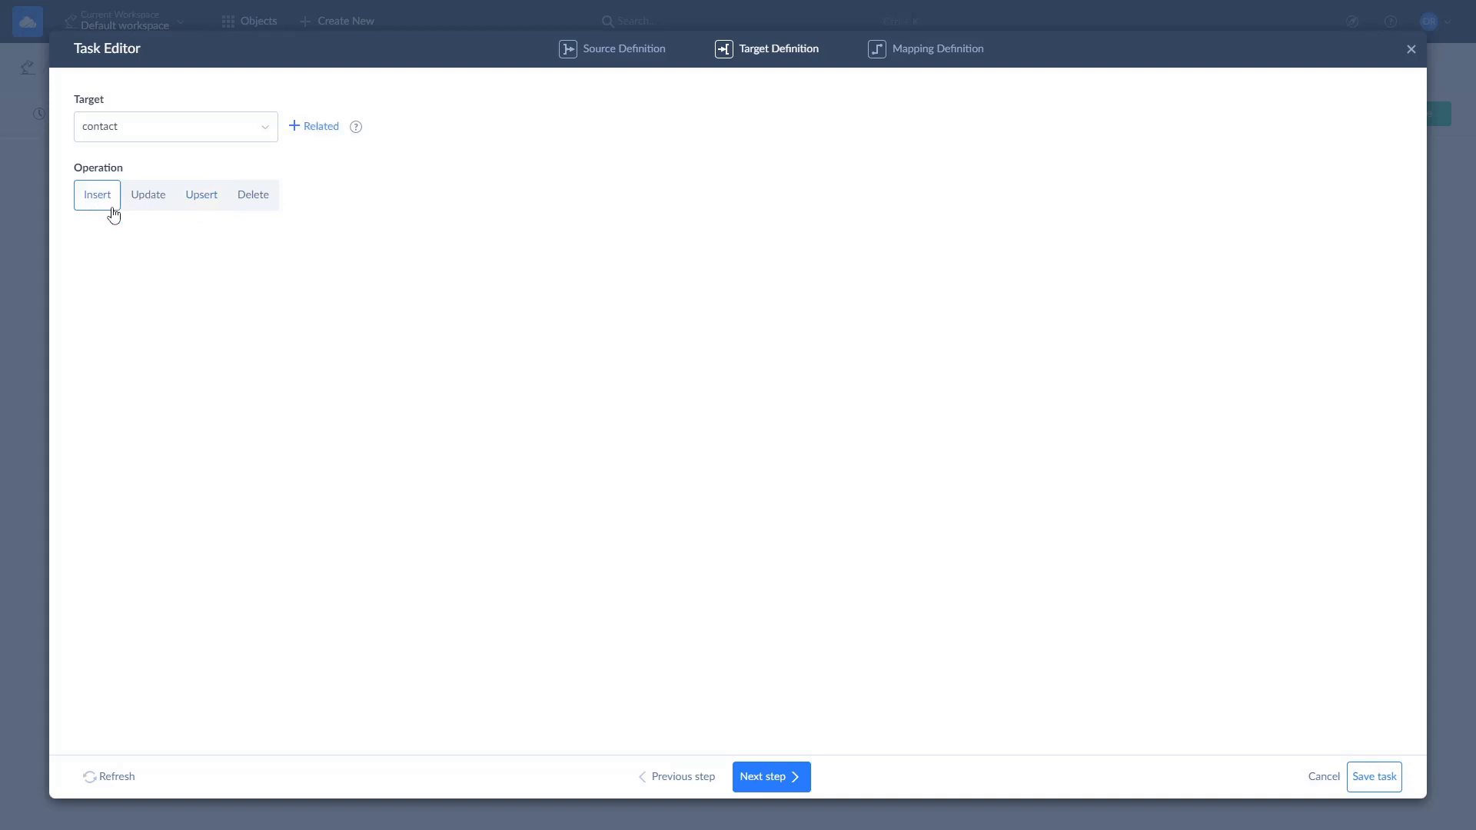
{"action": "left_click", "coordinate": [770, 777]}
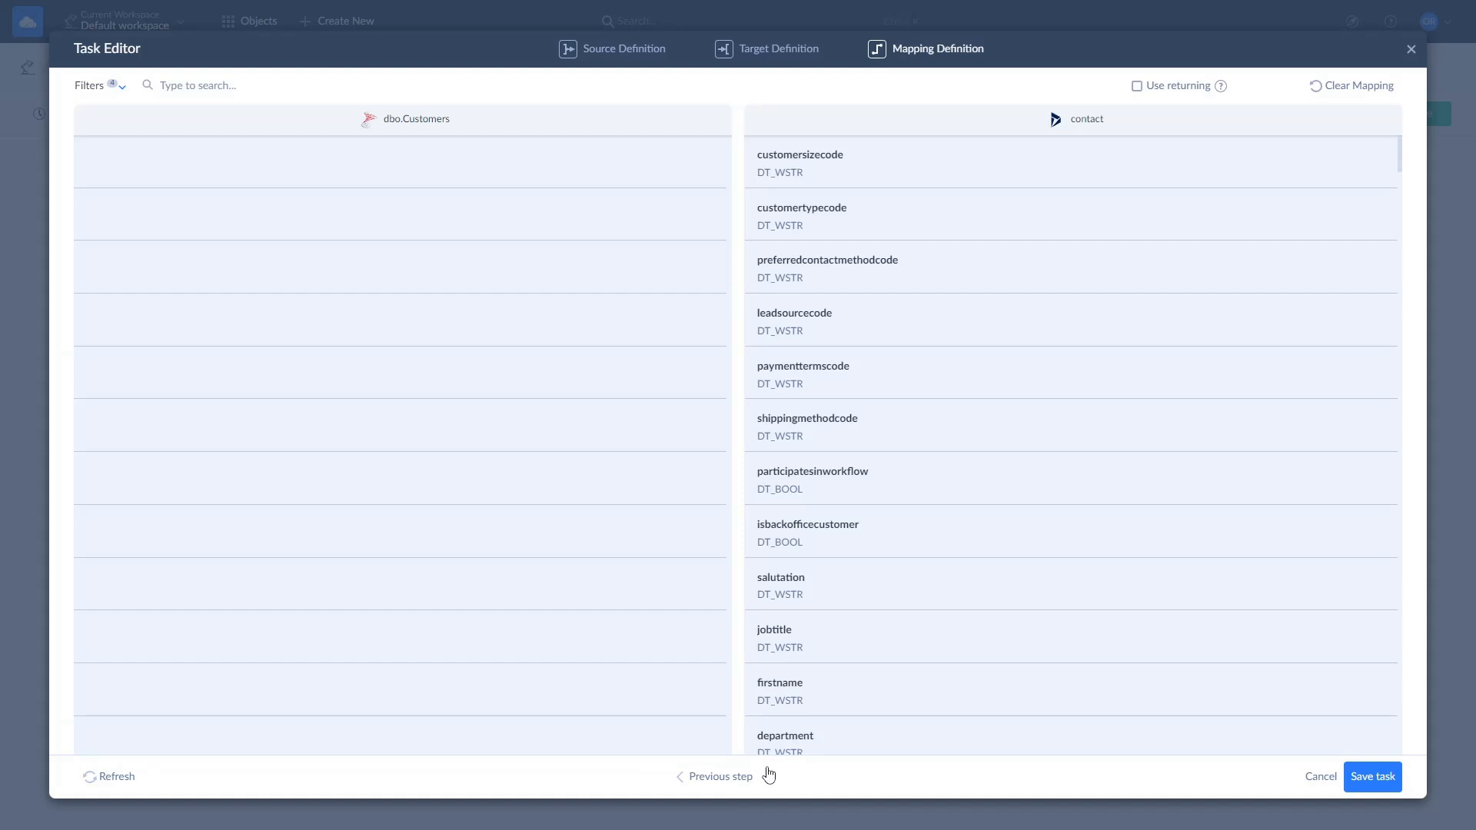
{"action": "mouse_move", "coordinate": [480, 178]}
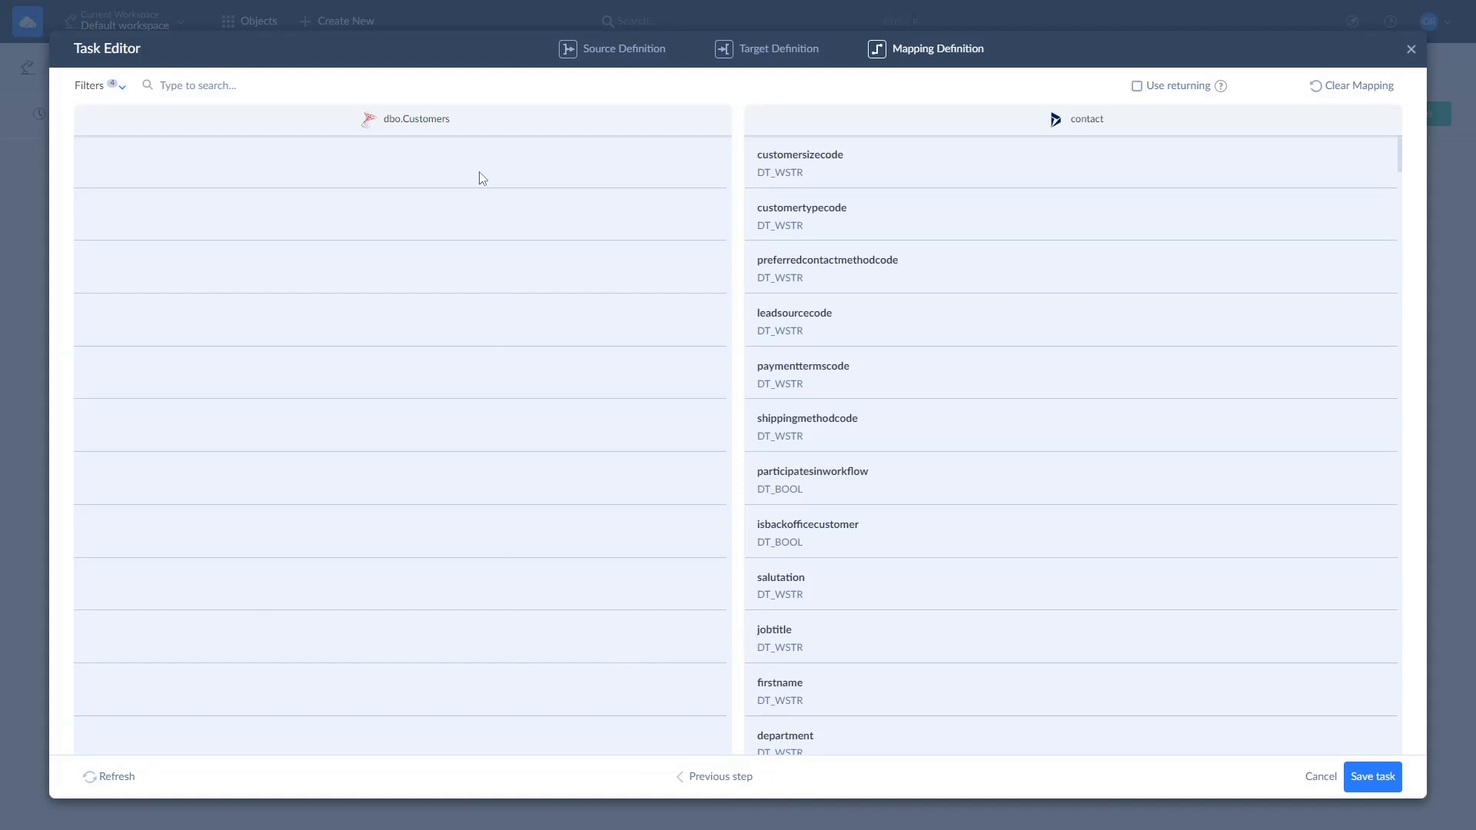
{"action": "mouse_move", "coordinate": [1079, 369]}
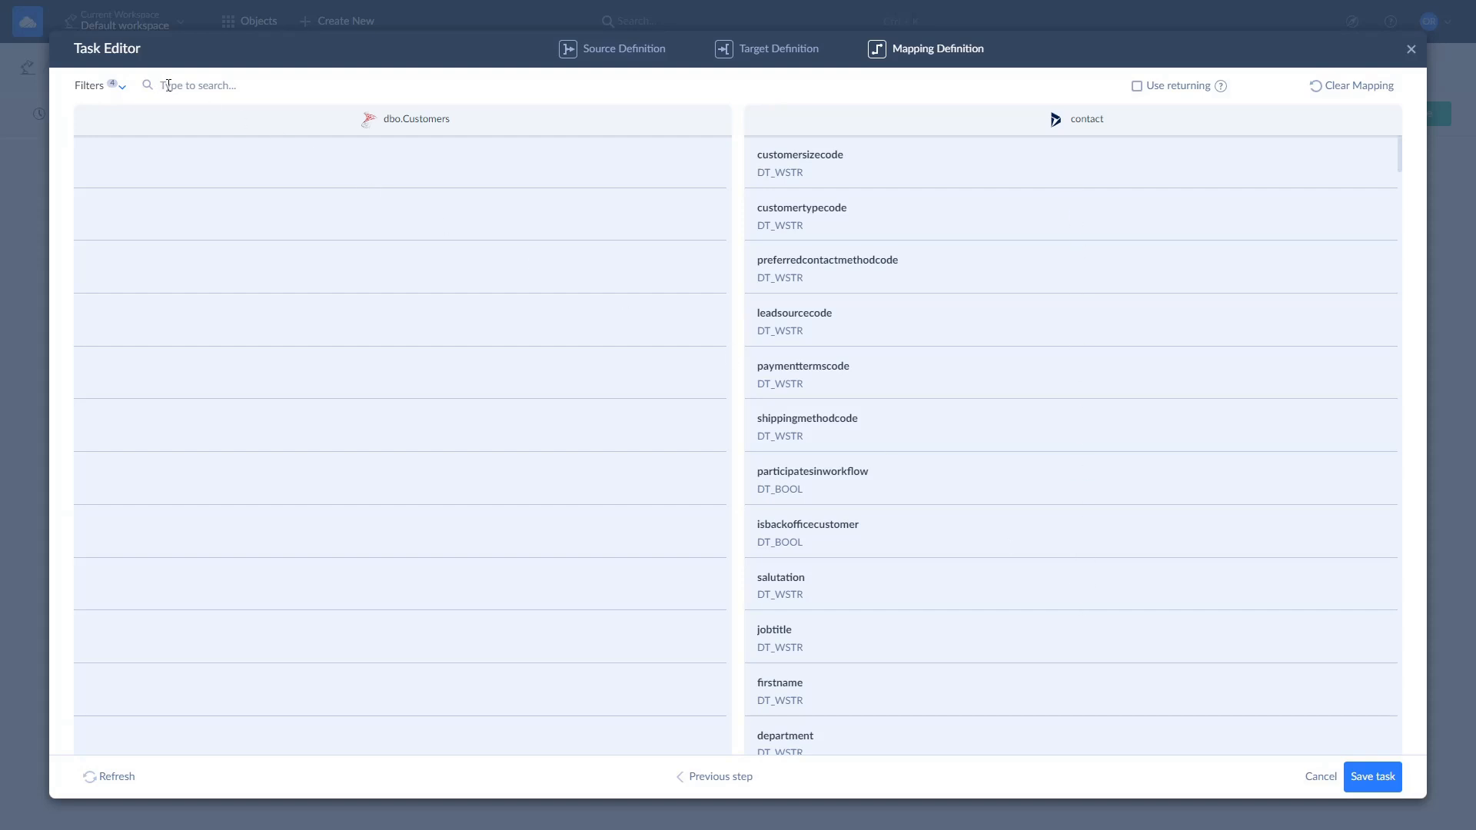
Step: Filter the mapping list to 'name' fields and start mapping the required lastname field
{"action": "type", "text": "nam"}
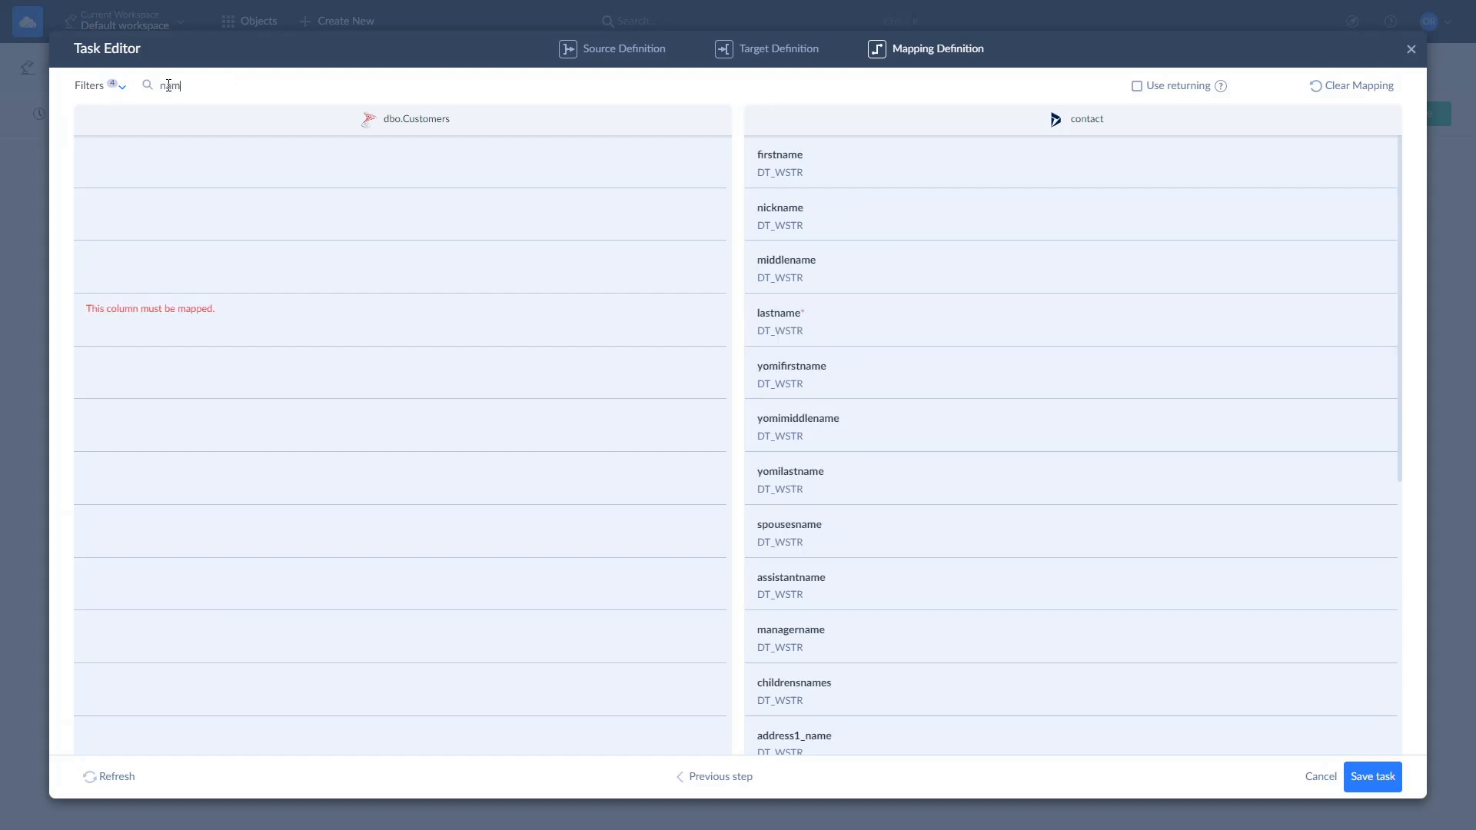
{"action": "type", "text": "ame"}
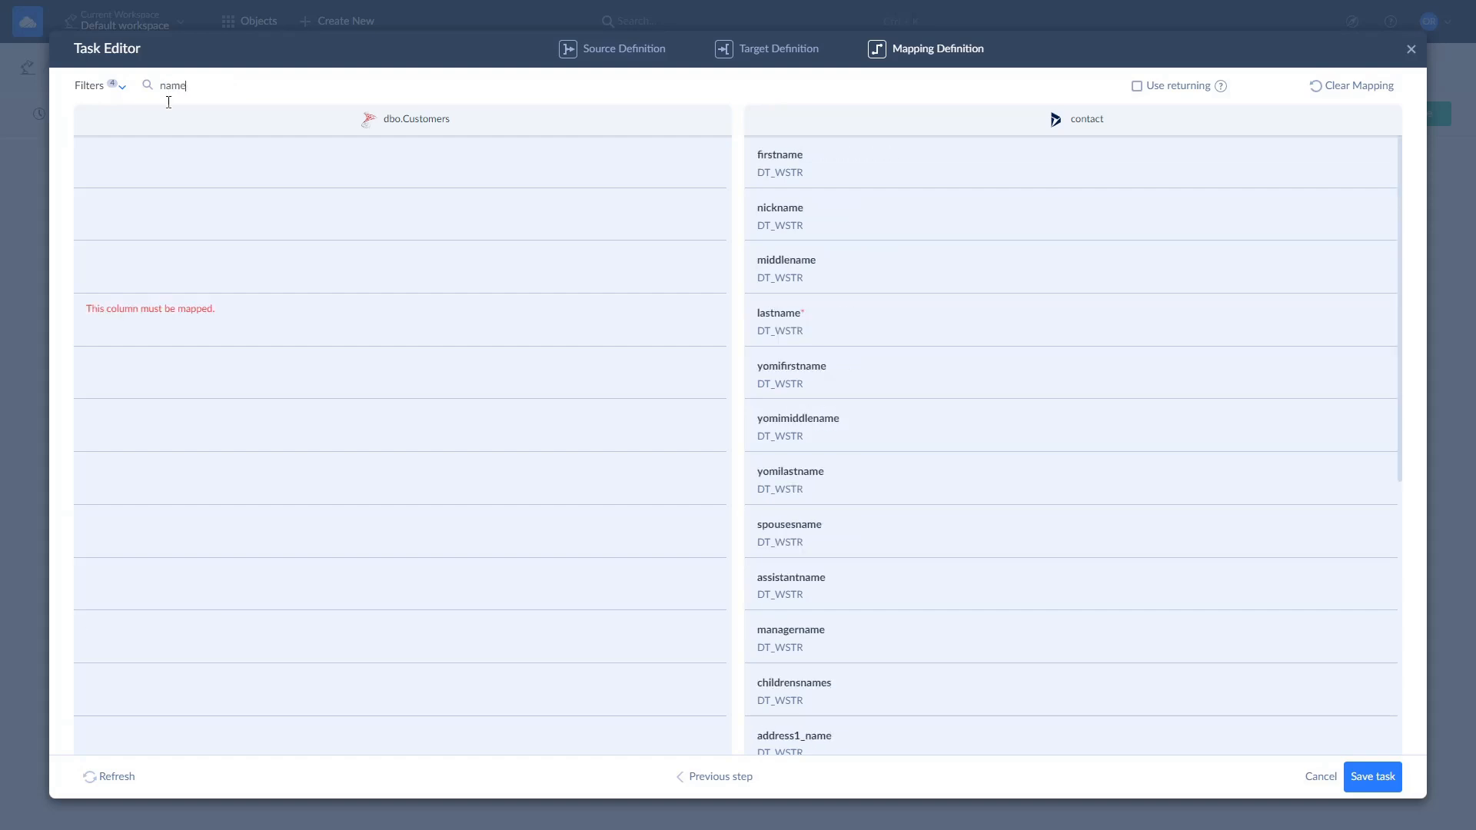
{"action": "left_click", "coordinate": [150, 311]}
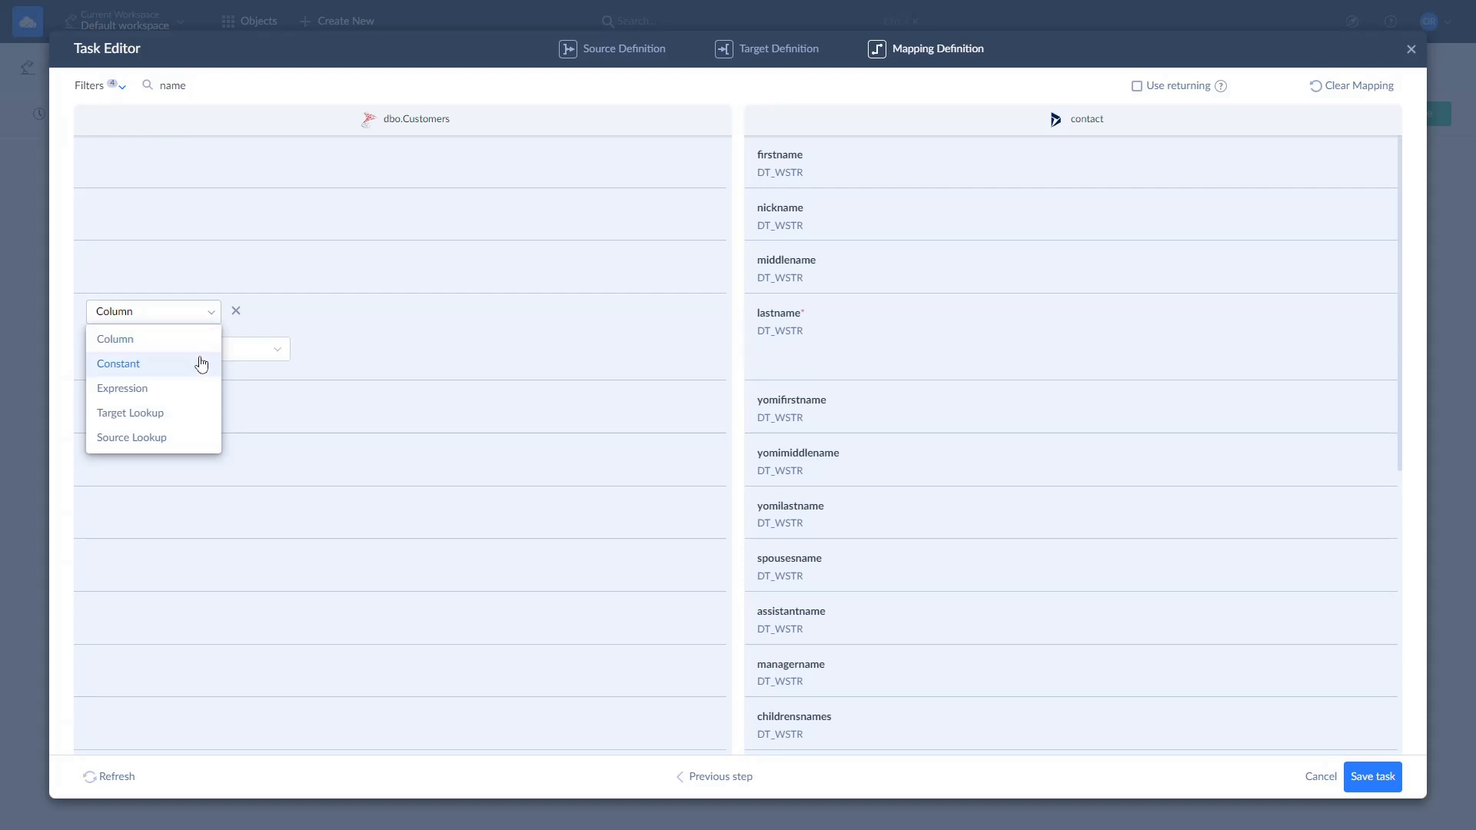
{"action": "mouse_move", "coordinate": [193, 341]}
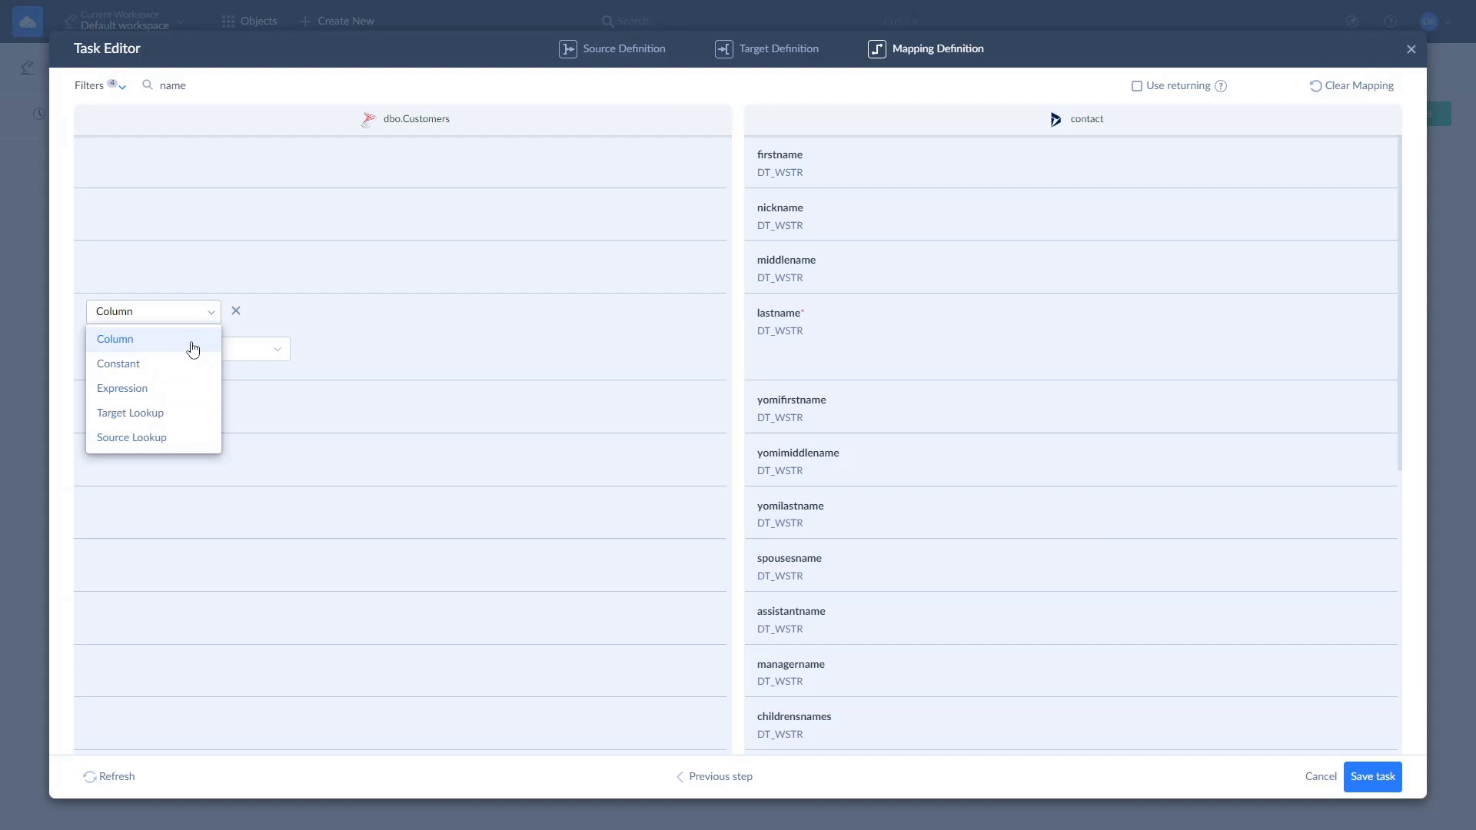
{"action": "mouse_move", "coordinate": [188, 388]}
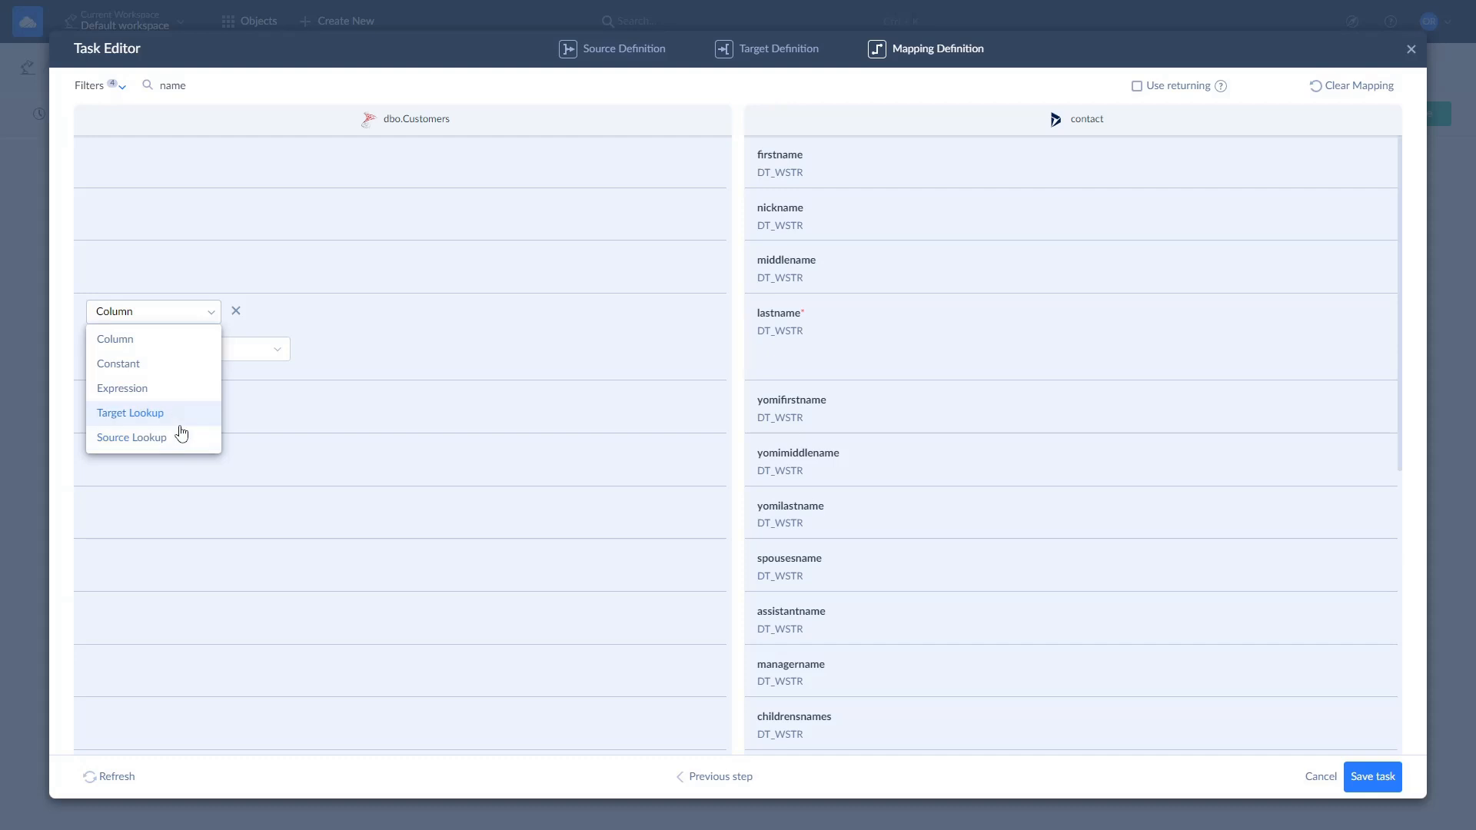
{"action": "mouse_move", "coordinate": [185, 382]}
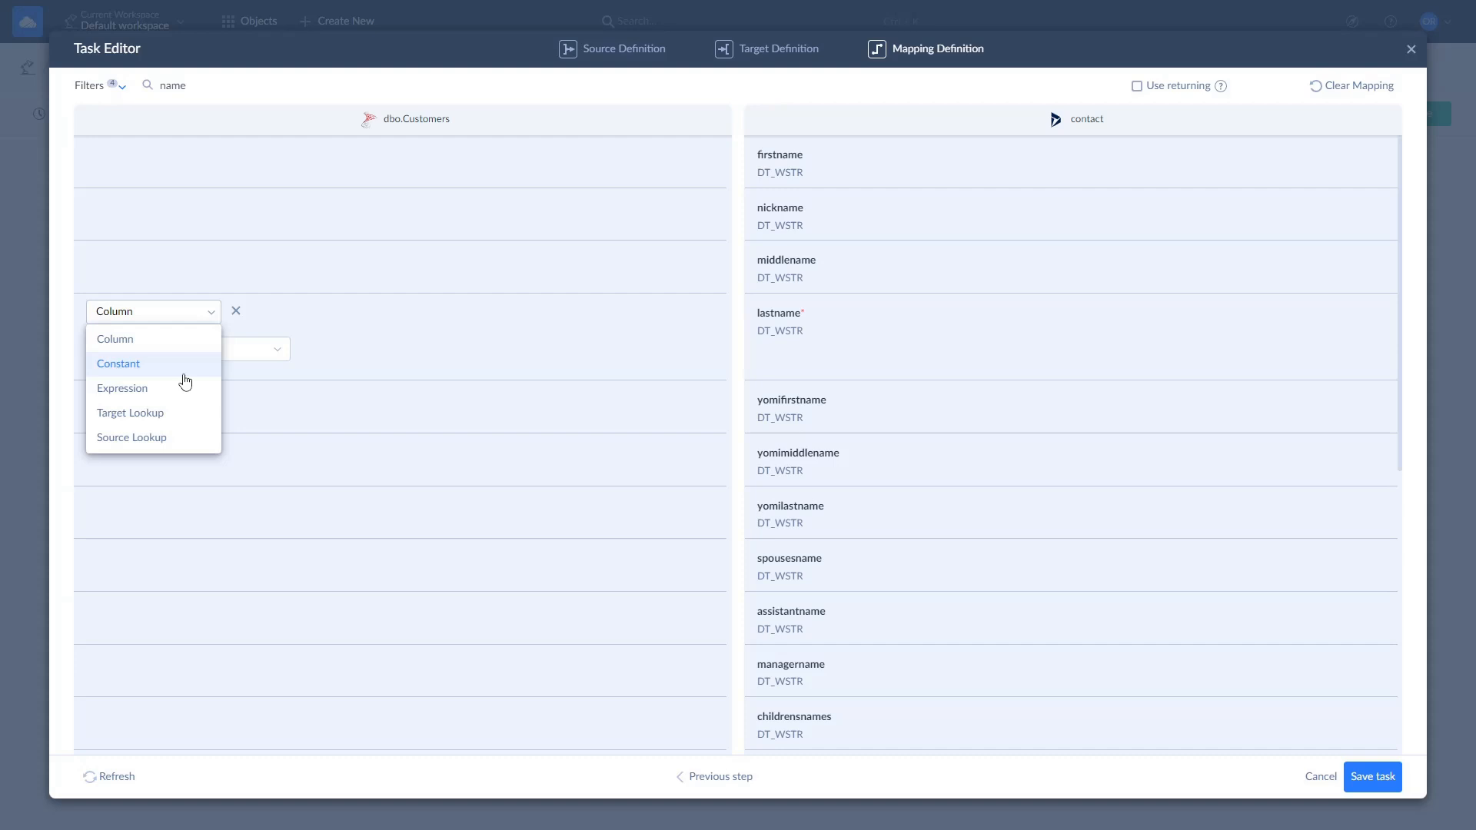
{"action": "mouse_move", "coordinate": [184, 393]}
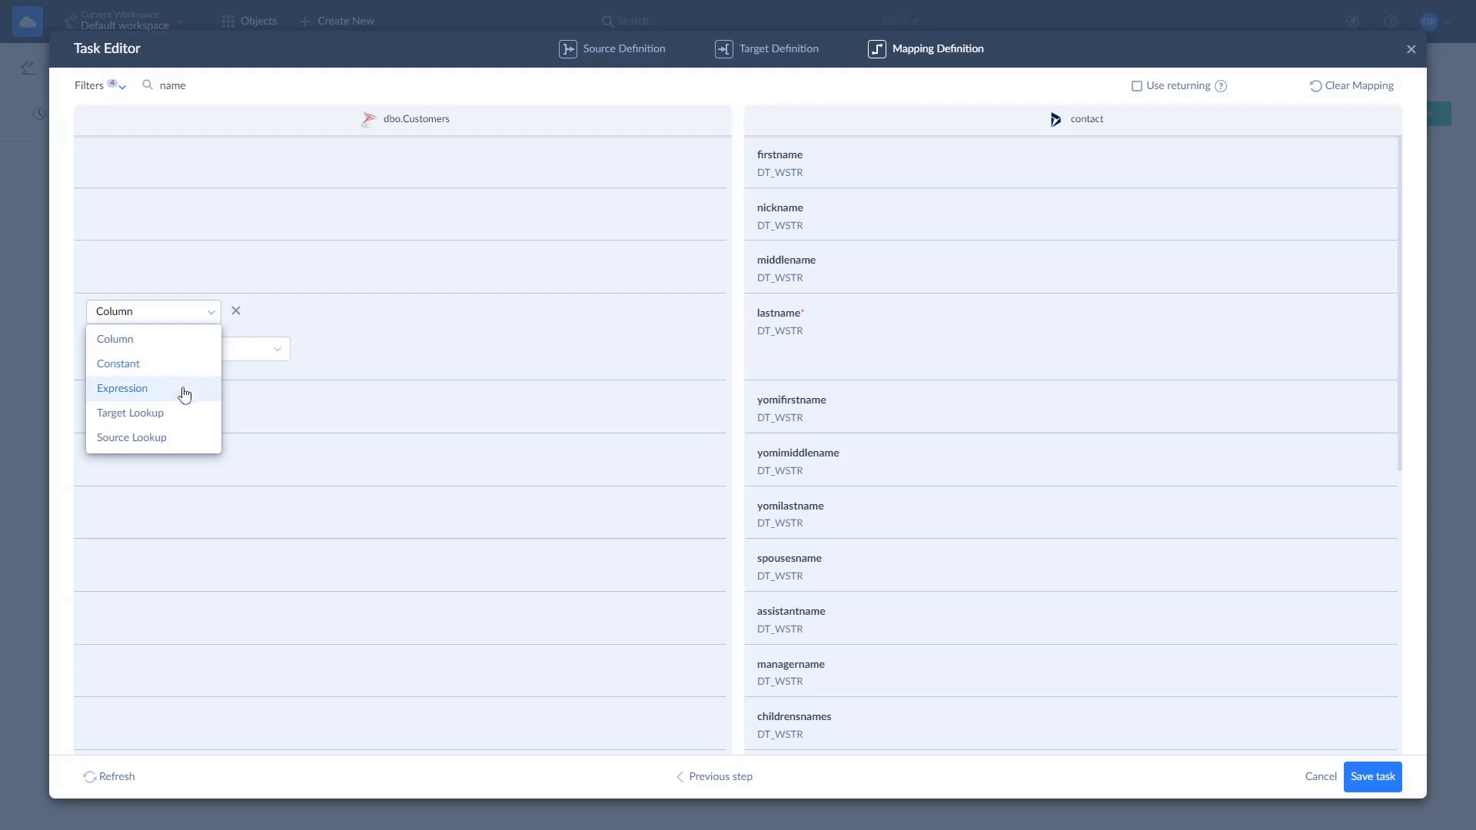
Step: Map lastname with the expression substring(Name, find_string(Name,' ', 1), 10)
{"action": "left_click", "coordinate": [123, 388]}
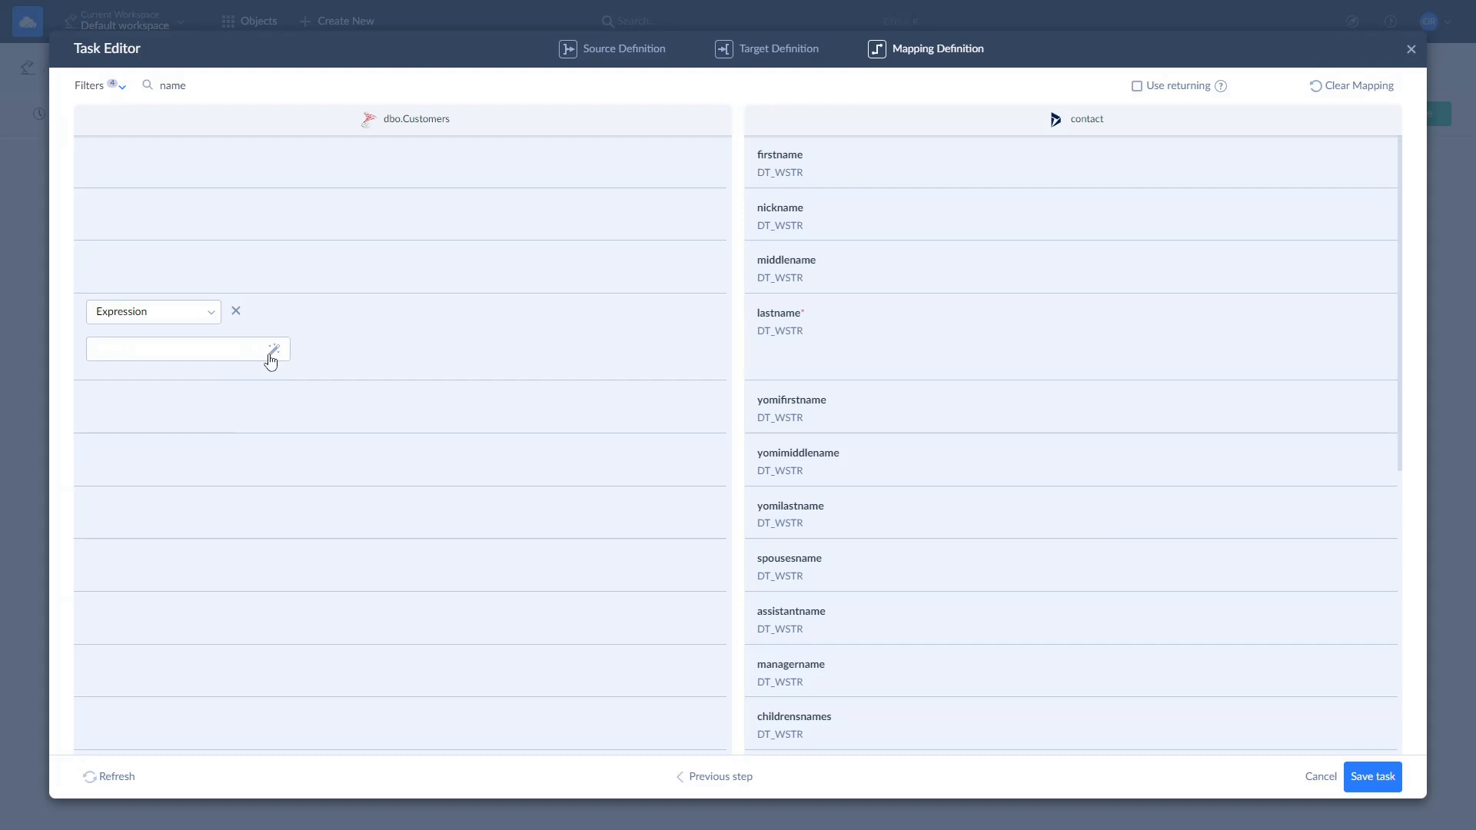
{"action": "left_click", "coordinate": [272, 349]}
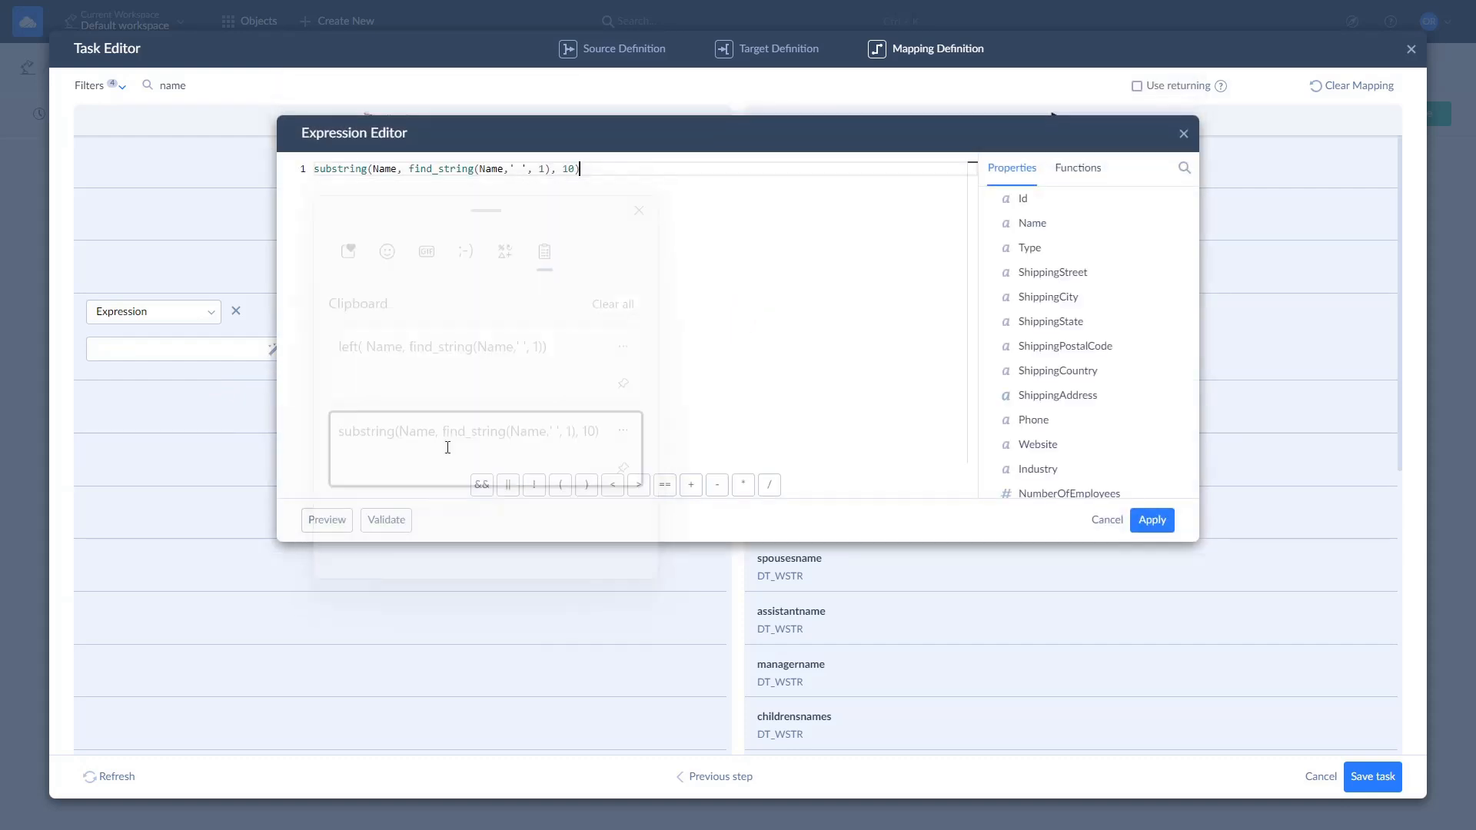
{"action": "left_click", "coordinate": [1152, 520]}
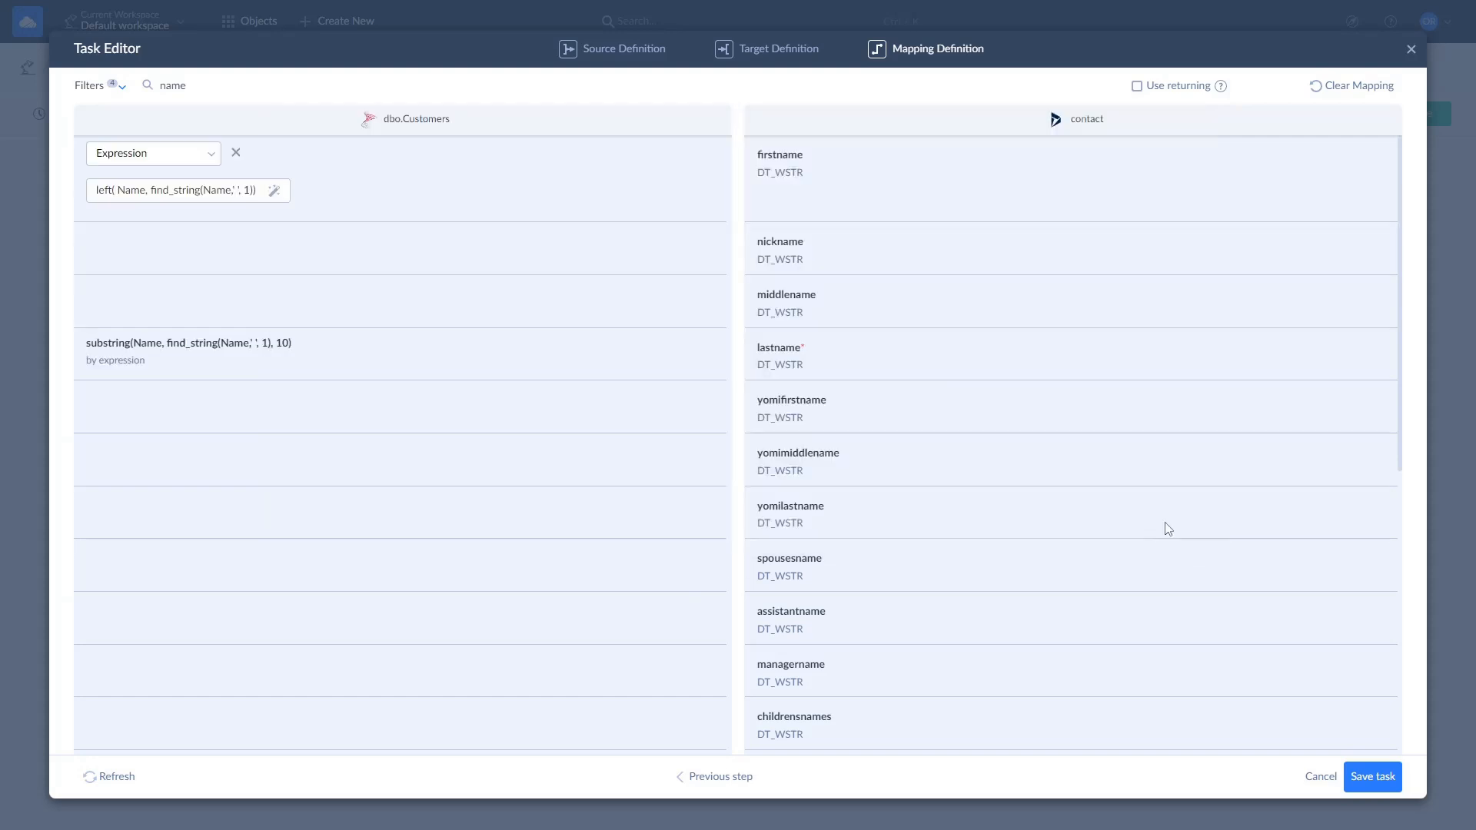
{"action": "mouse_move", "coordinate": [1306, 714]}
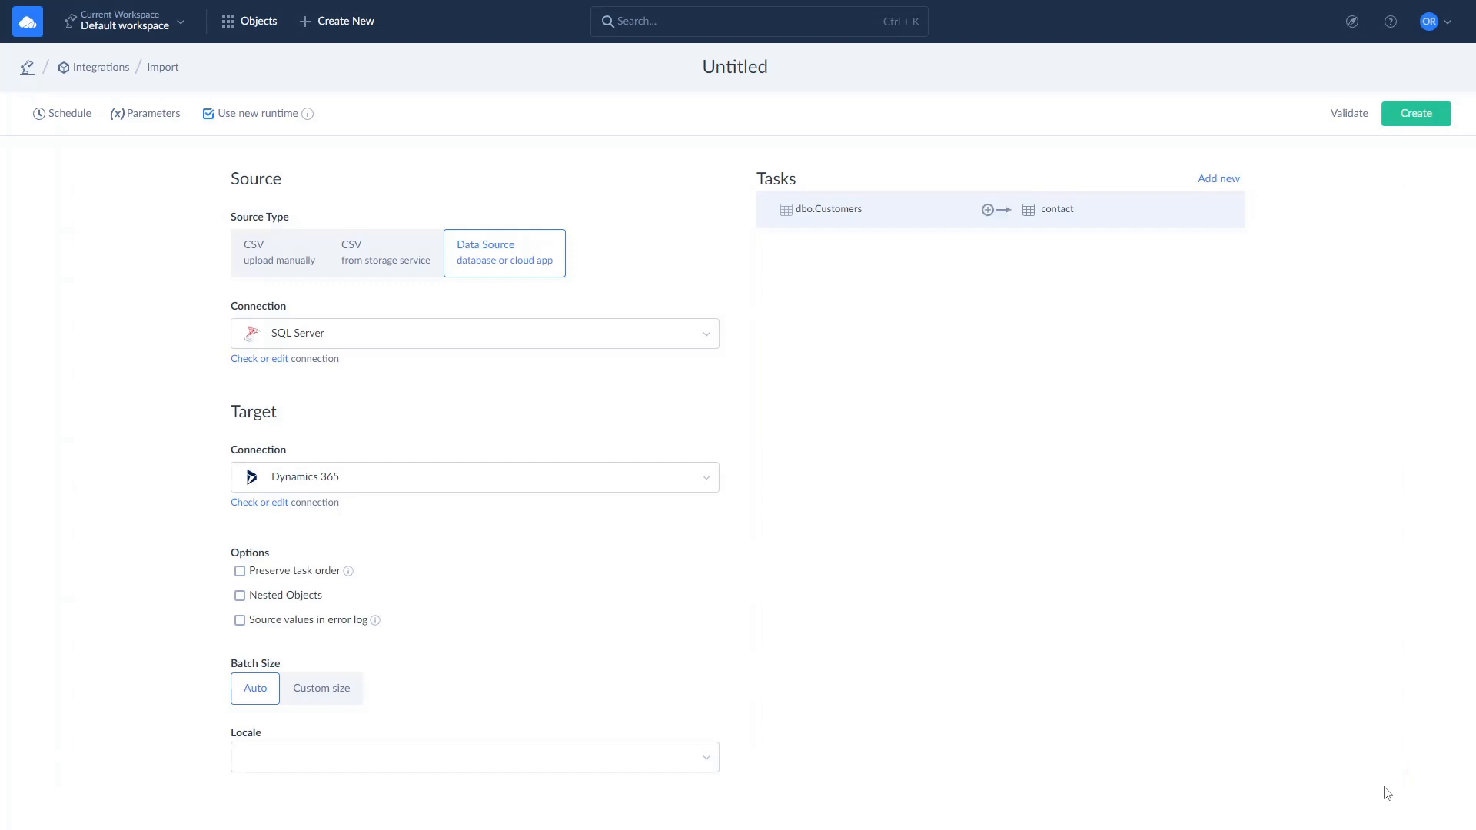
{"action": "mouse_move", "coordinate": [786, 114]}
{"action": "type", "text": "Import"}
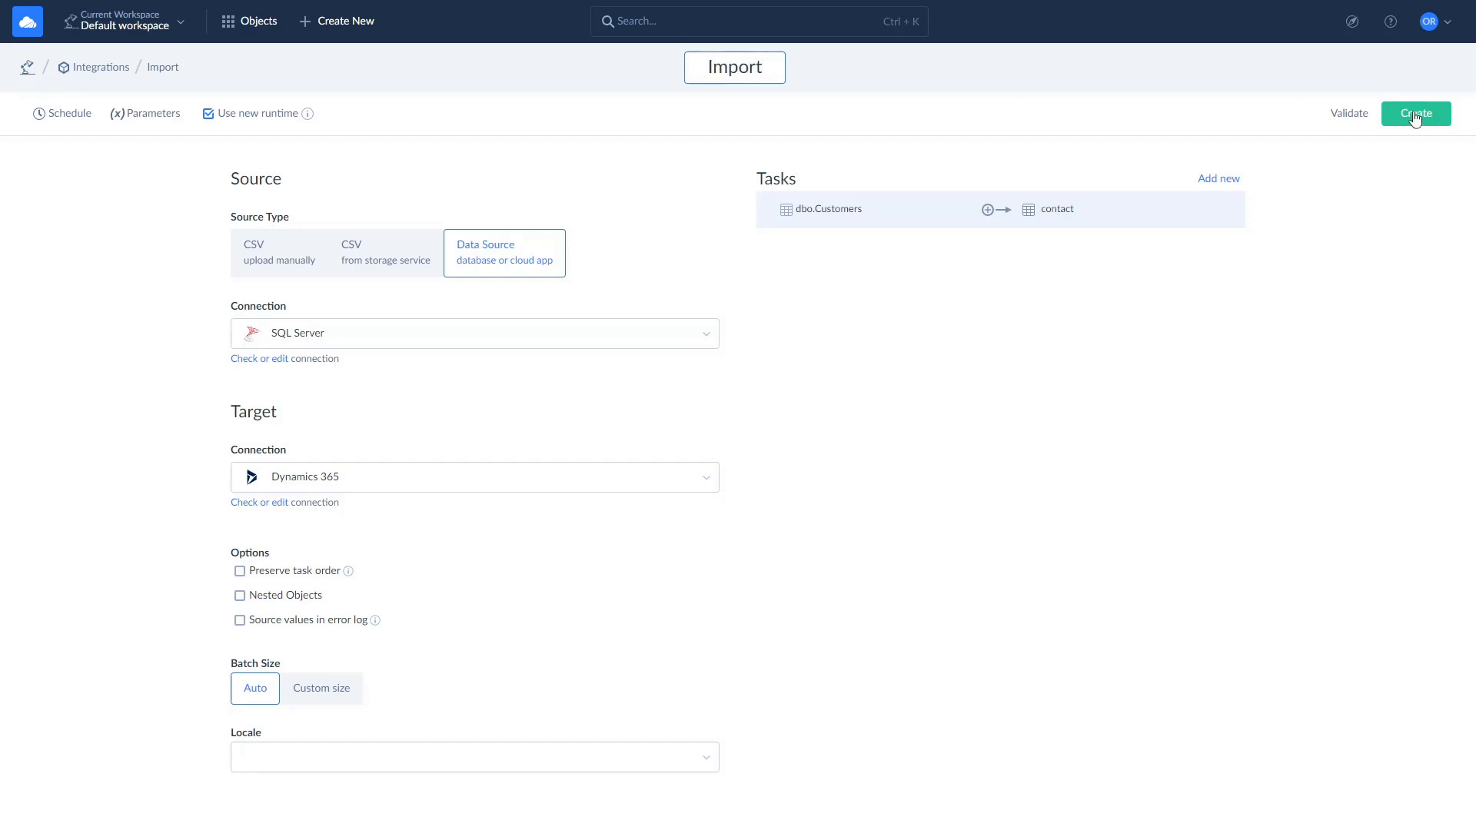
Step: Create the integration named Import and start a confirmed run
{"action": "left_click", "coordinate": [1417, 113]}
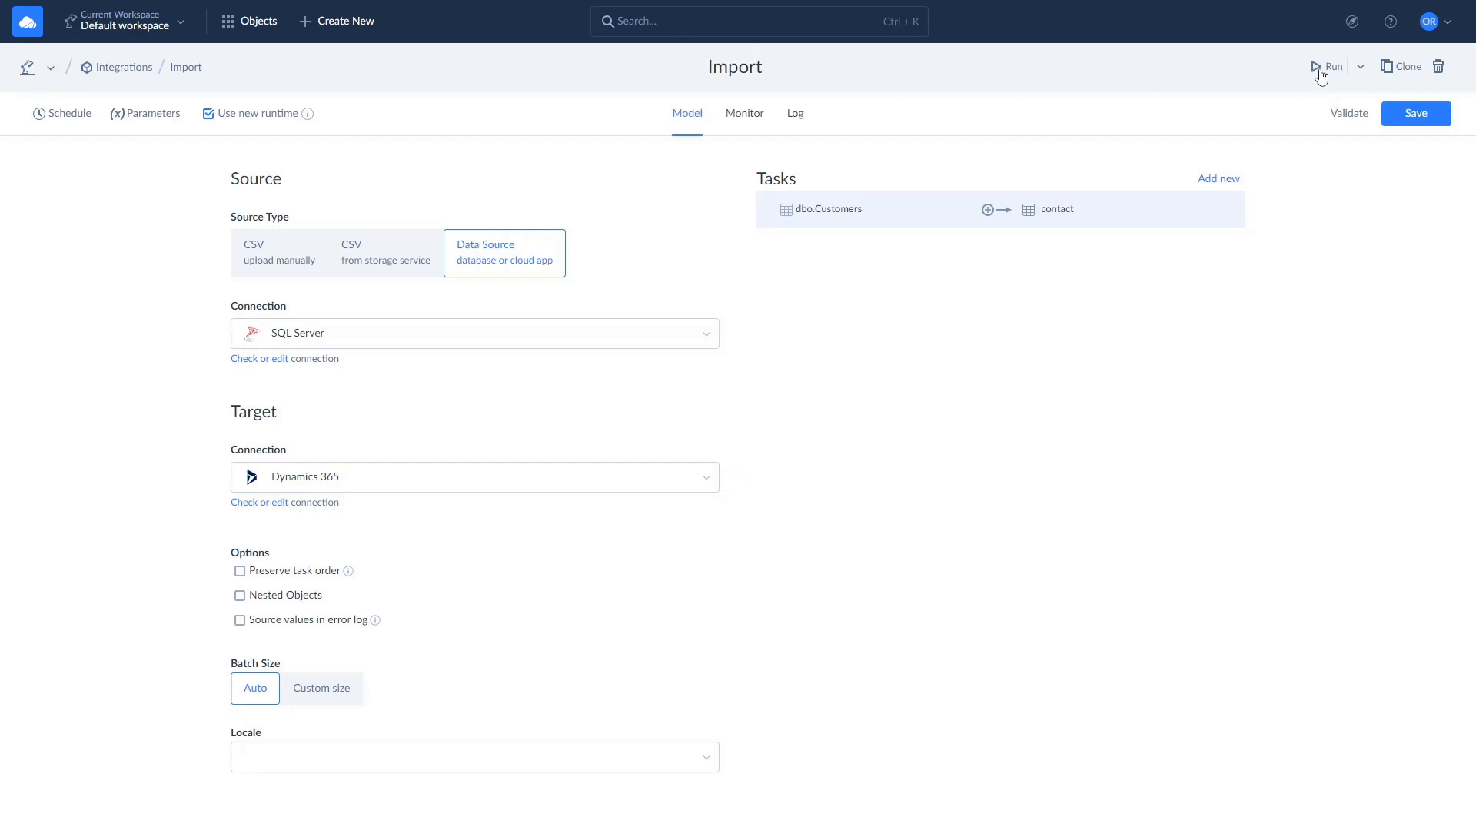
{"action": "left_click", "coordinate": [1329, 66]}
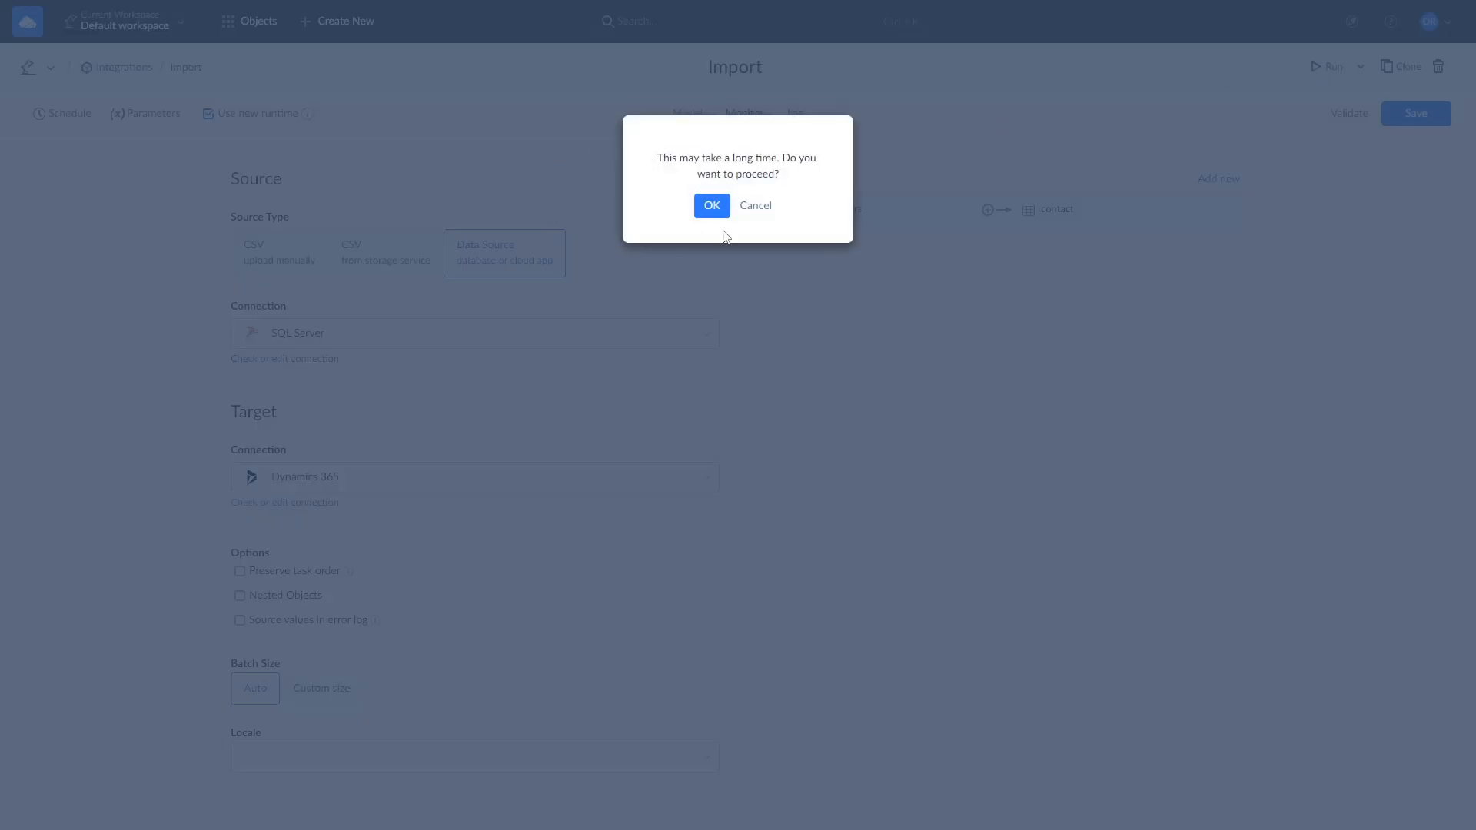
{"action": "left_click", "coordinate": [711, 206]}
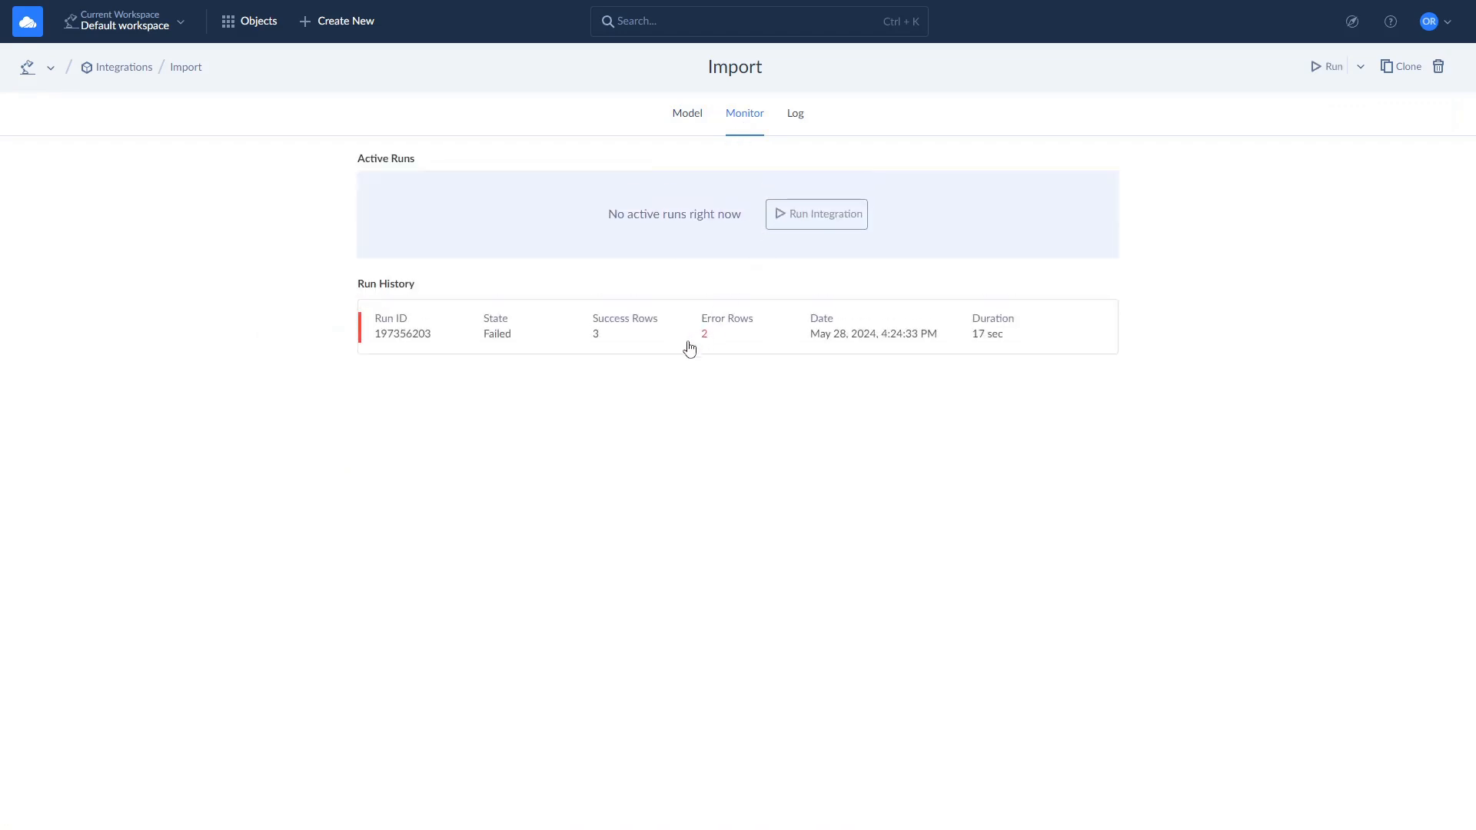
Step: Open the failed run's details and preview the 3 successfully imported contacts
{"action": "left_click", "coordinate": [659, 326]}
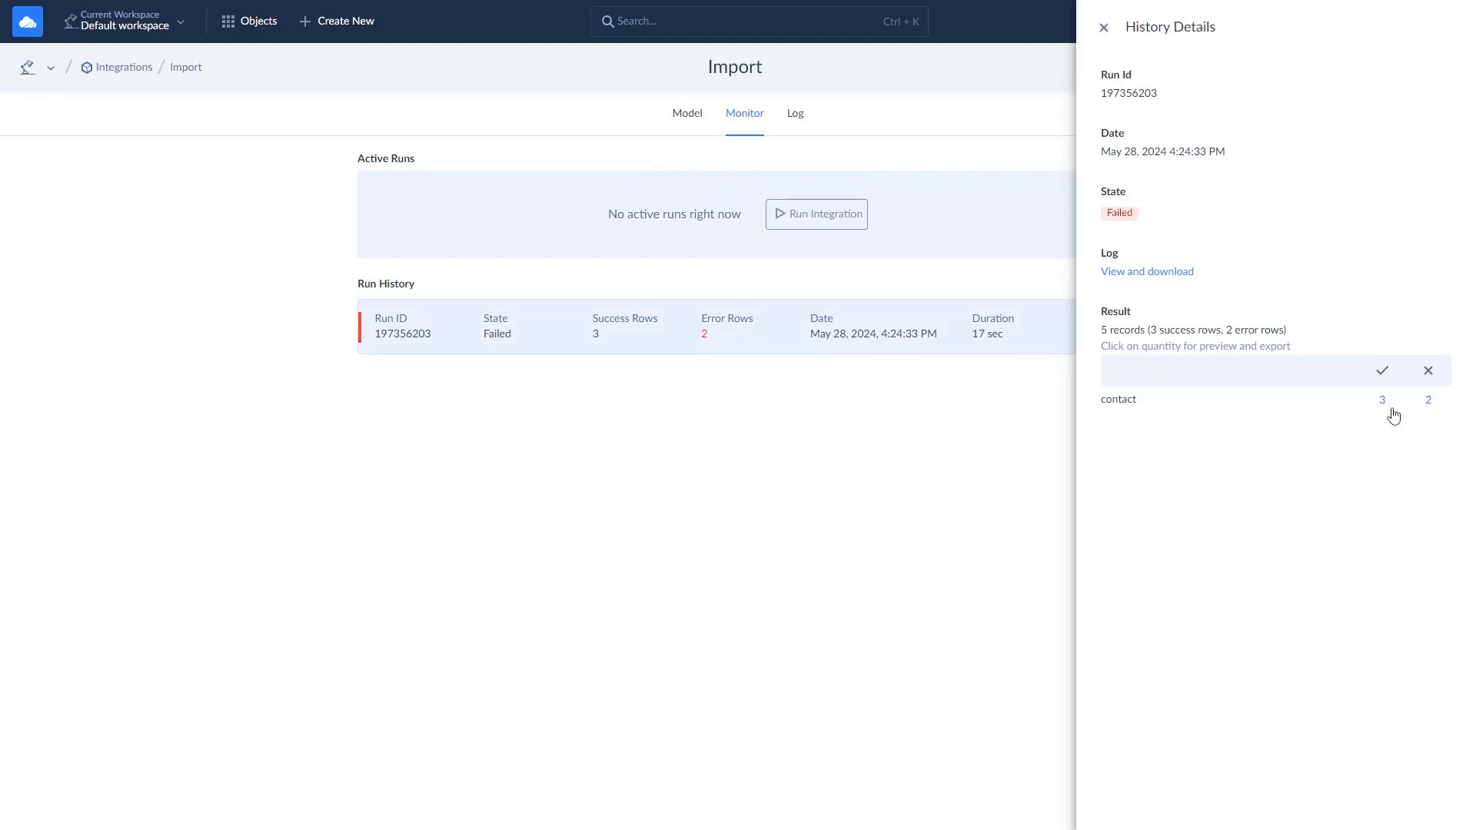
{"action": "left_click", "coordinate": [1381, 399]}
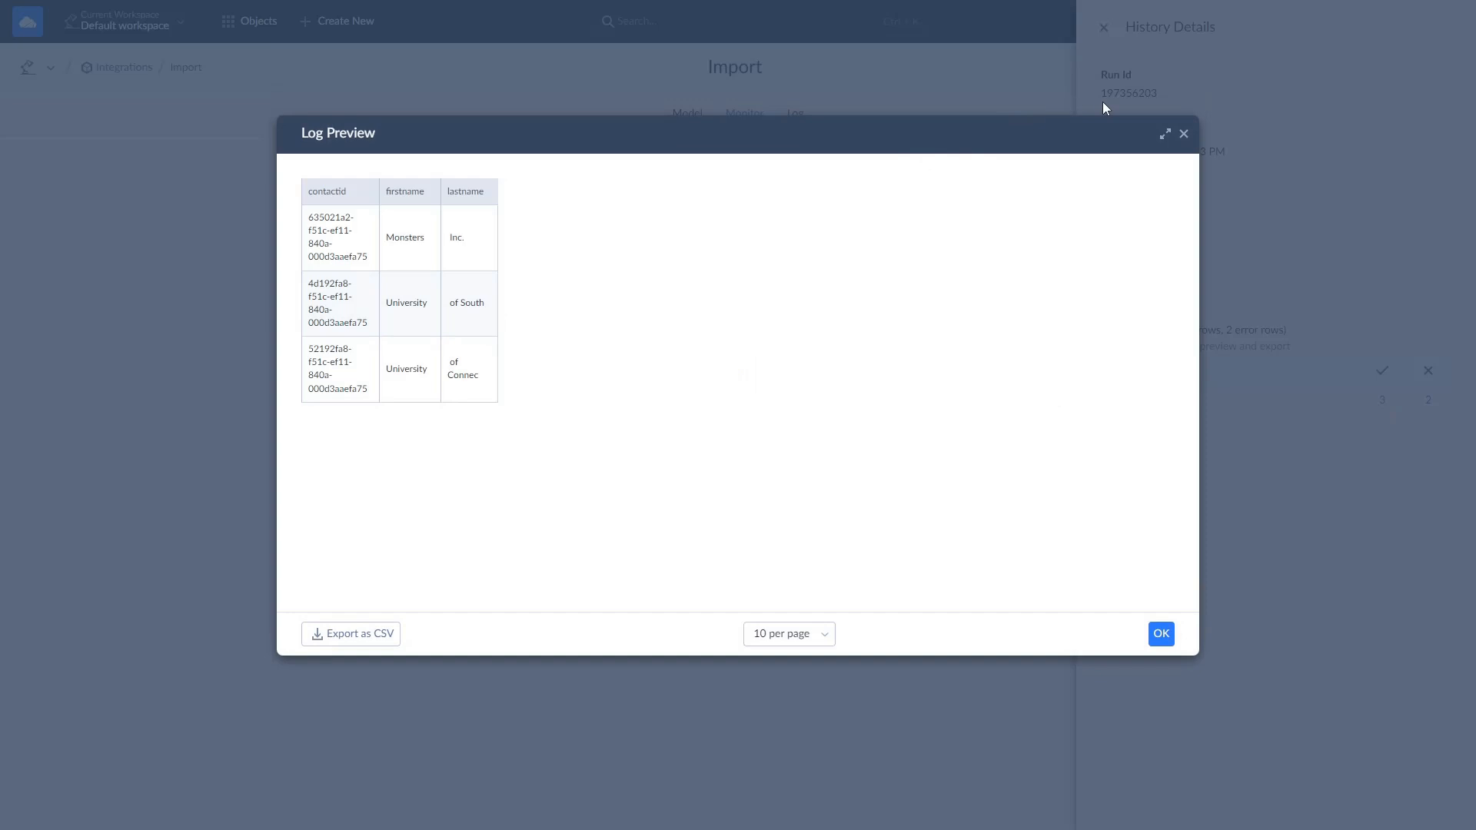
{"action": "left_click", "coordinate": [1161, 633]}
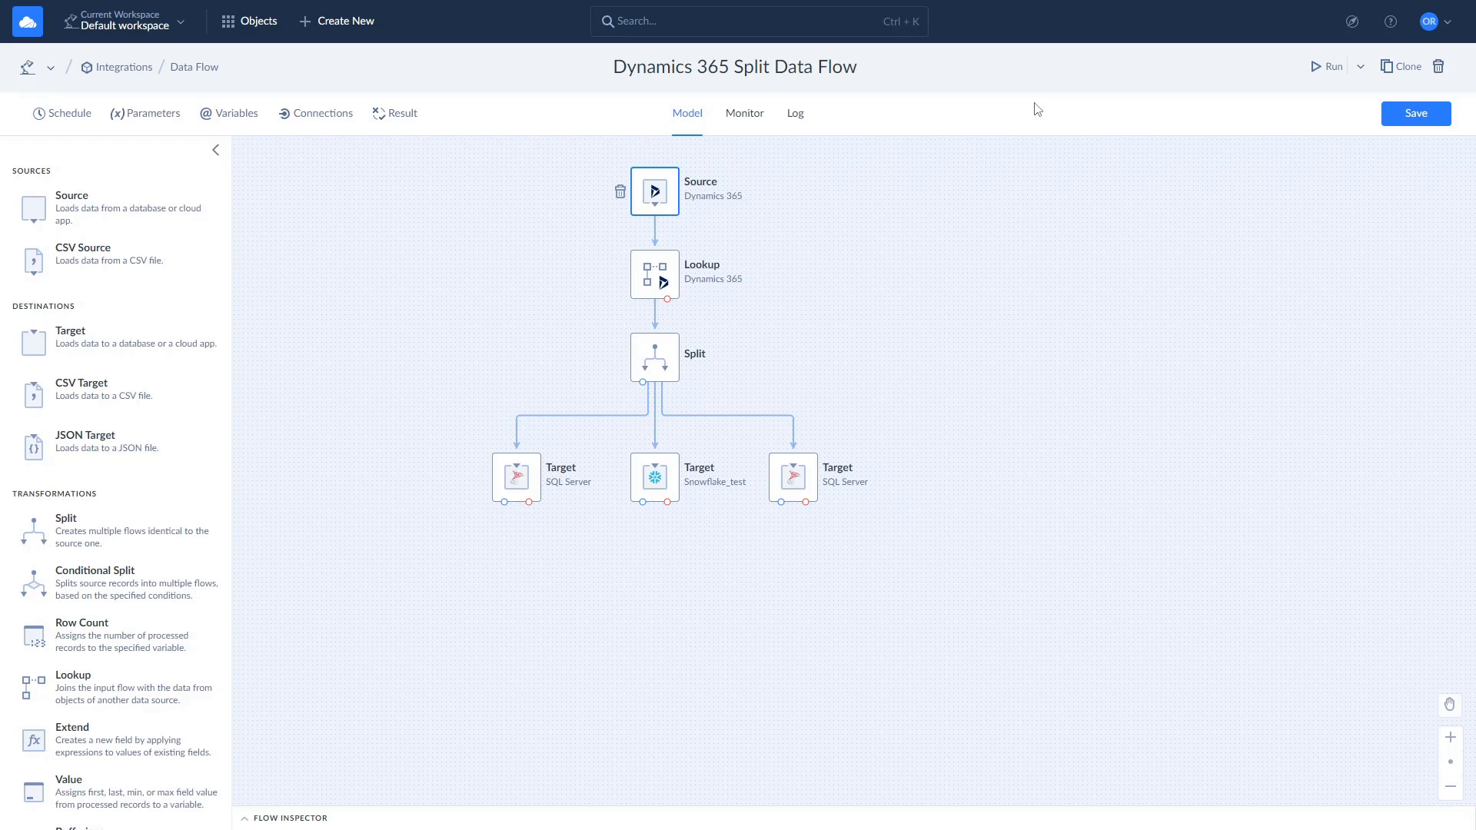
{"action": "mouse_move", "coordinate": [726, 189]}
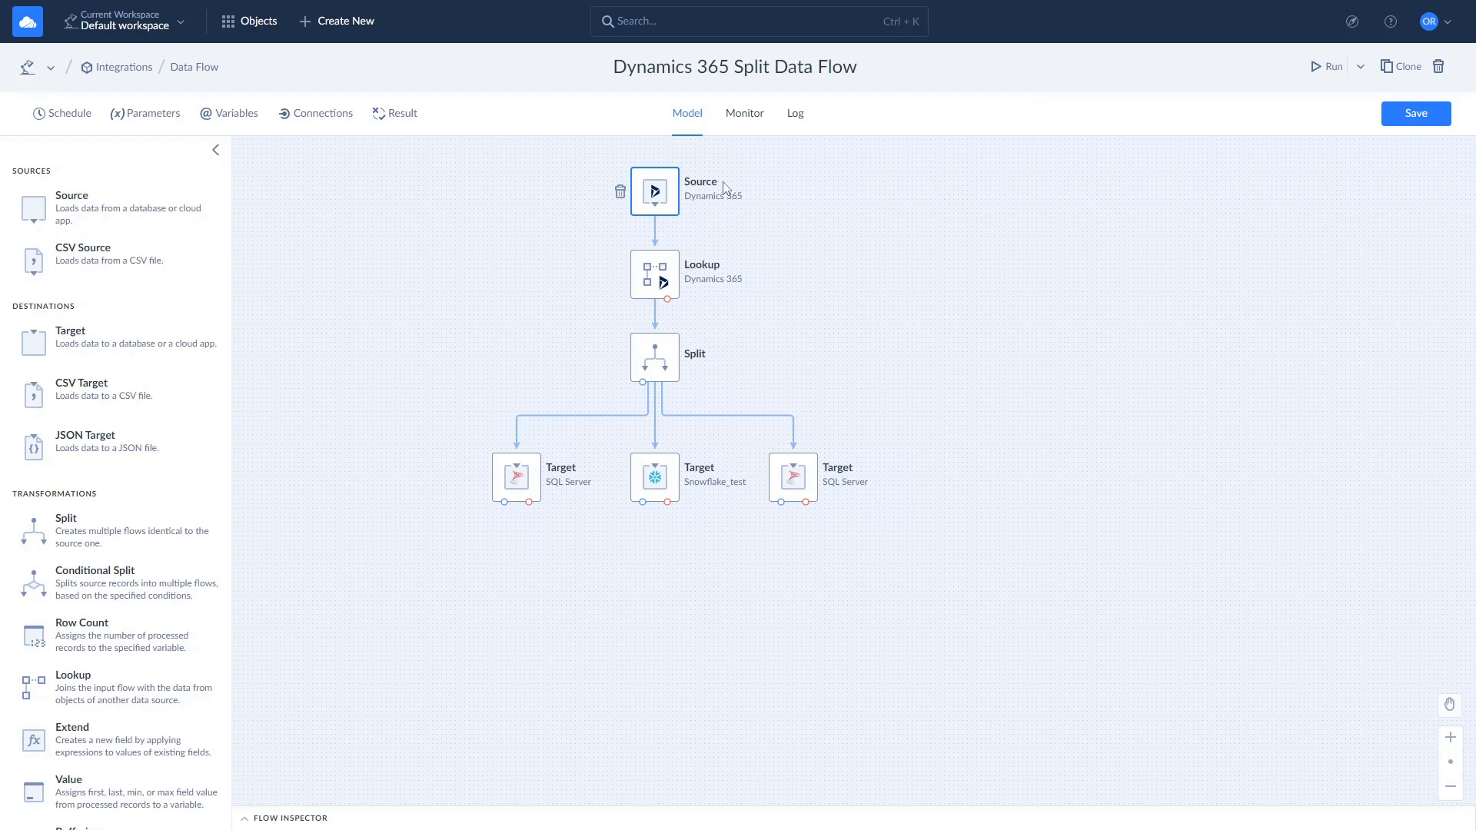
Step: Inspect the Dynamics 365 source, Lookup, Snowflake_test and right-hand SQL Server target settings
{"action": "left_click", "coordinate": [654, 191]}
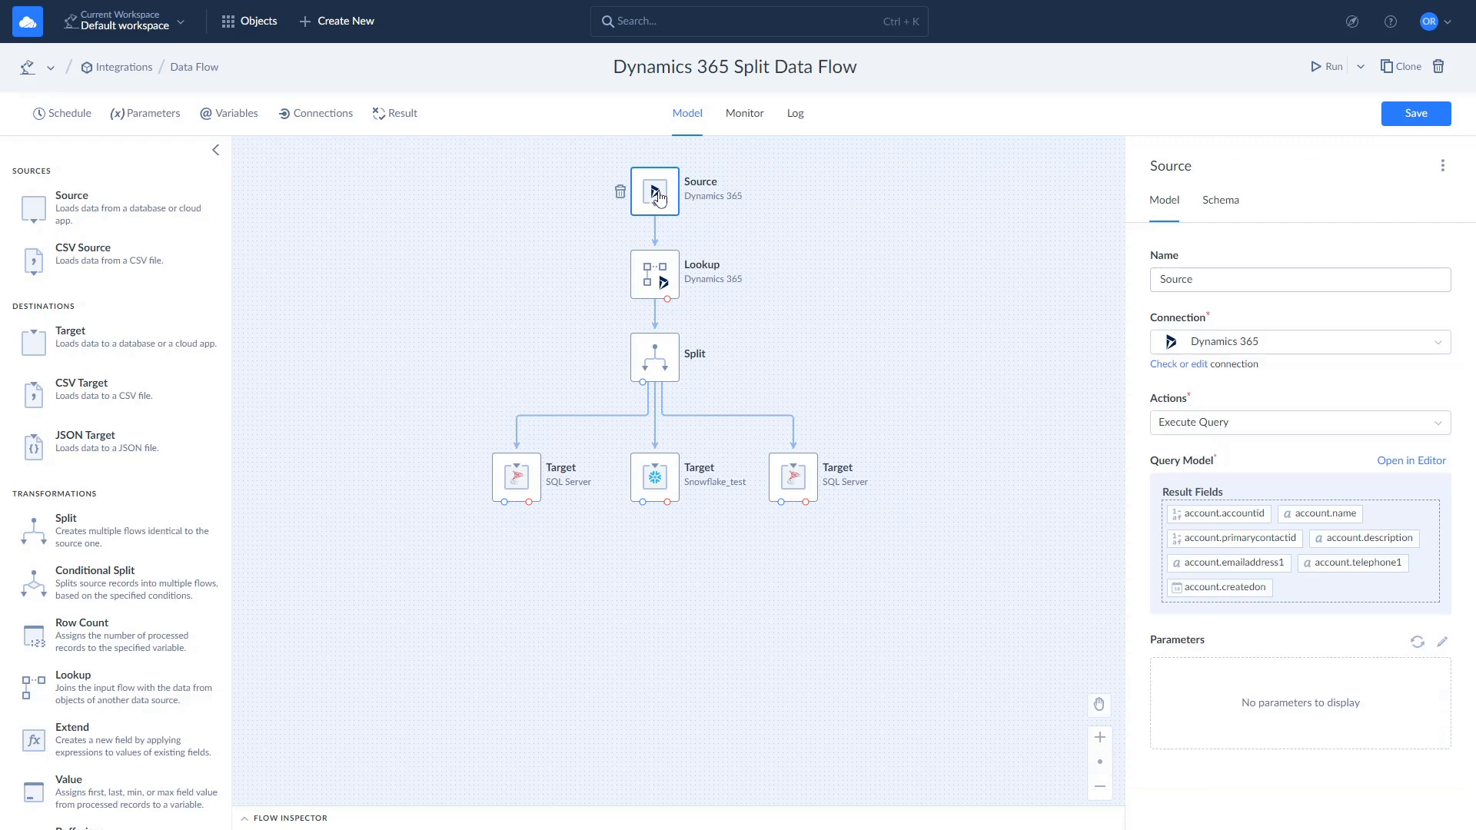
{"action": "mouse_move", "coordinate": [1082, 336]}
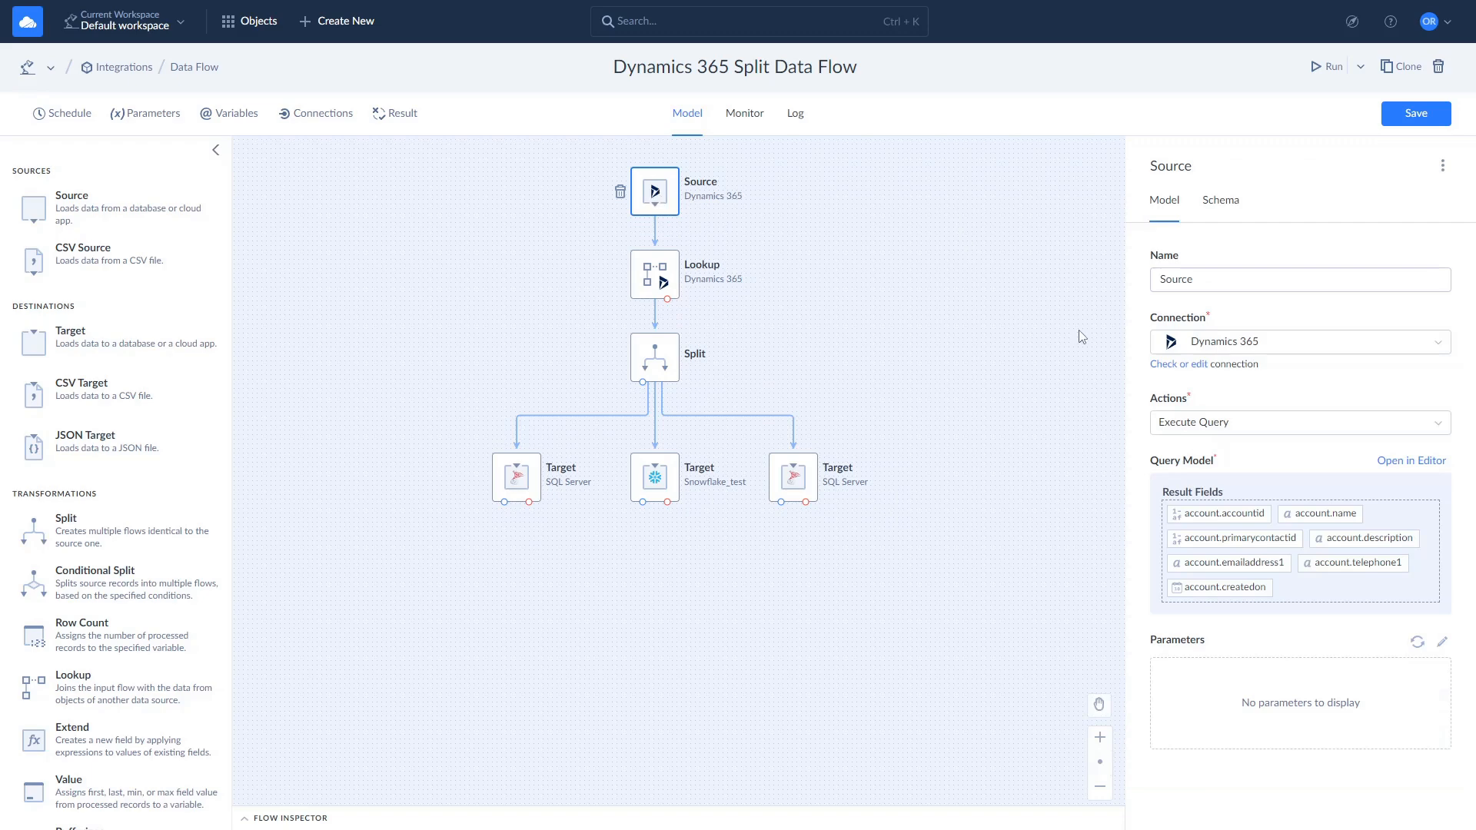
{"action": "mouse_move", "coordinate": [1121, 370]}
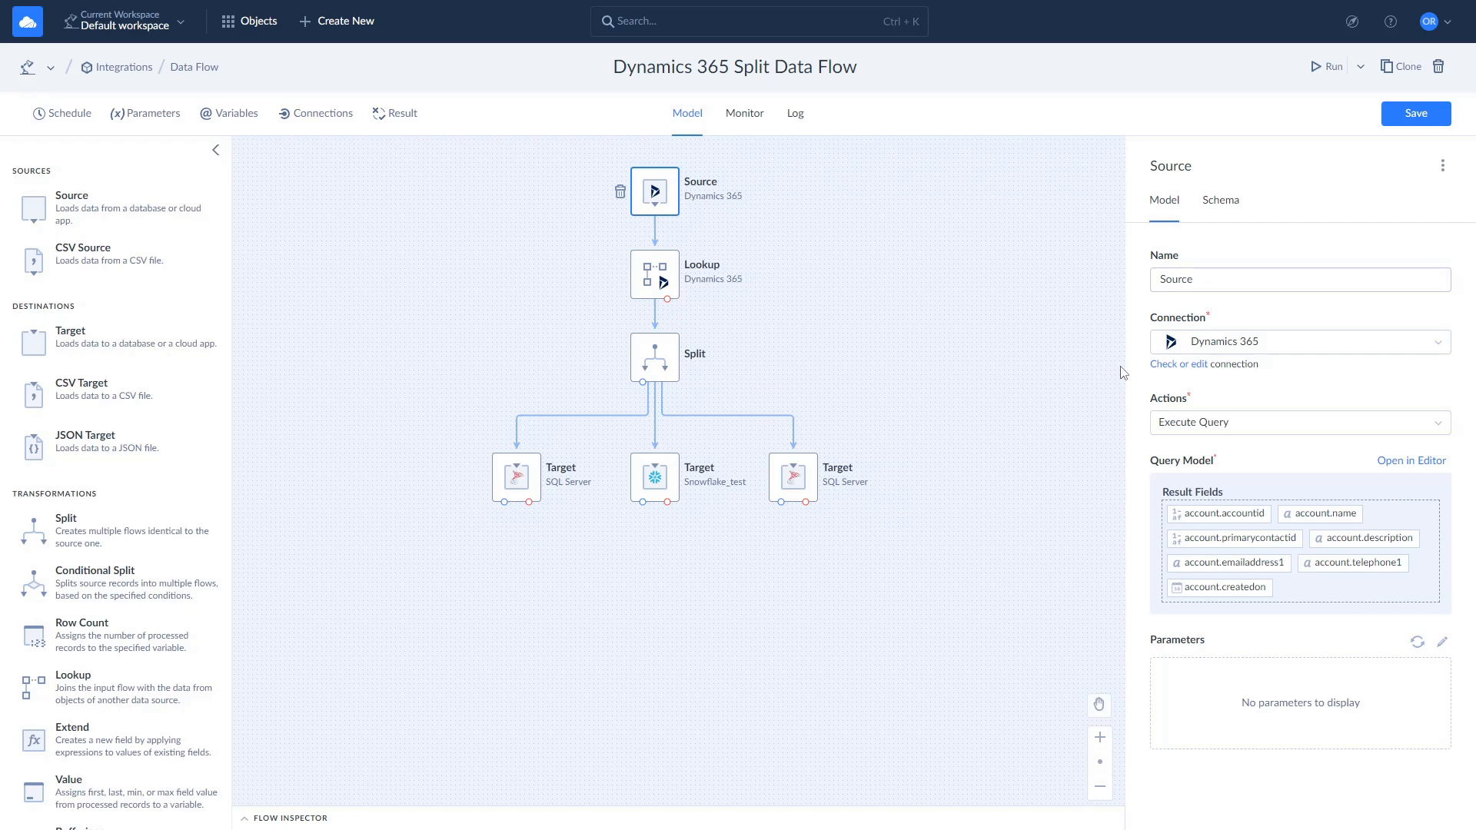
{"action": "mouse_move", "coordinate": [1179, 583]}
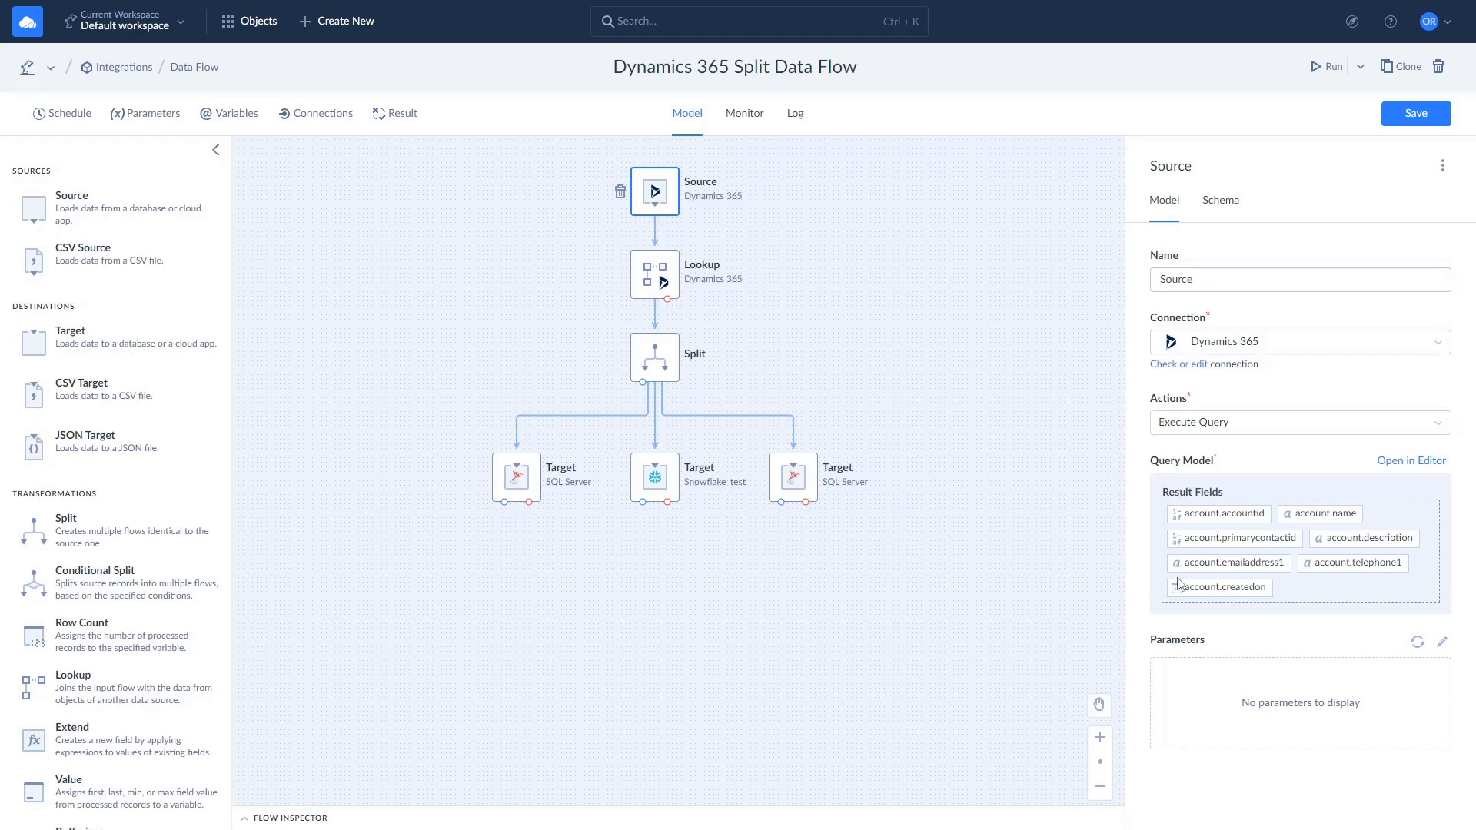
{"action": "left_click", "coordinate": [654, 274]}
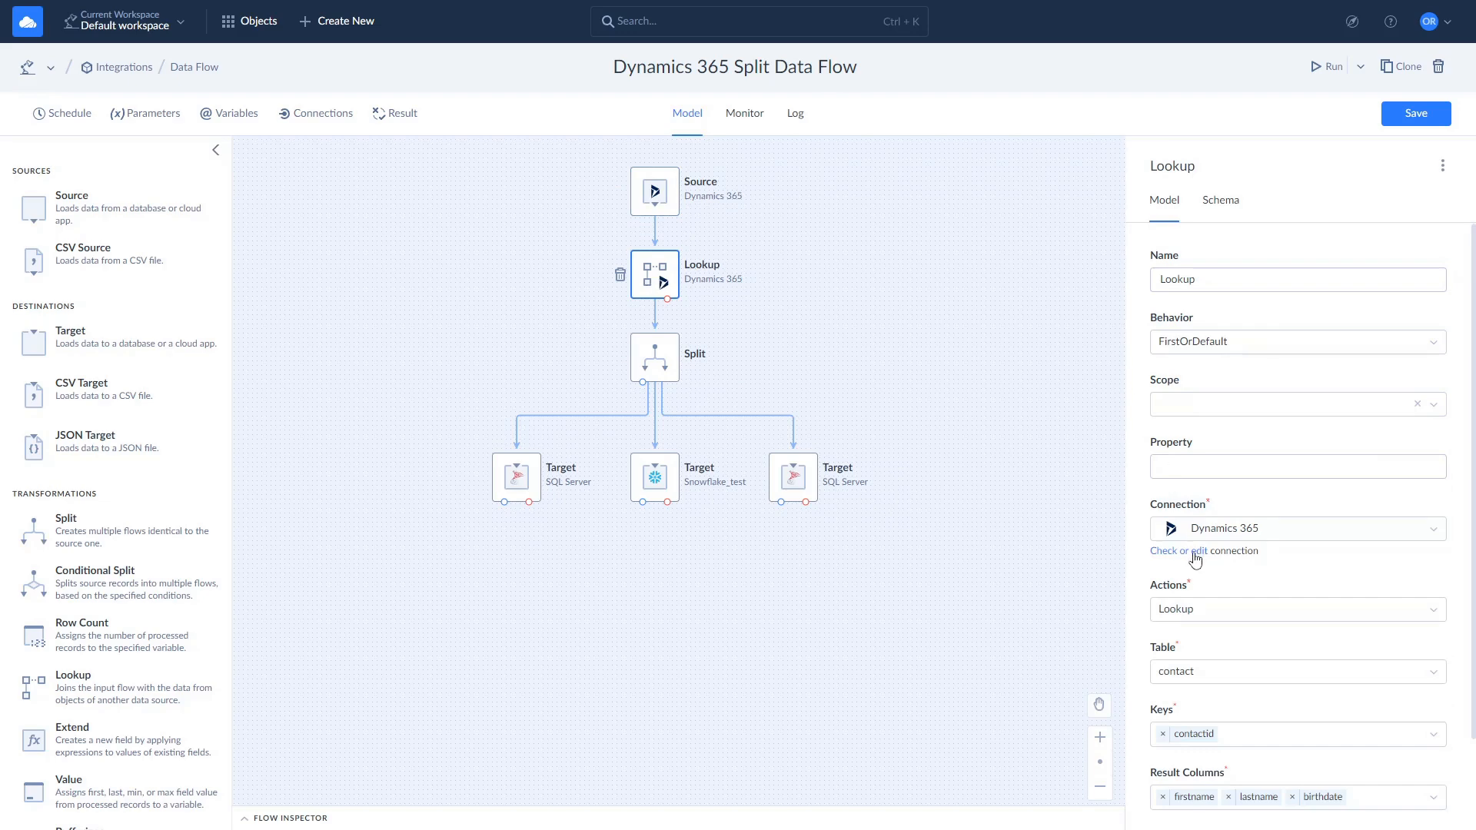
{"action": "mouse_move", "coordinate": [1266, 754]}
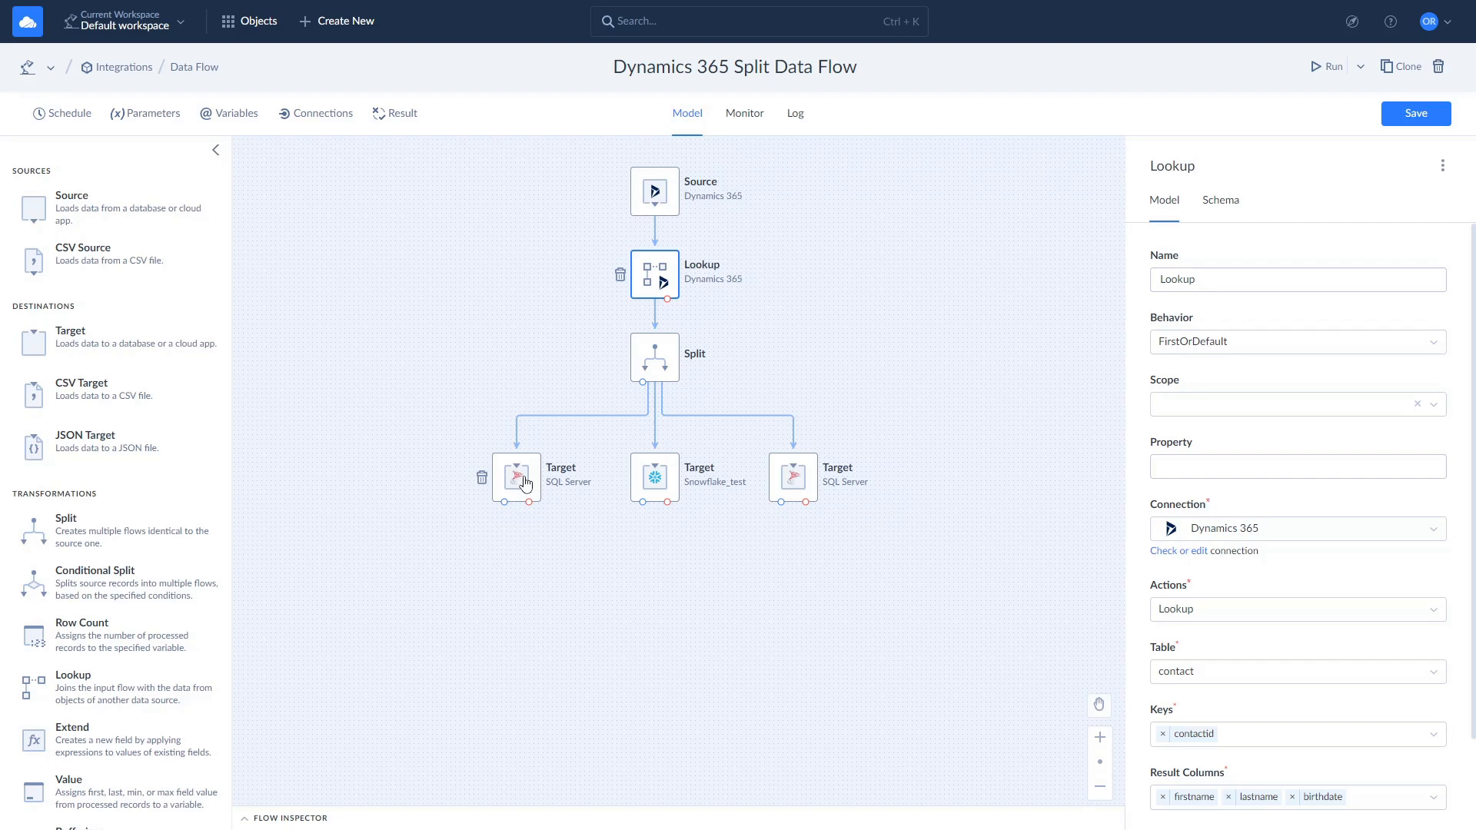
{"action": "left_click", "coordinate": [655, 478]}
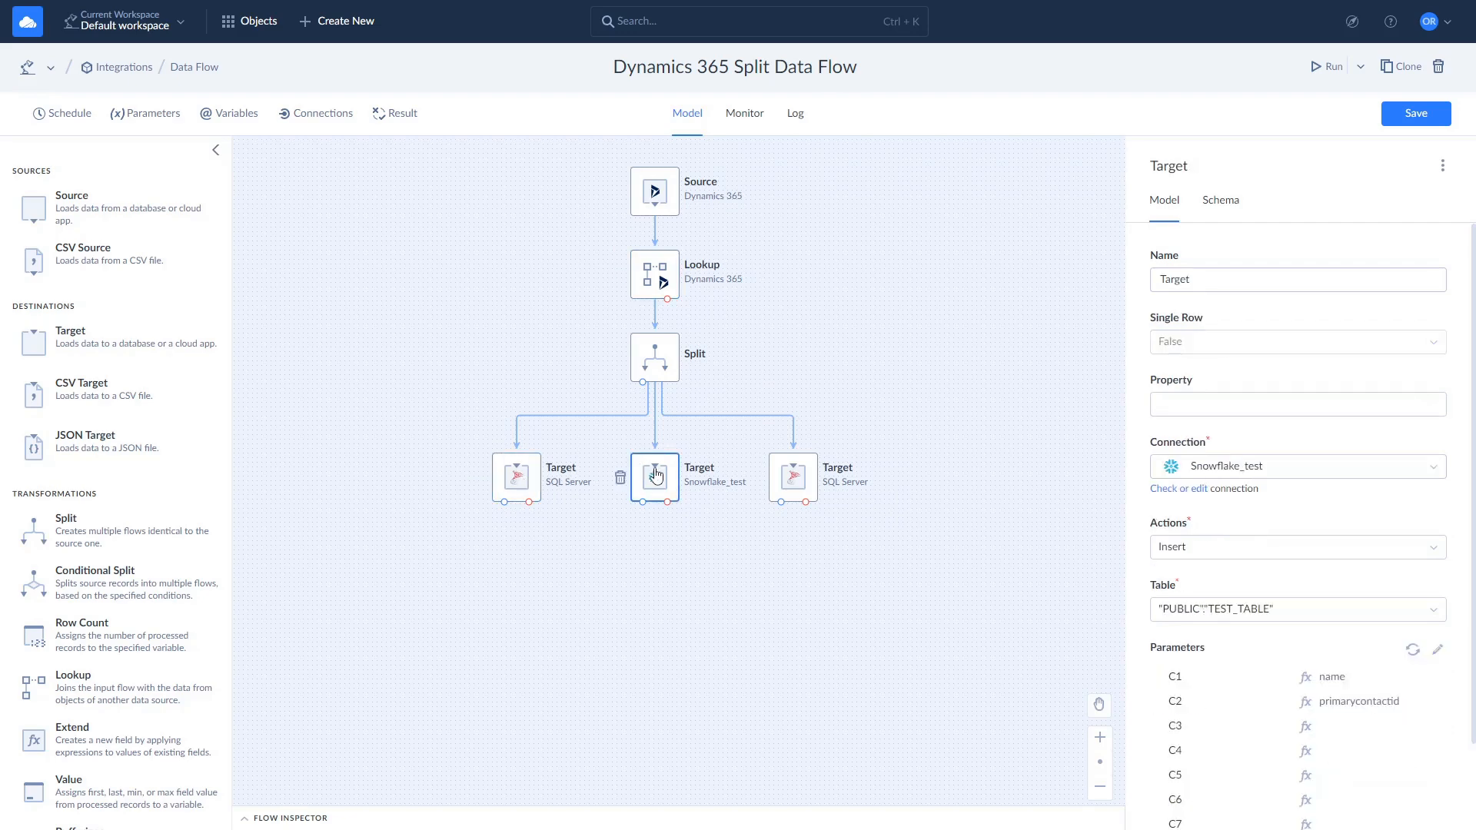
{"action": "left_click", "coordinate": [794, 478]}
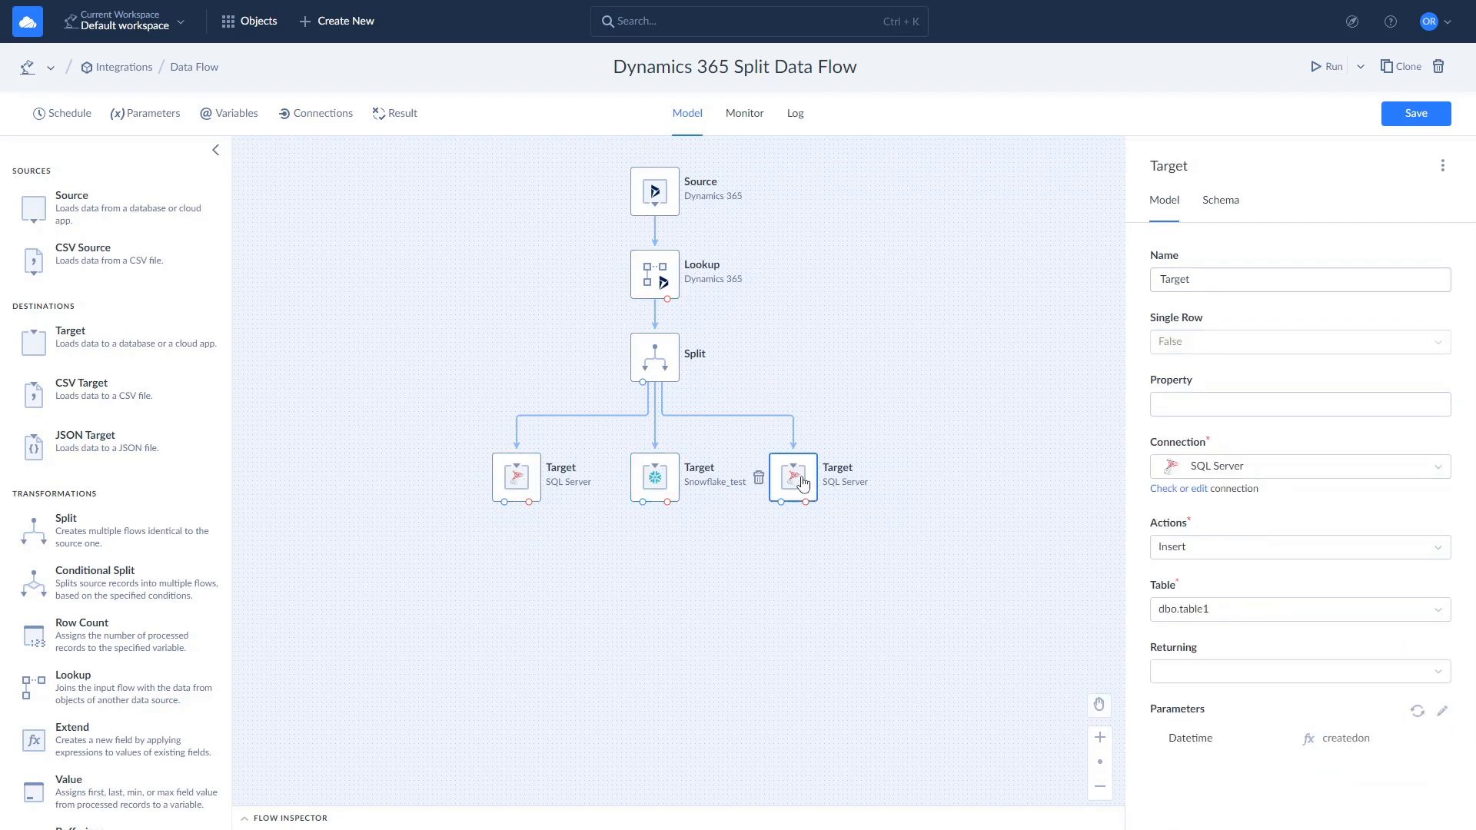